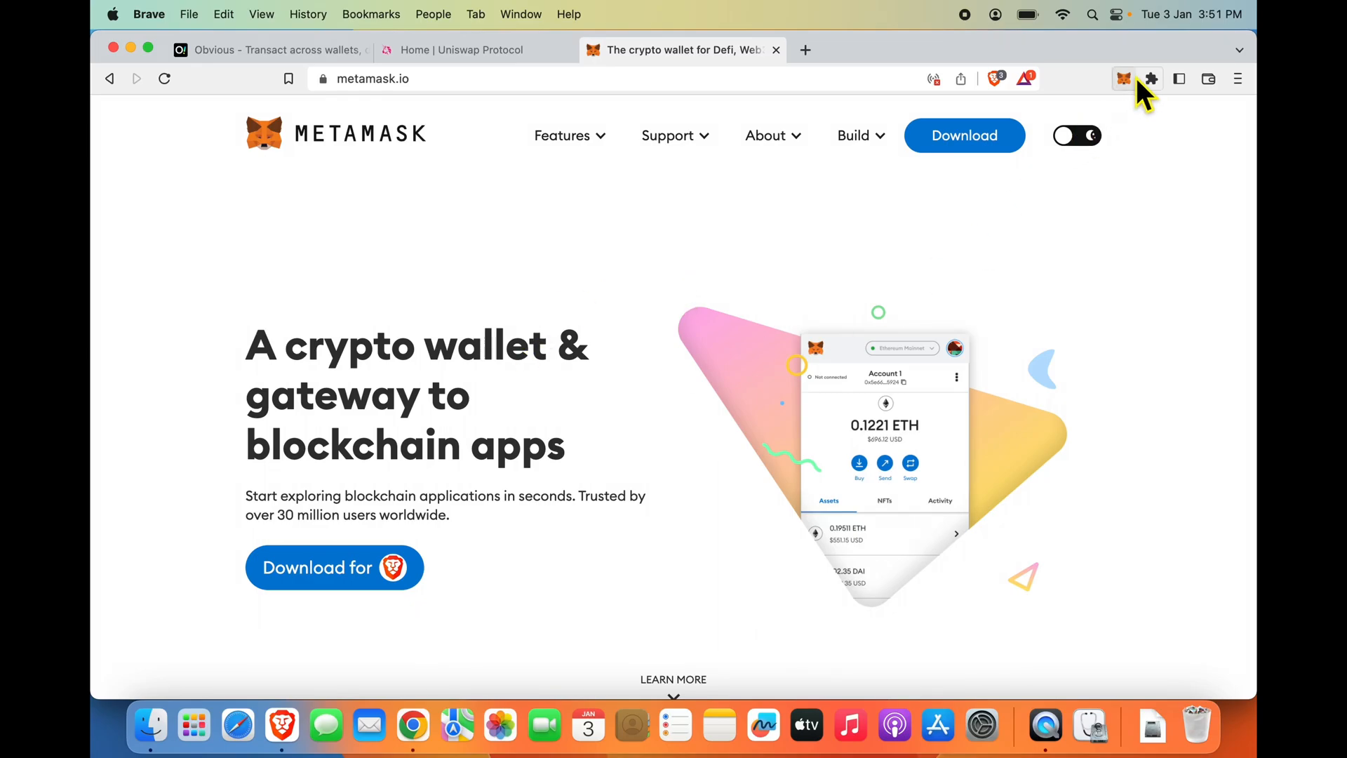
- Review the Polygon wallet's asset list showing 156.4682 MATIC and 1.29256 USDT
click(1123, 78)
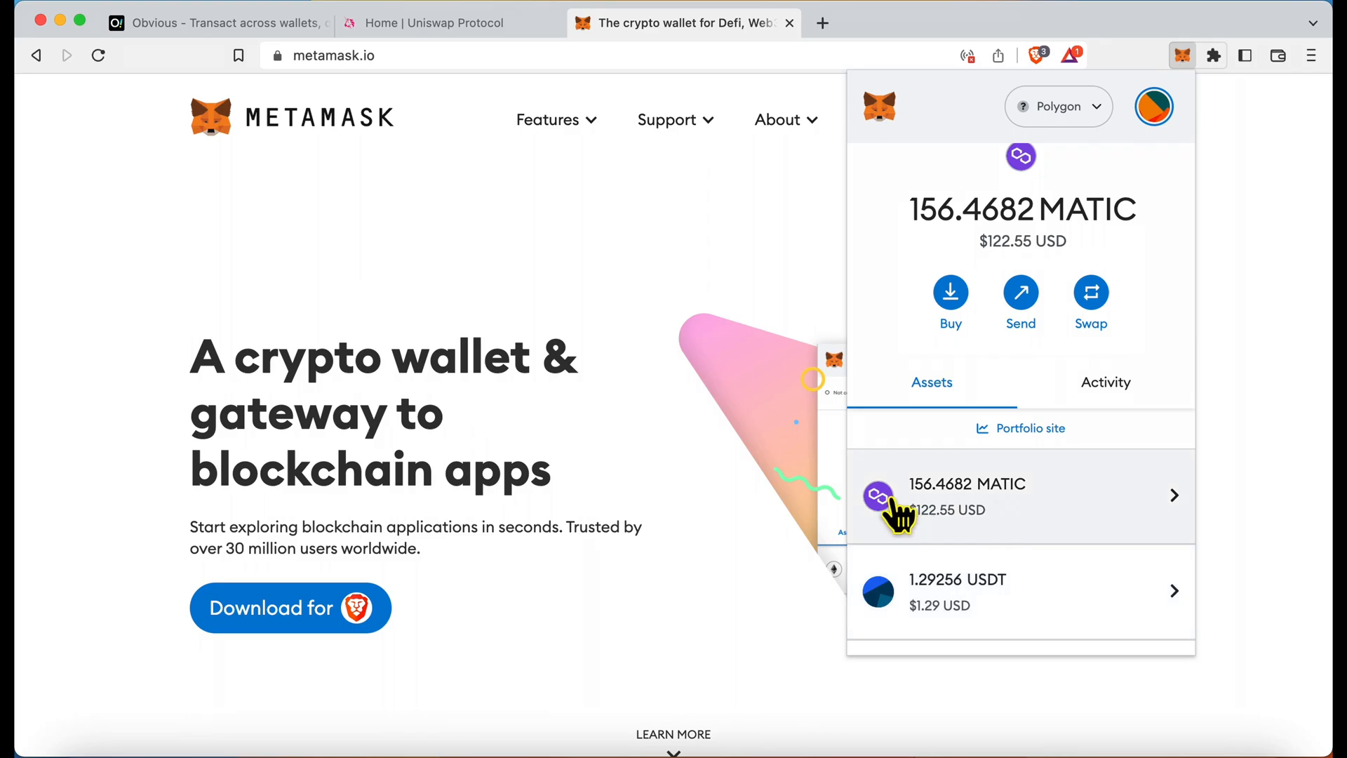
mouse_move(1040, 537)
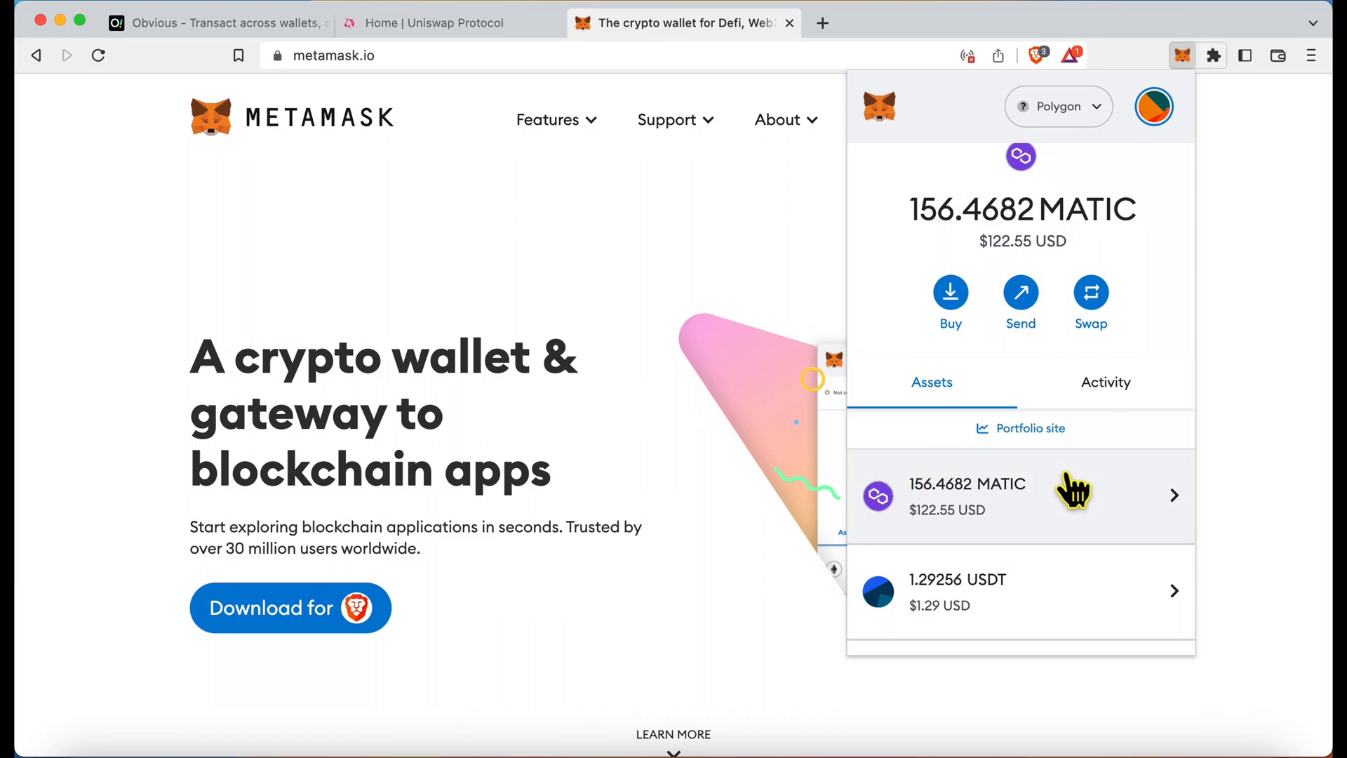
mouse_move(921, 552)
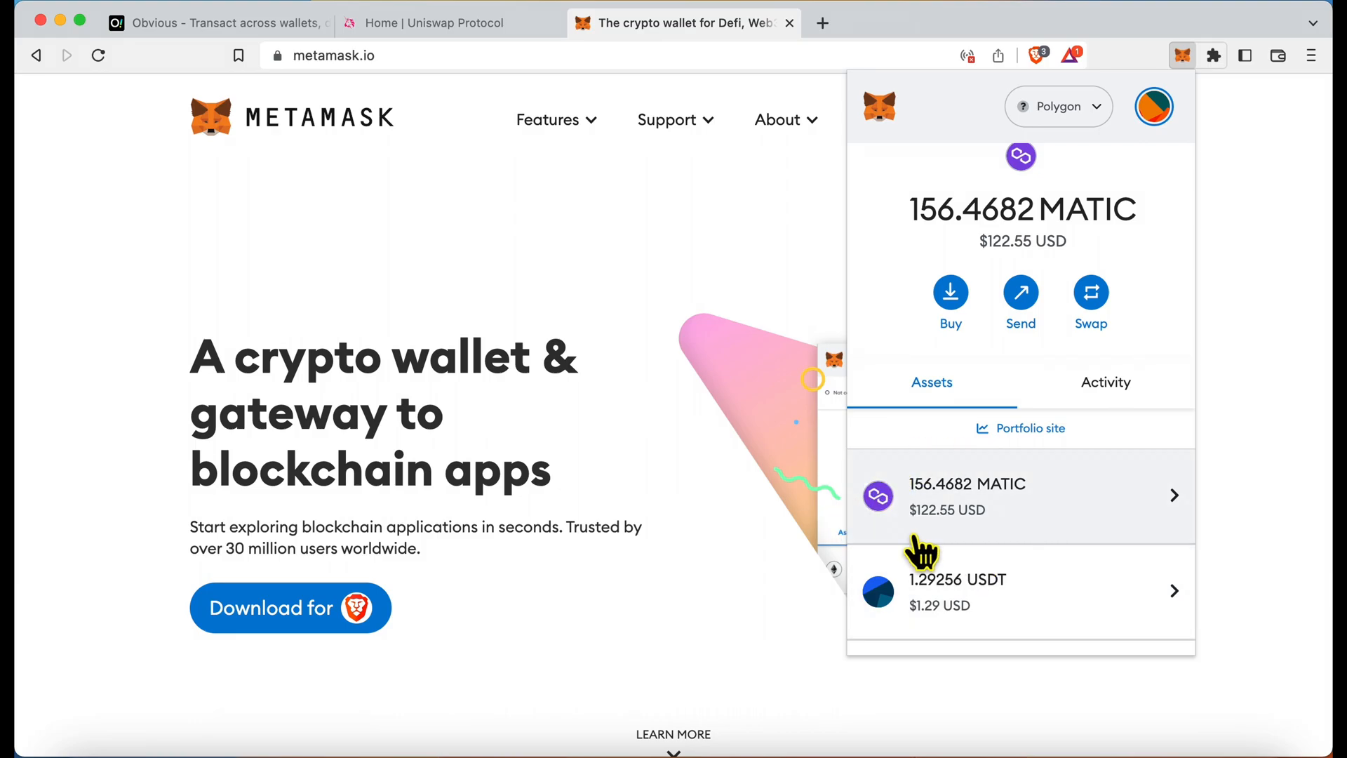
scroll(down, 3)
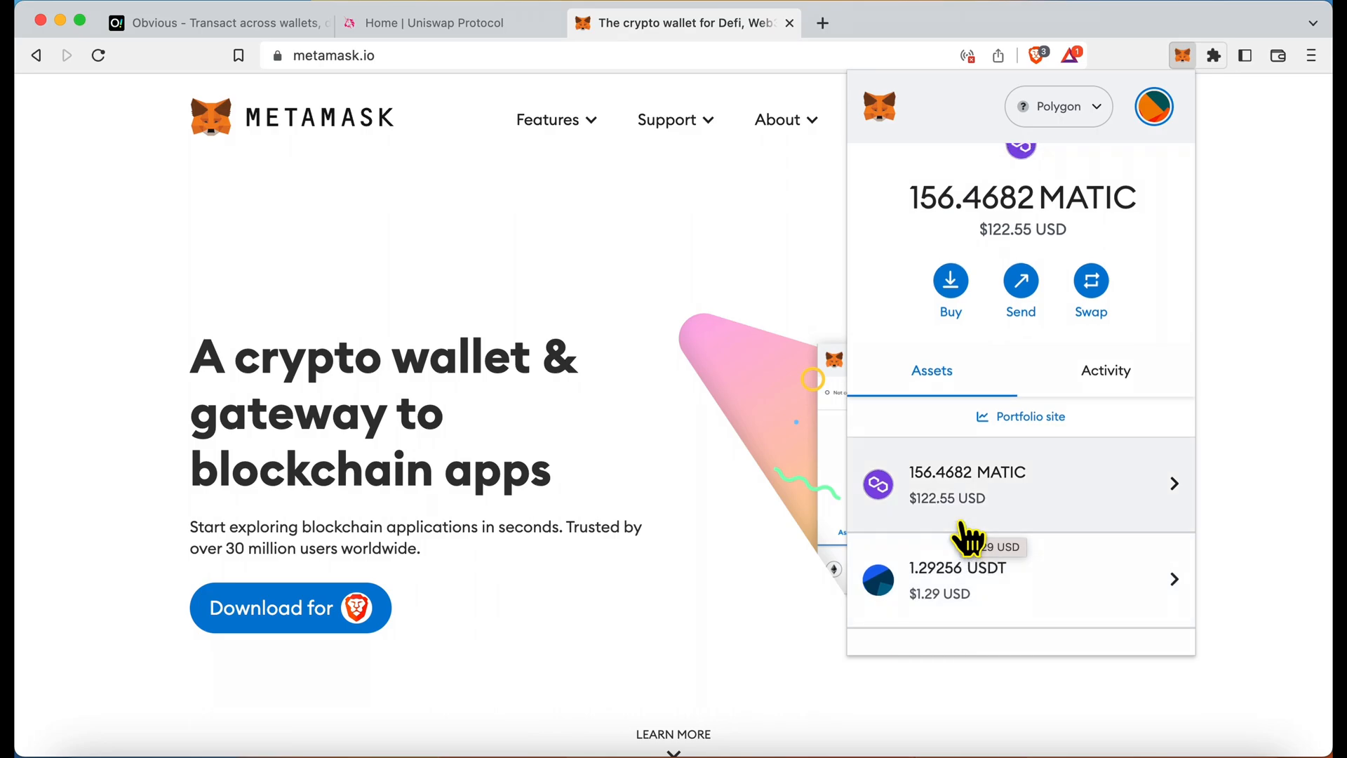
mouse_move(1010, 386)
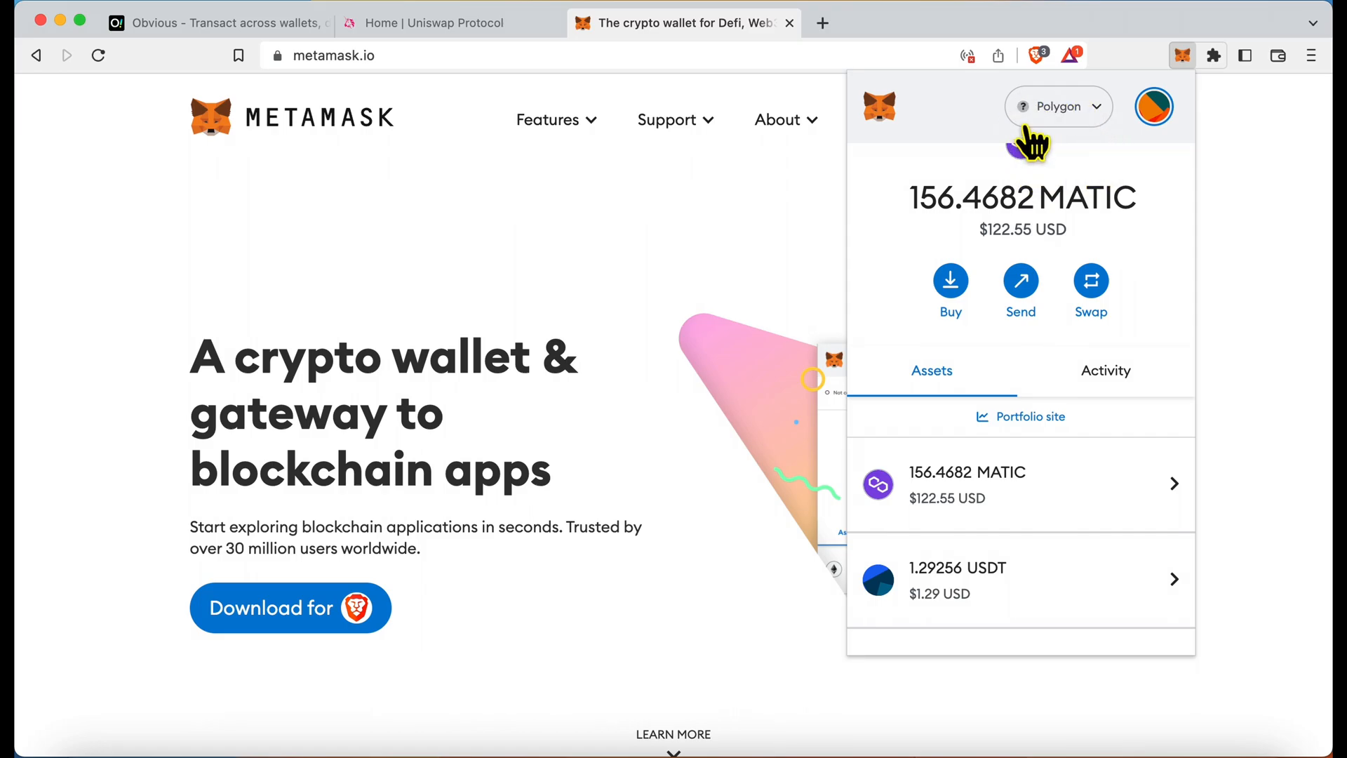
click(1153, 106)
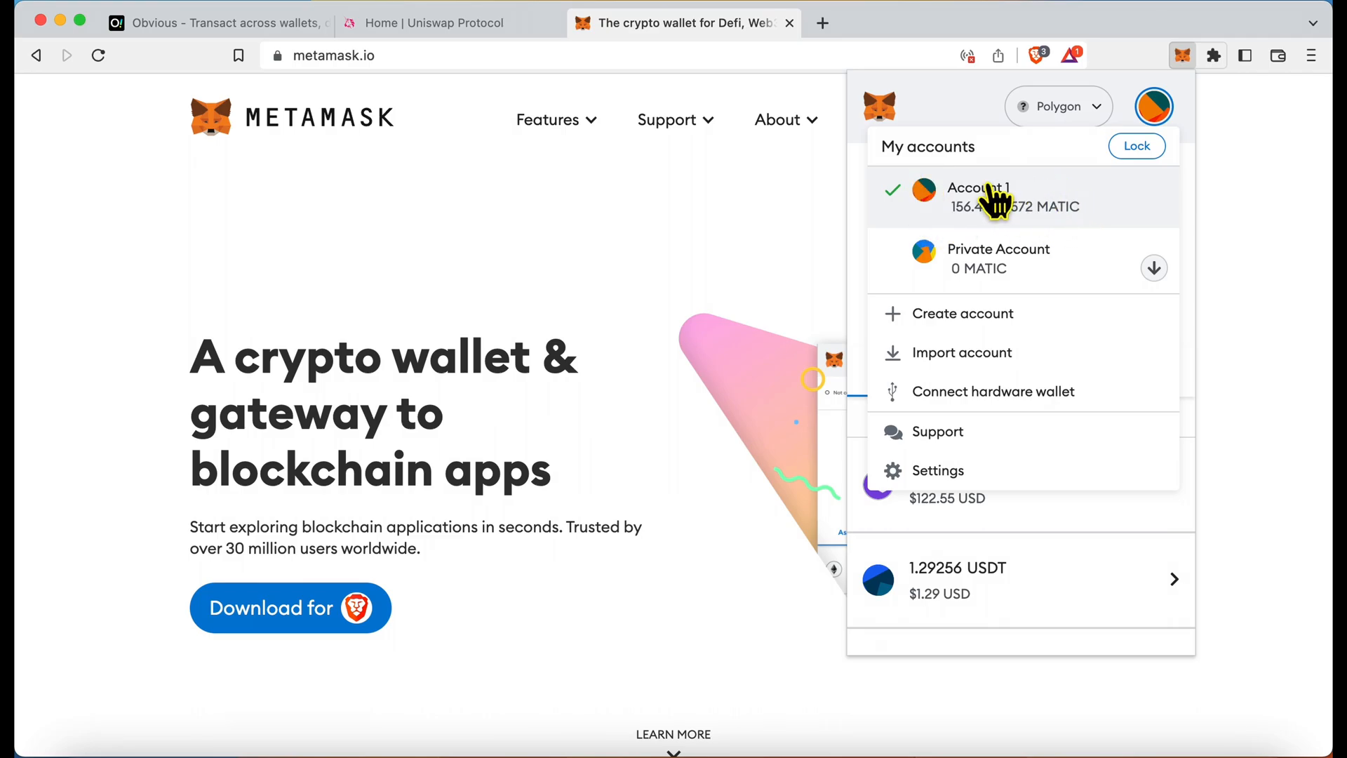
mouse_move(1151, 107)
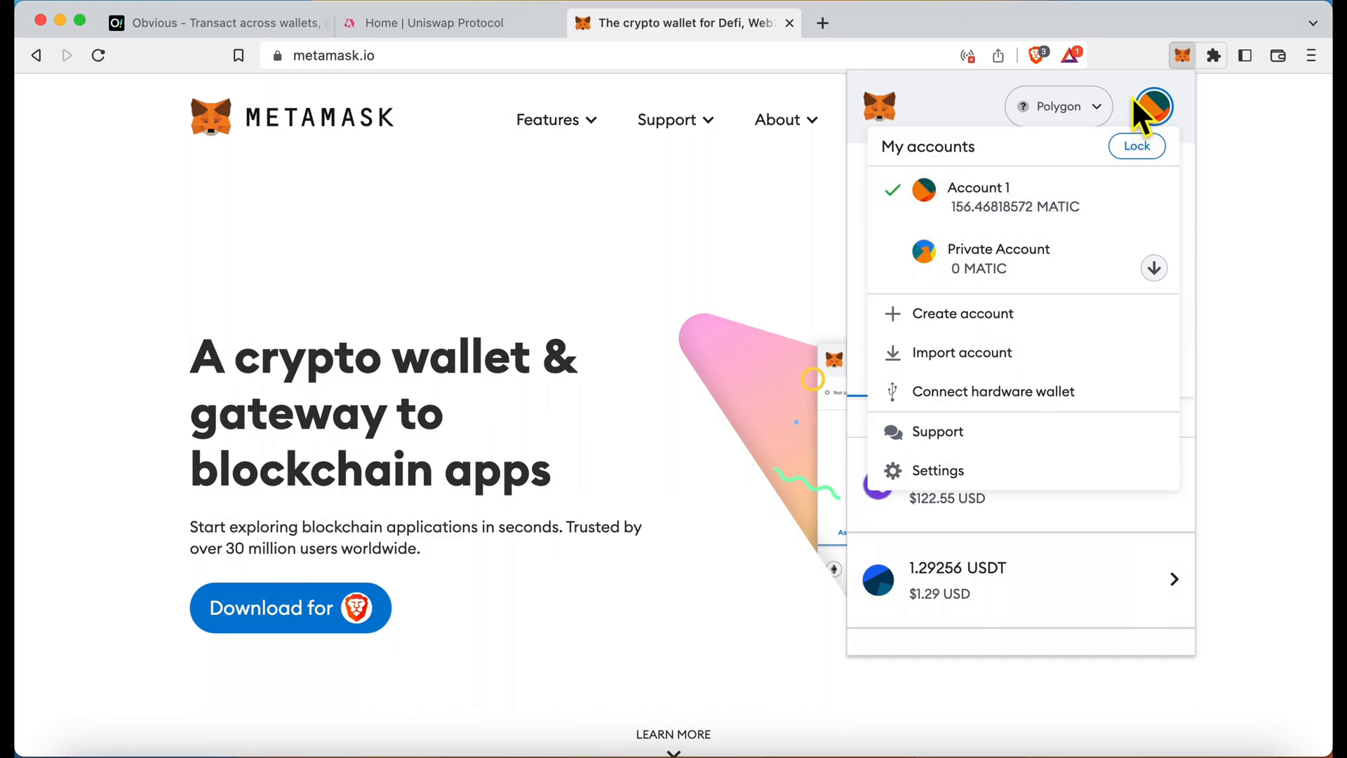
click(1057, 106)
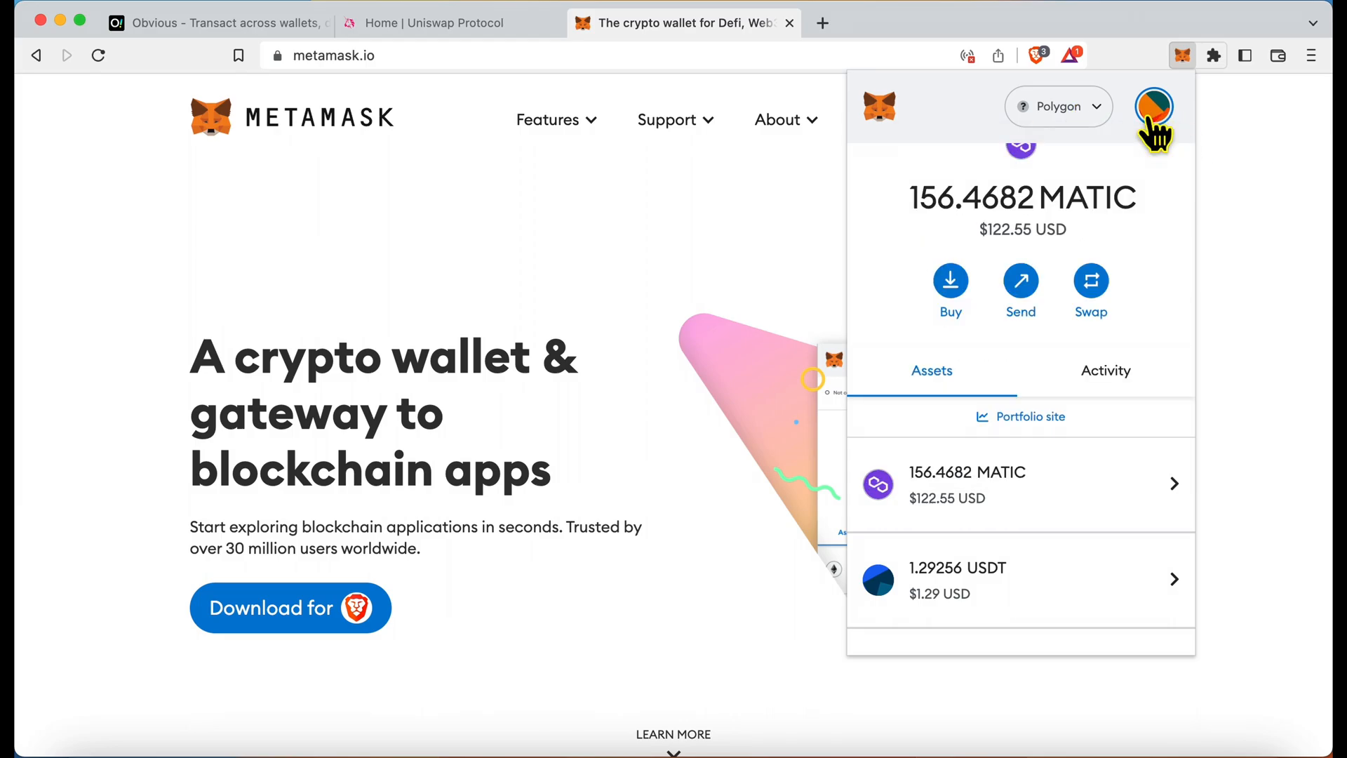
click(1155, 106)
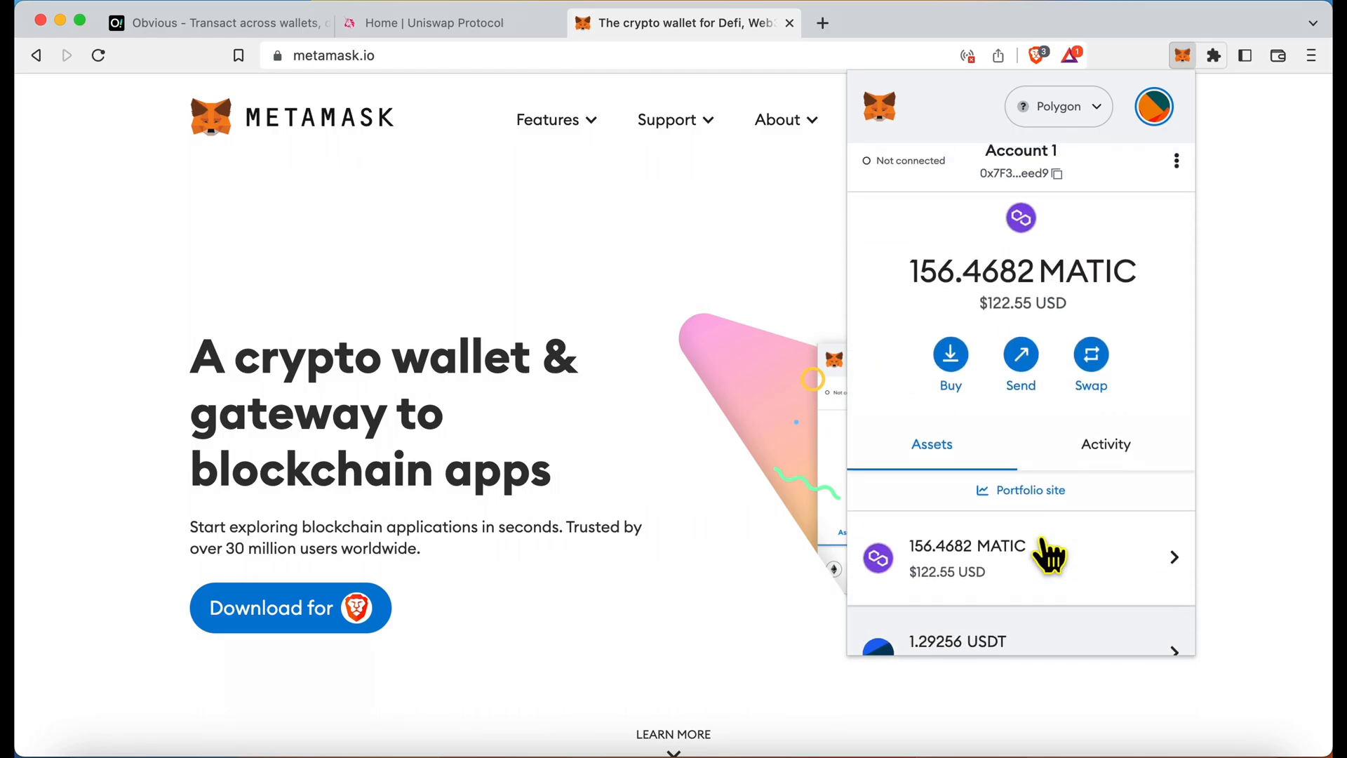
mouse_move(969, 421)
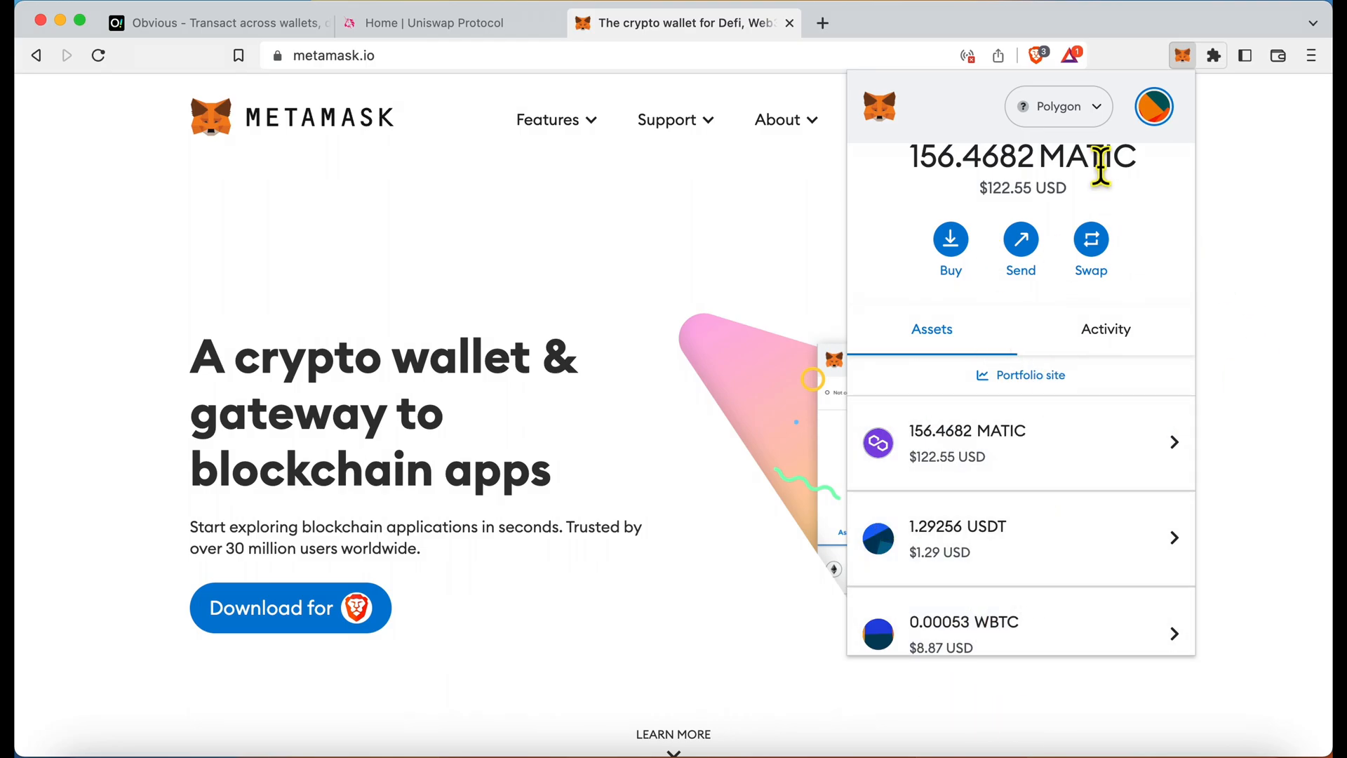
click(1058, 106)
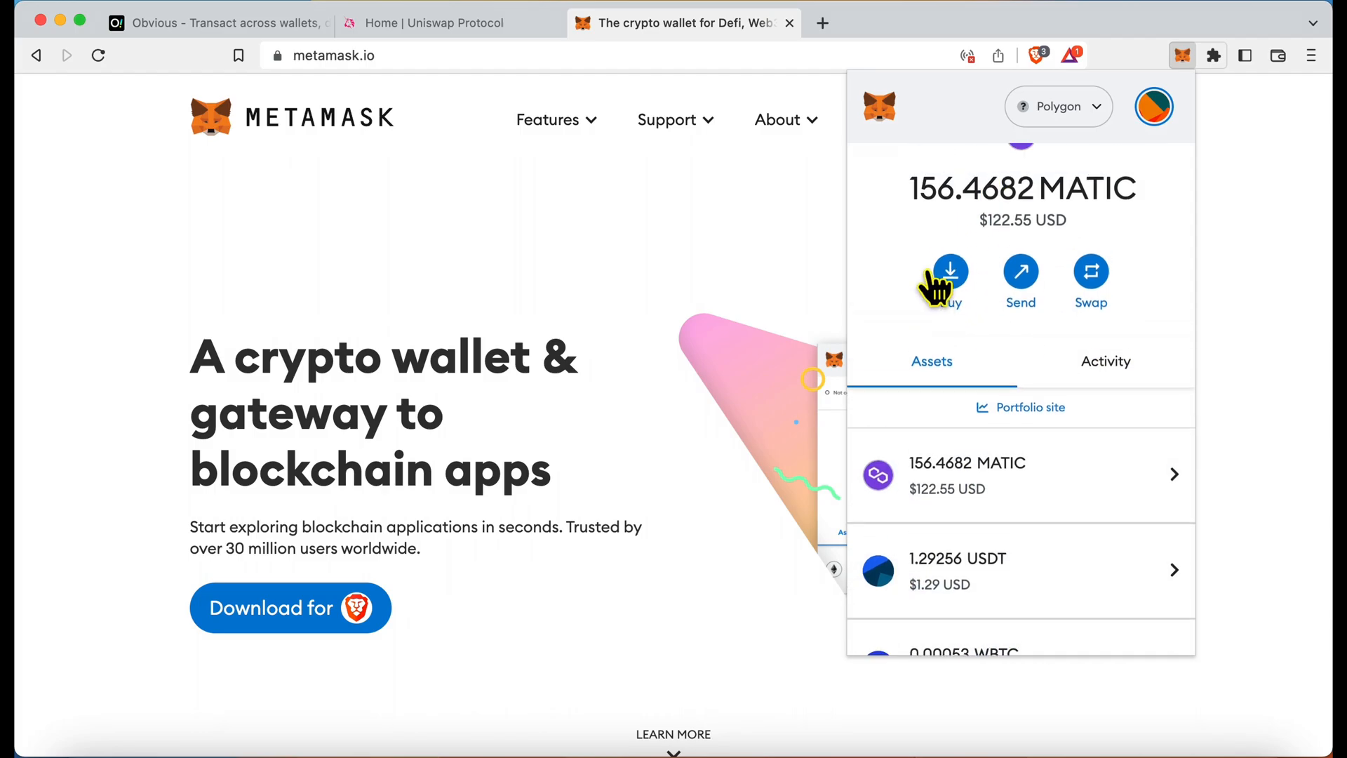
click(1058, 107)
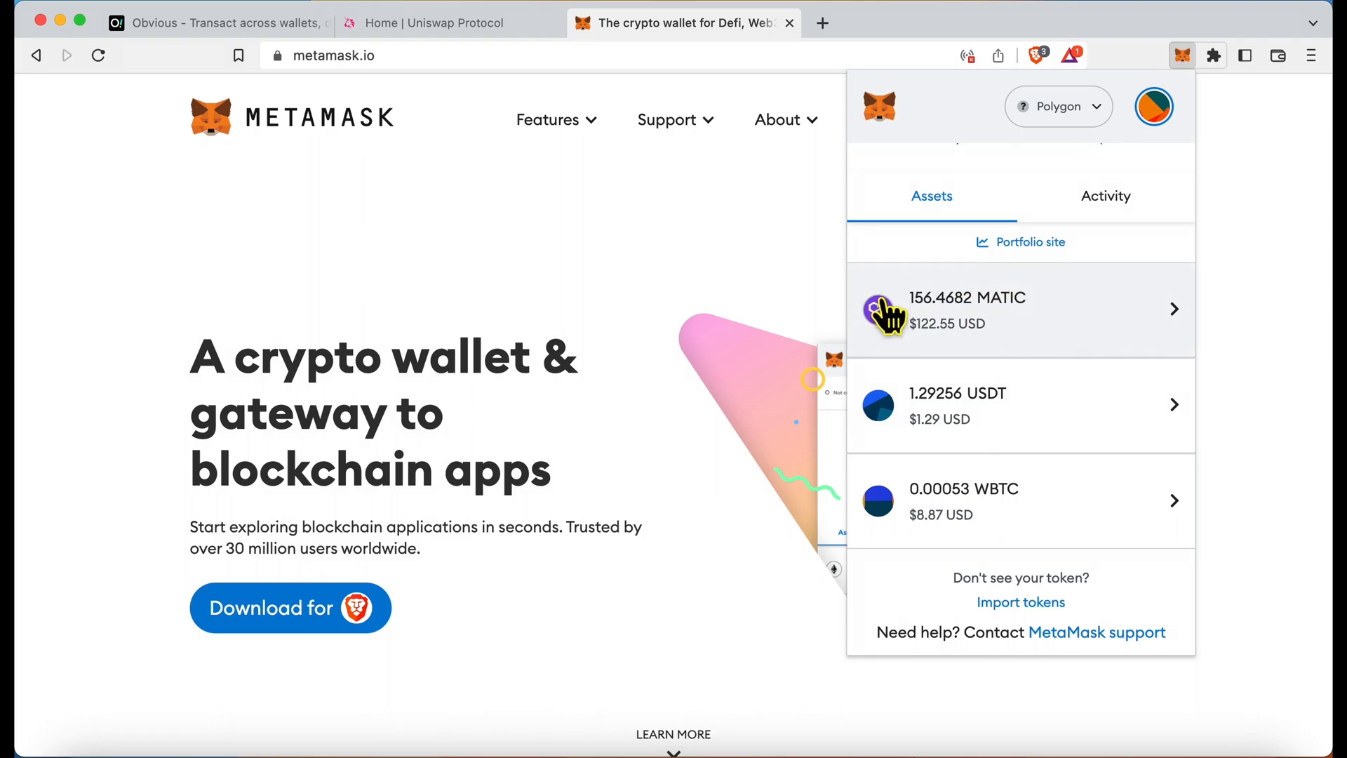
mouse_move(969, 433)
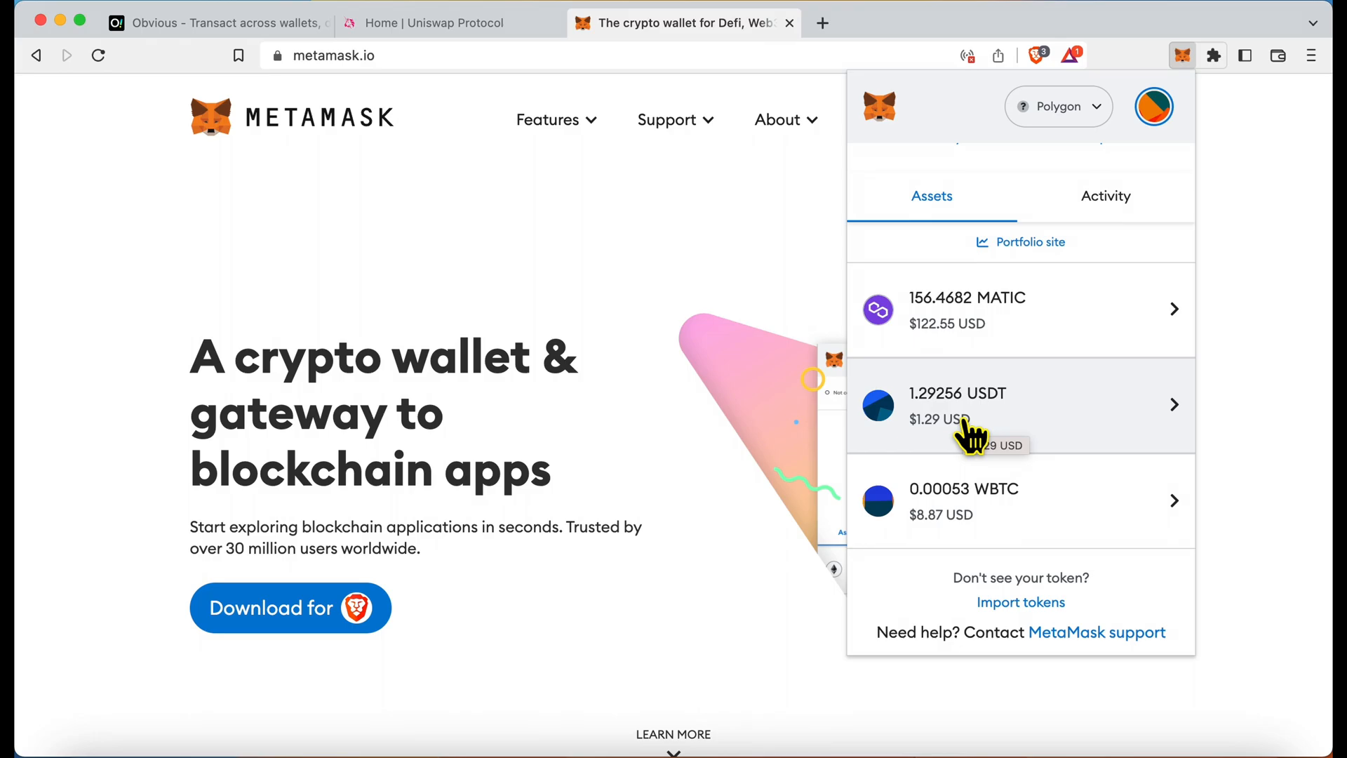
click(1059, 106)
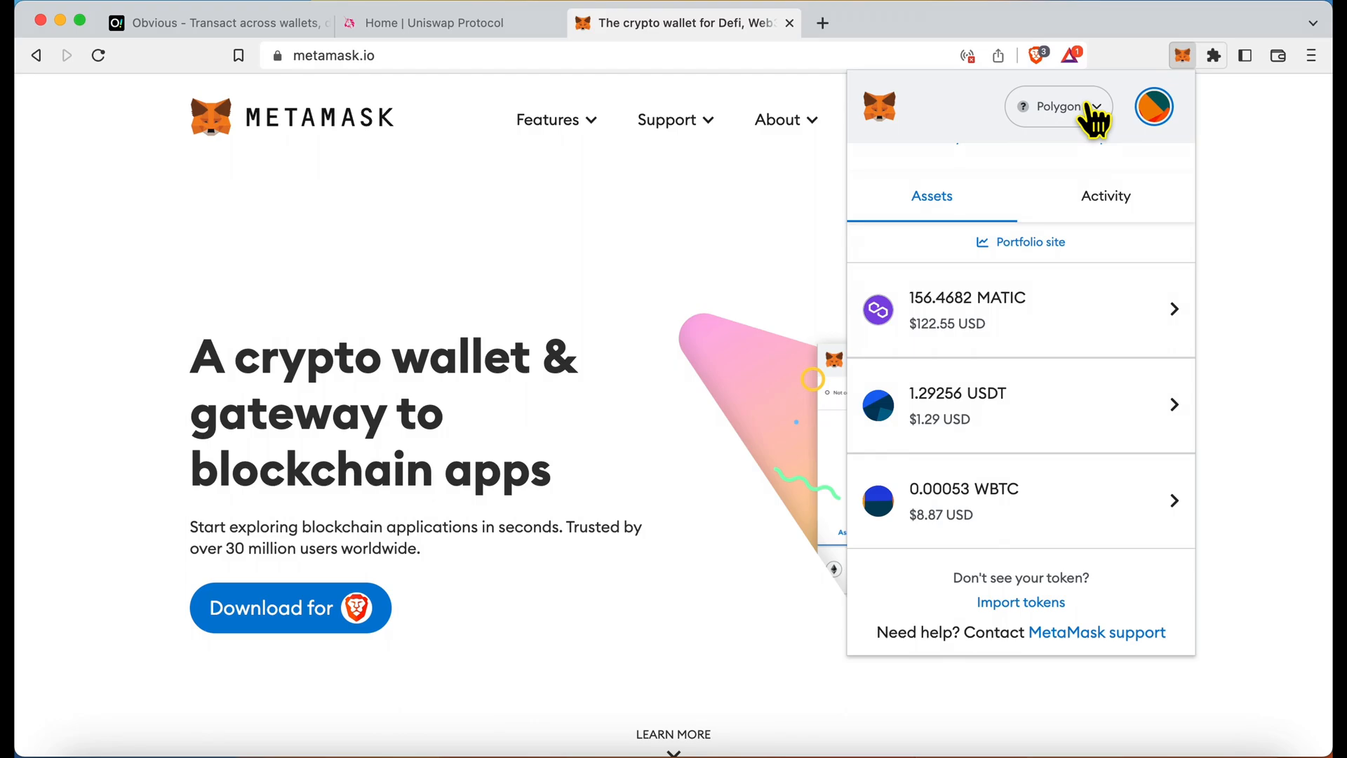
mouse_move(1011, 226)
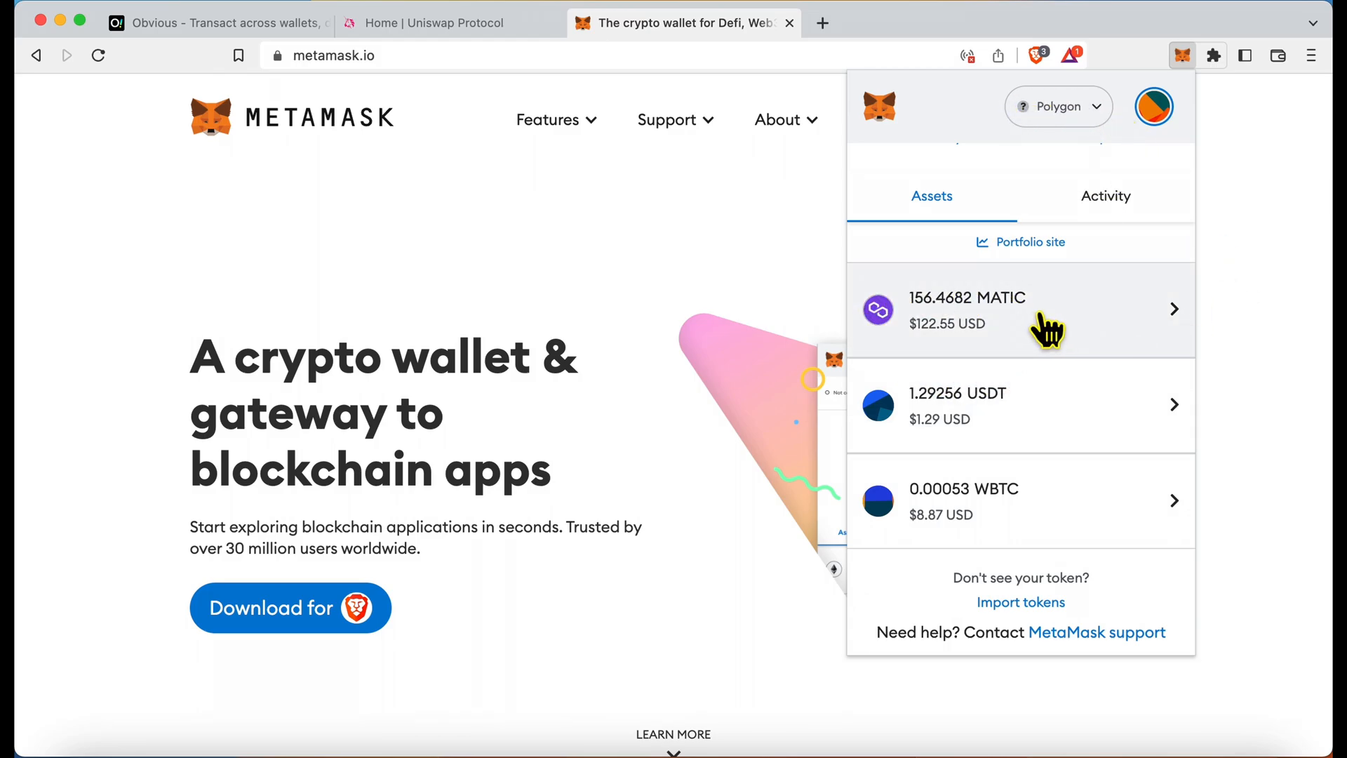
click(1057, 106)
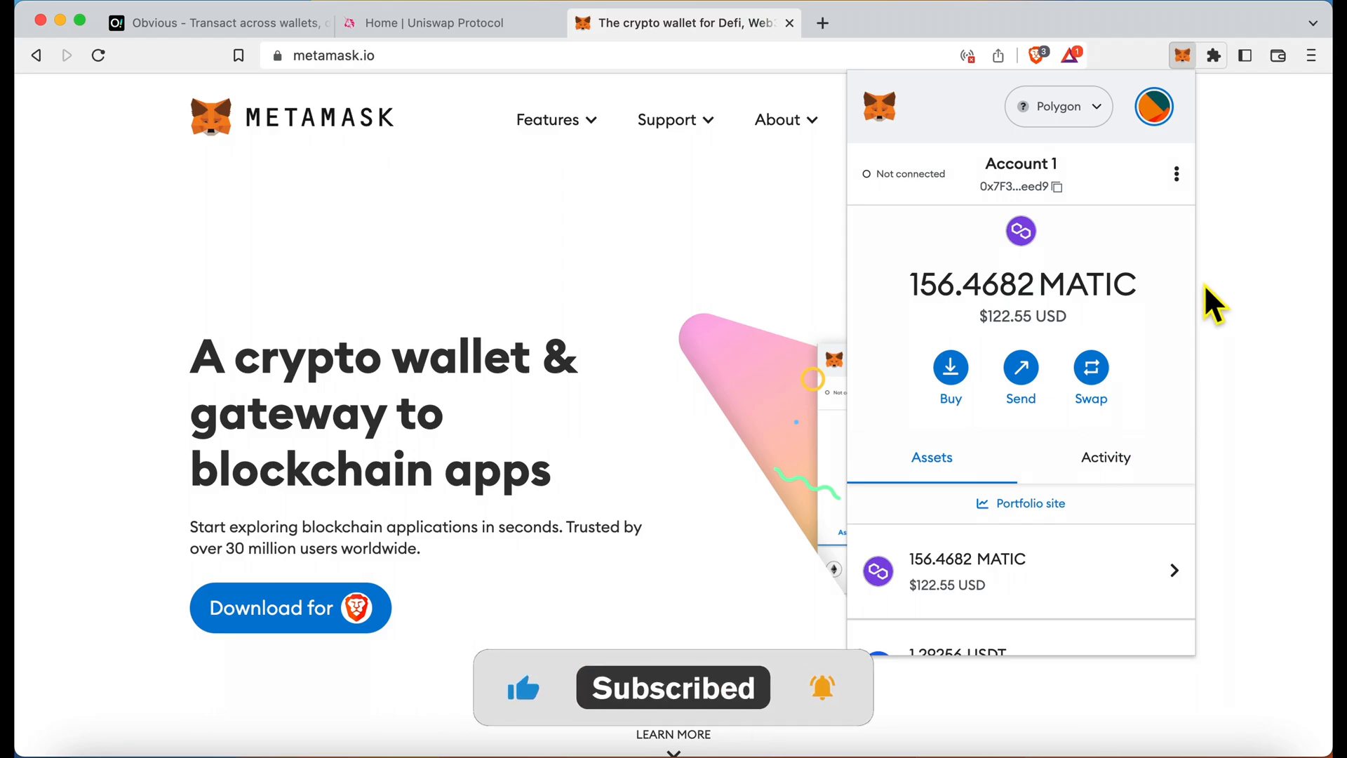
scroll(down, 3)
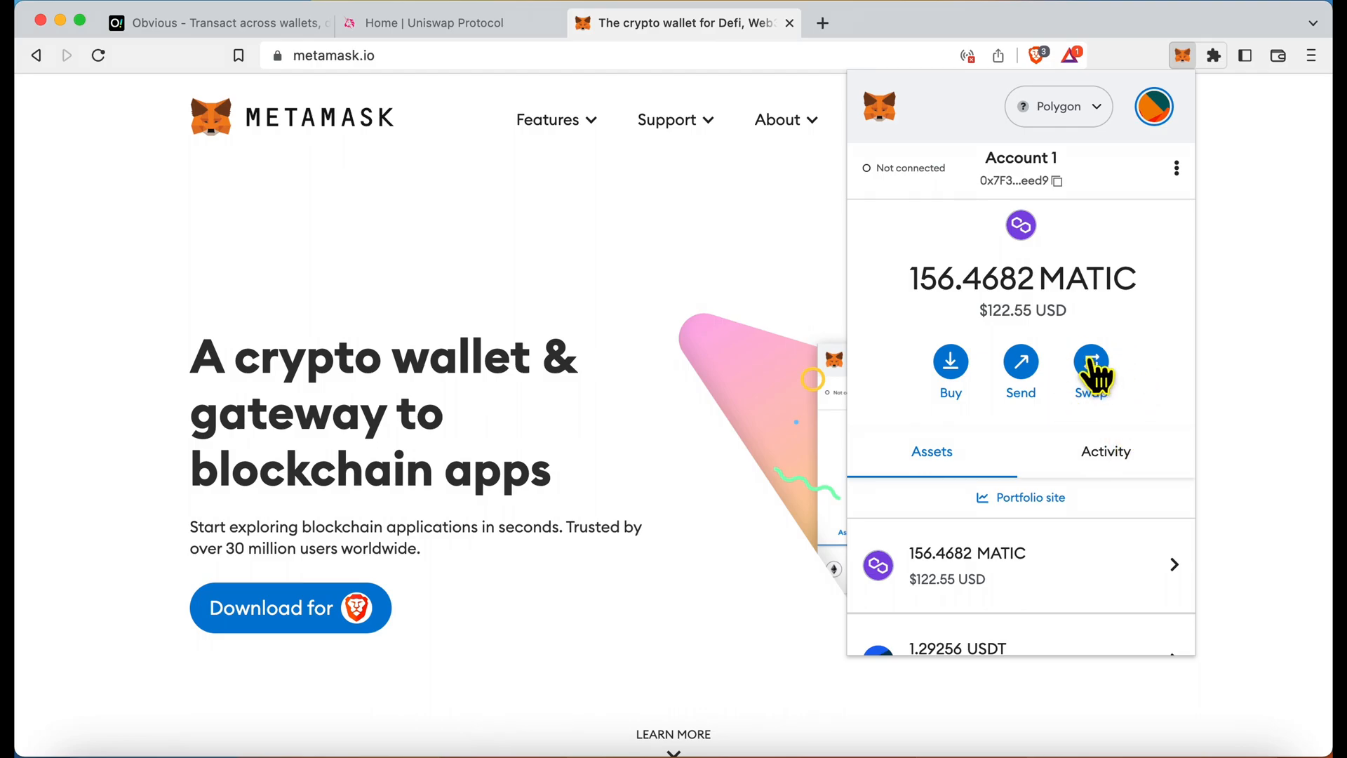
- Enter 50 MATIC as the swap-from amount and choose USDT as the token to receive
click(1092, 360)
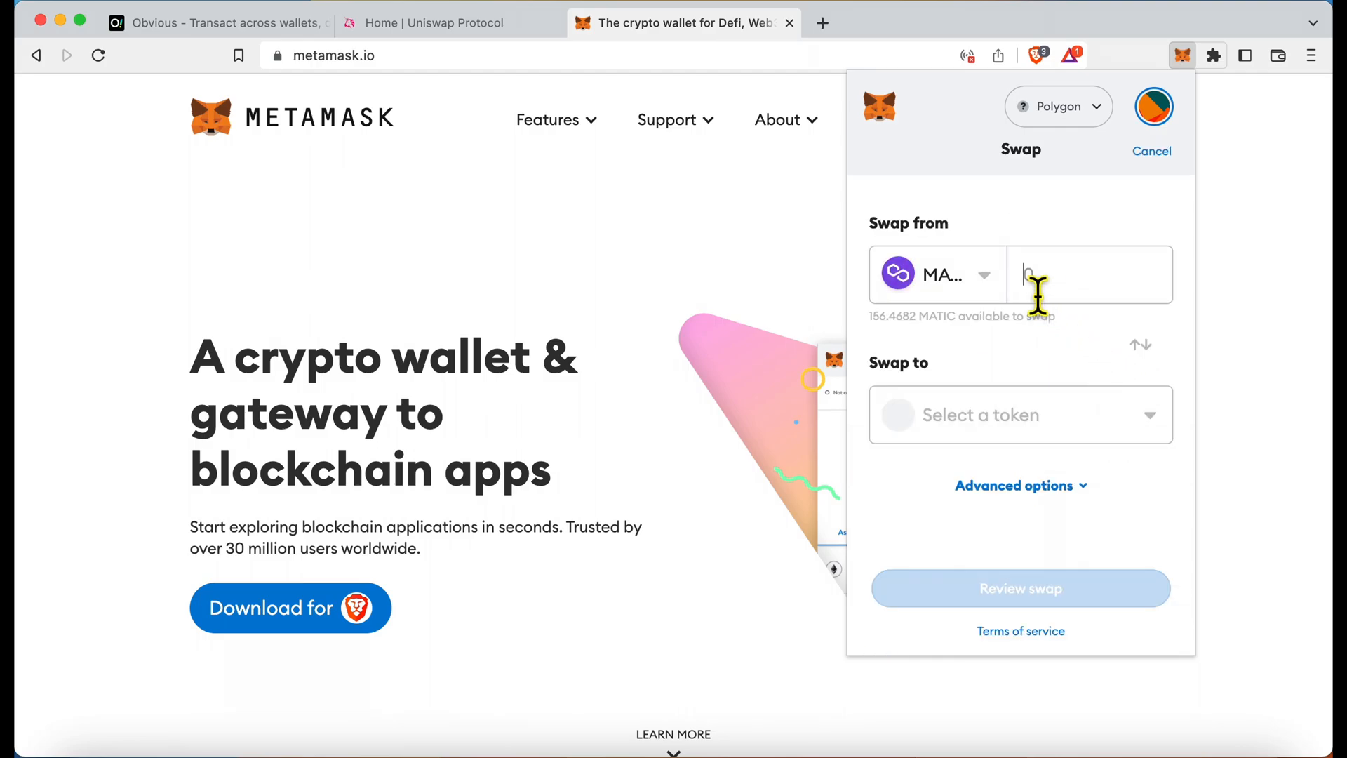
text(0)
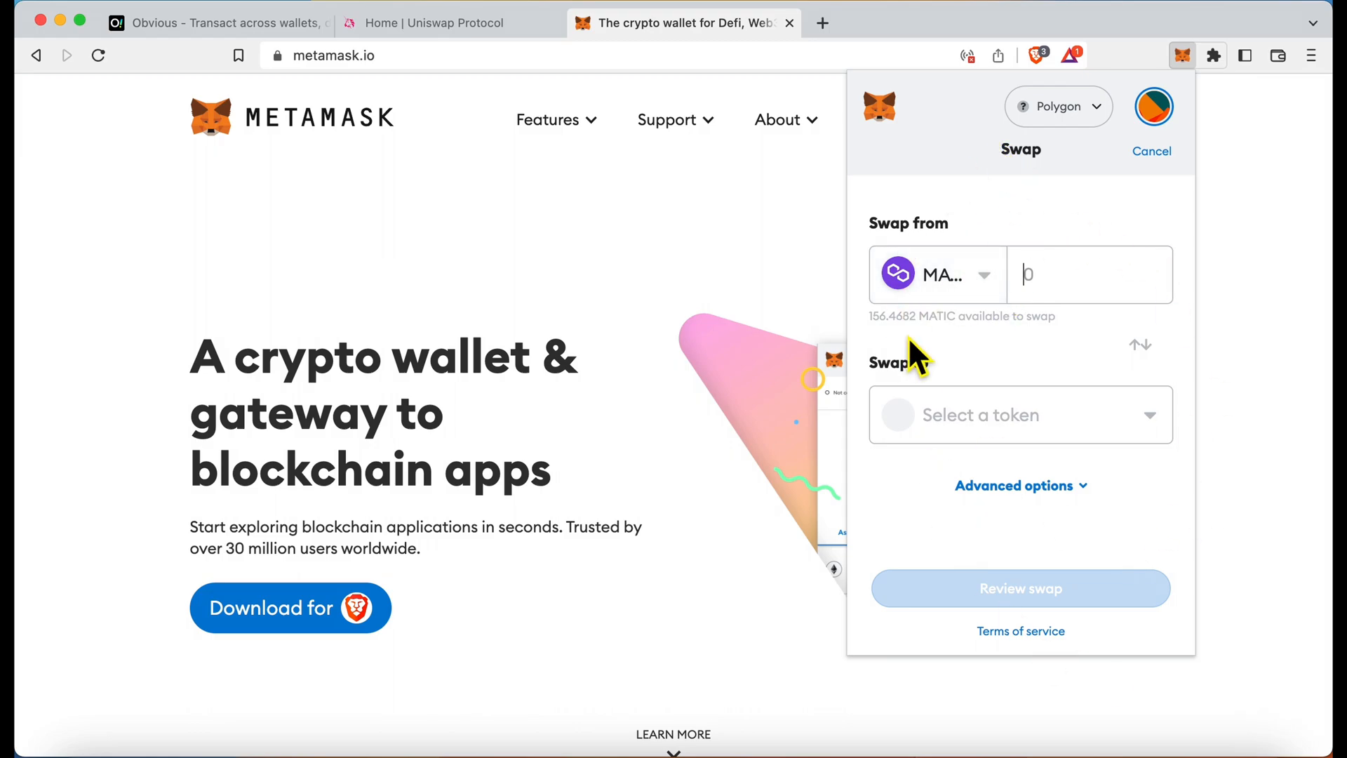
mouse_move(988, 391)
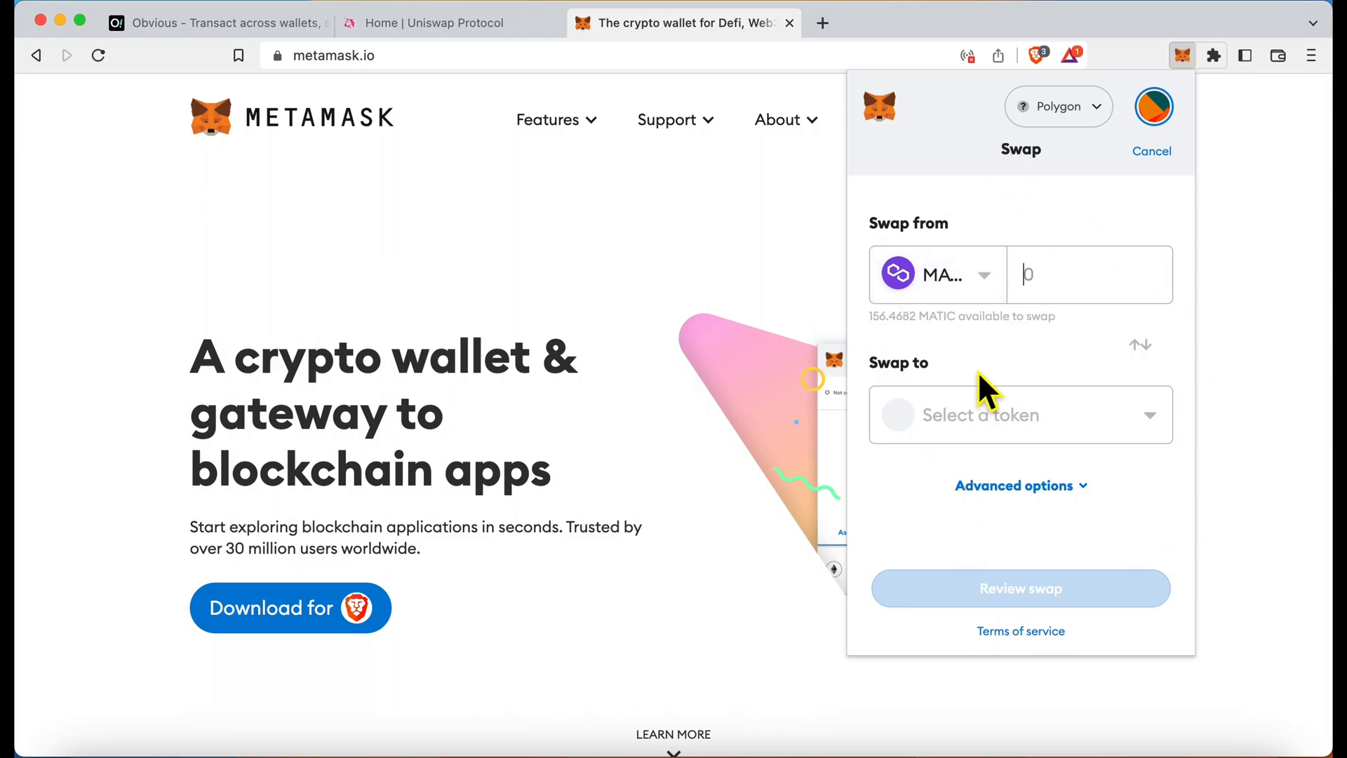
text(50)
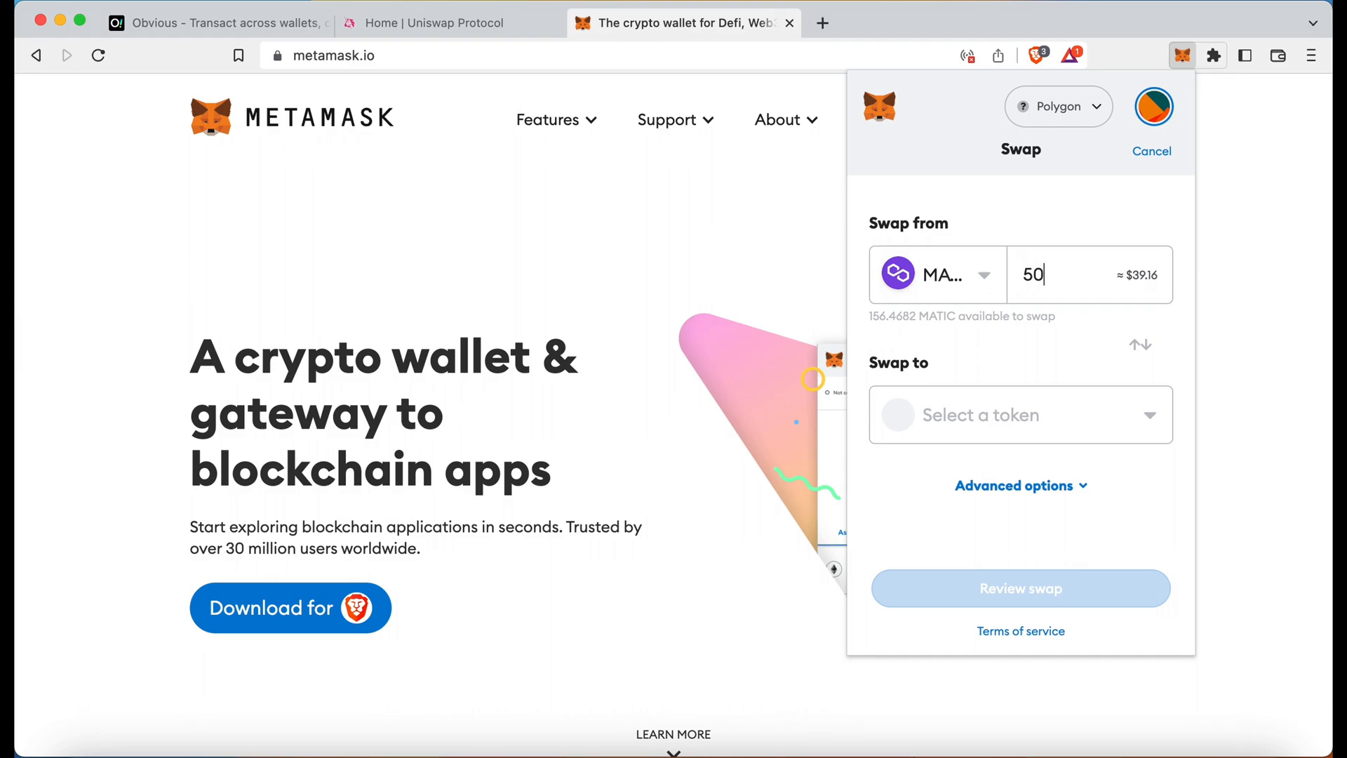
click(1021, 414)
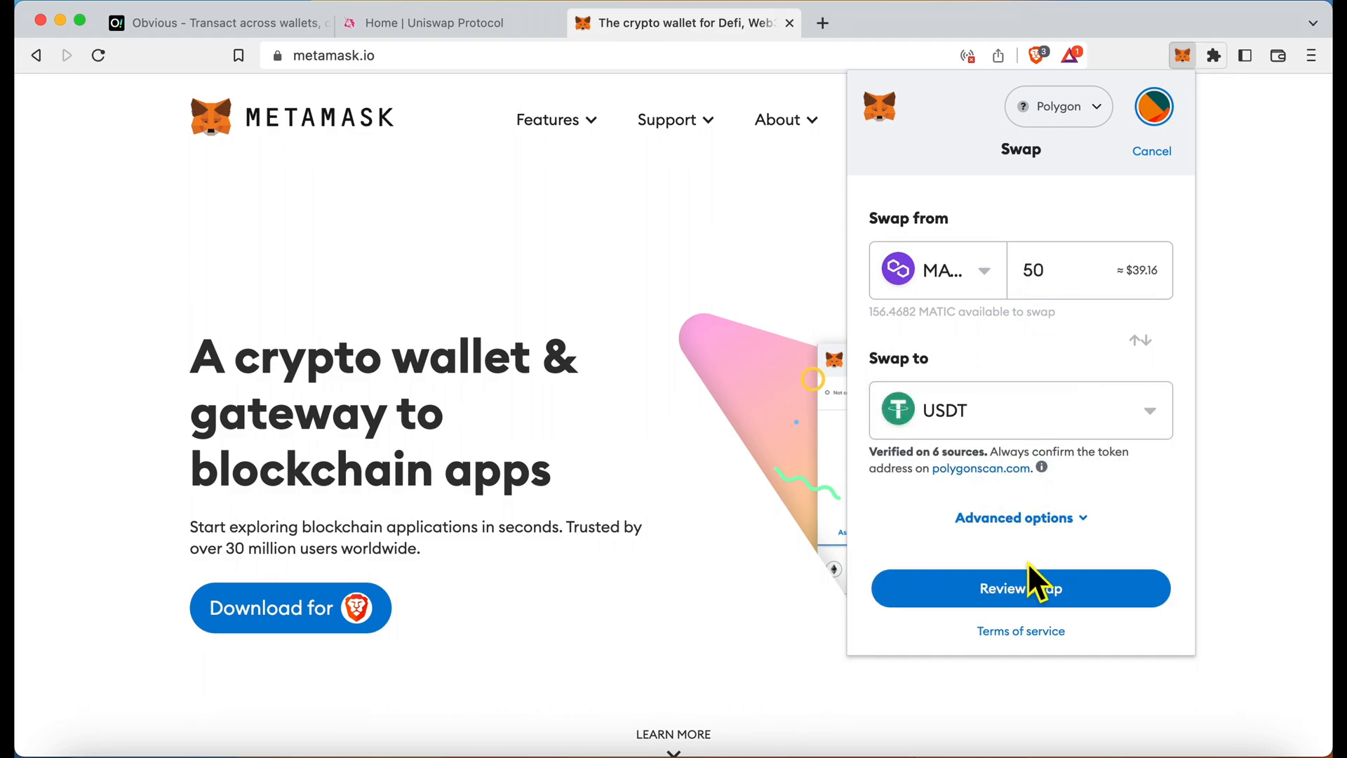
- Review the swap quote of 50 MATIC for 38.798189 USDT with about $0.01 gas
click(1021, 588)
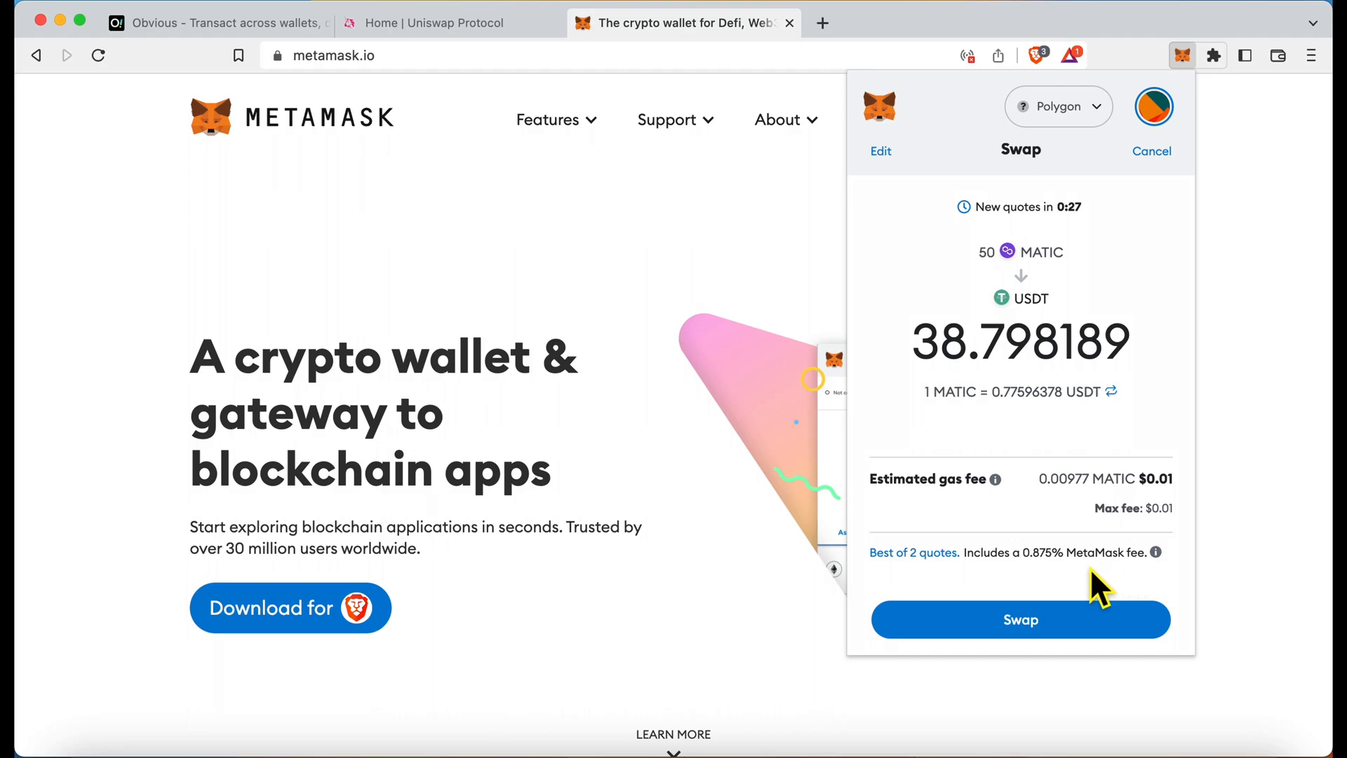
double_click(1041, 552)
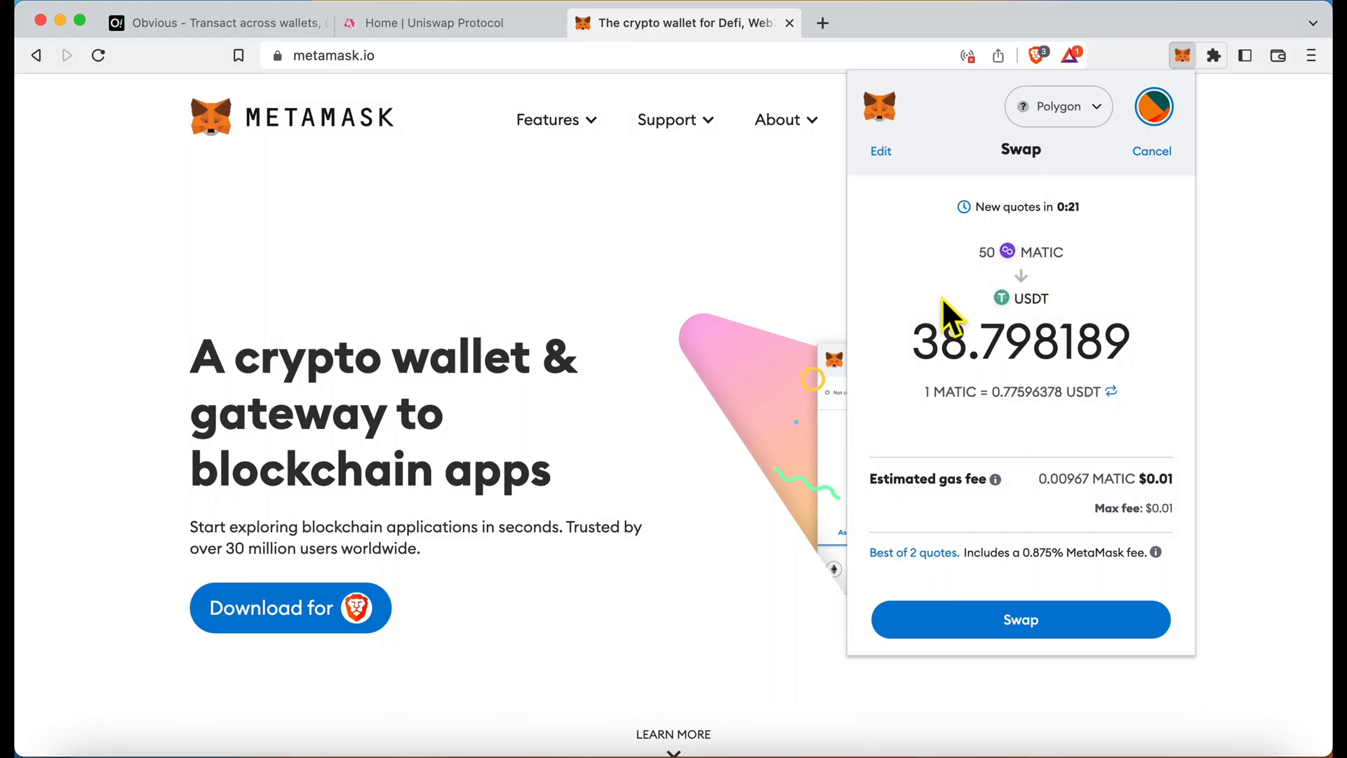
mouse_move(933, 344)
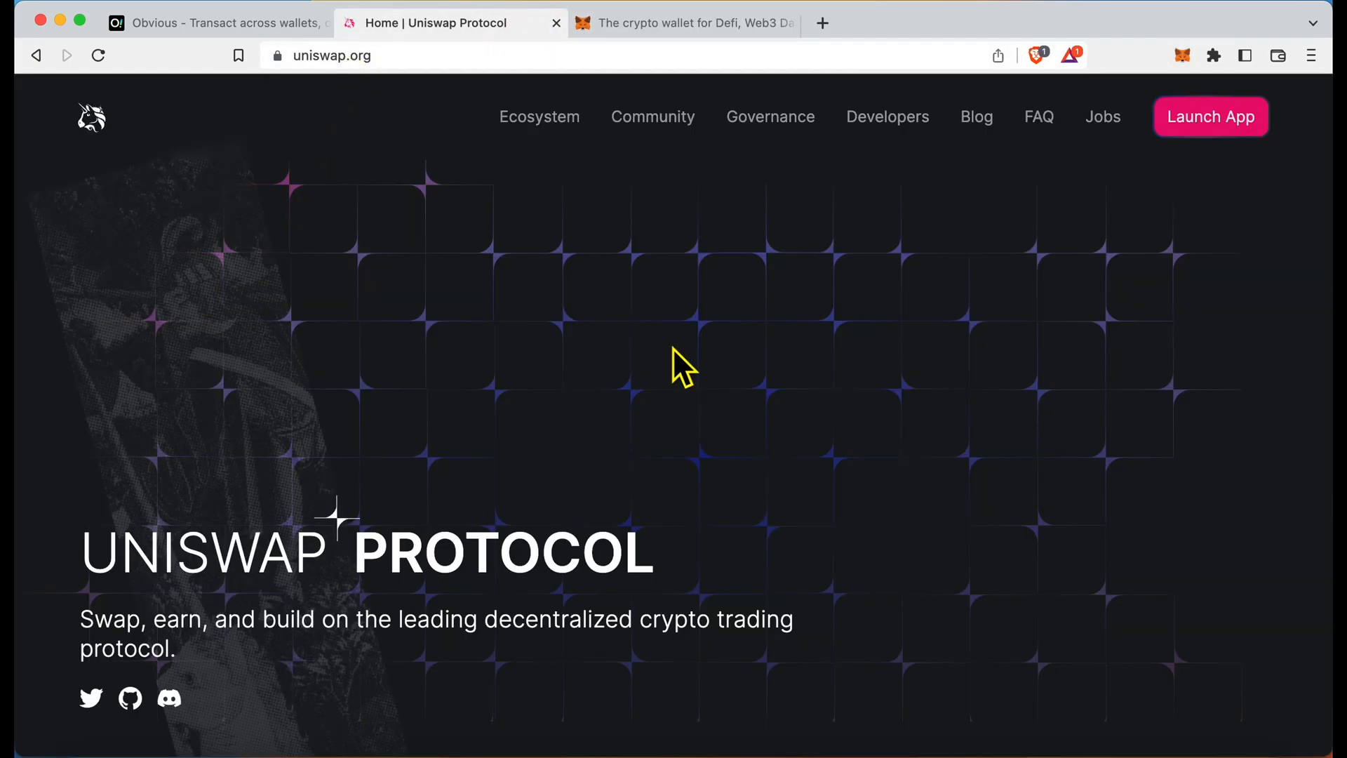
mouse_move(436, 262)
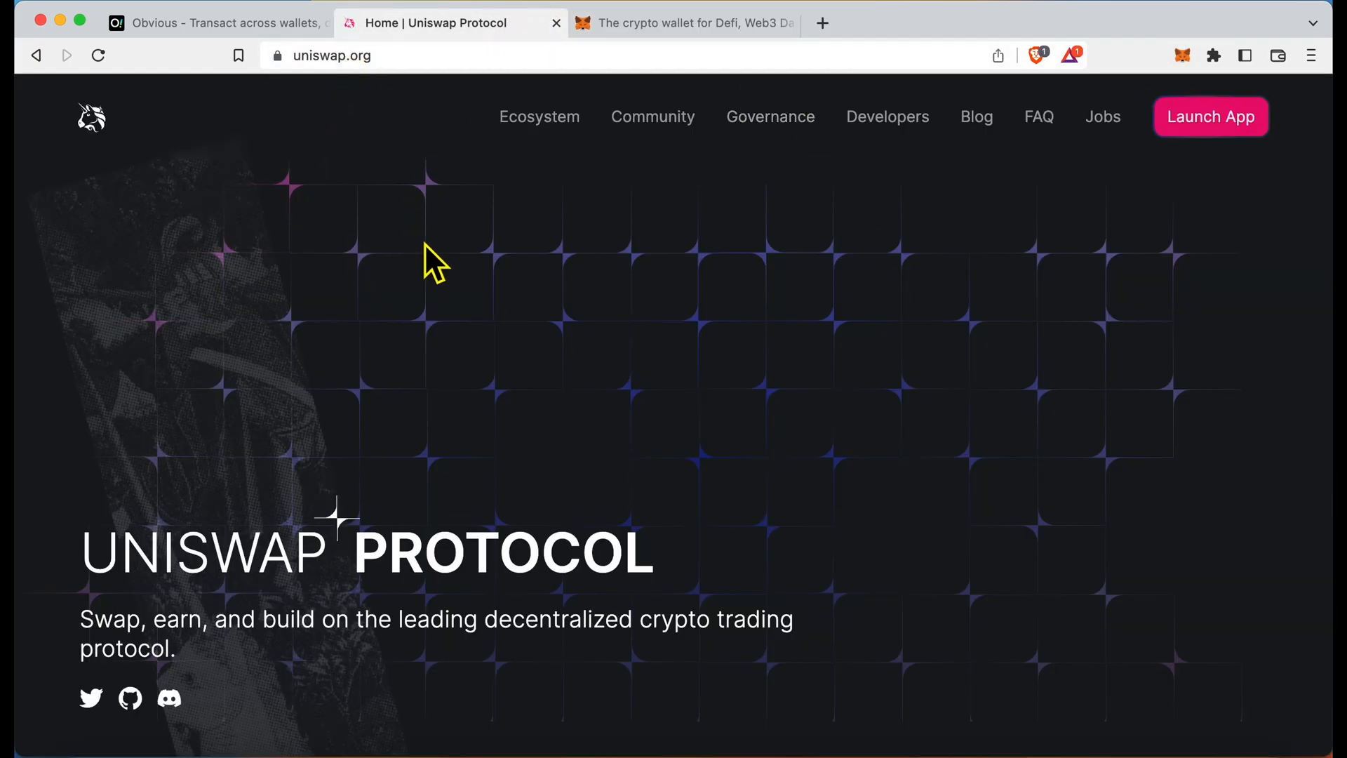
mouse_move(949, 279)
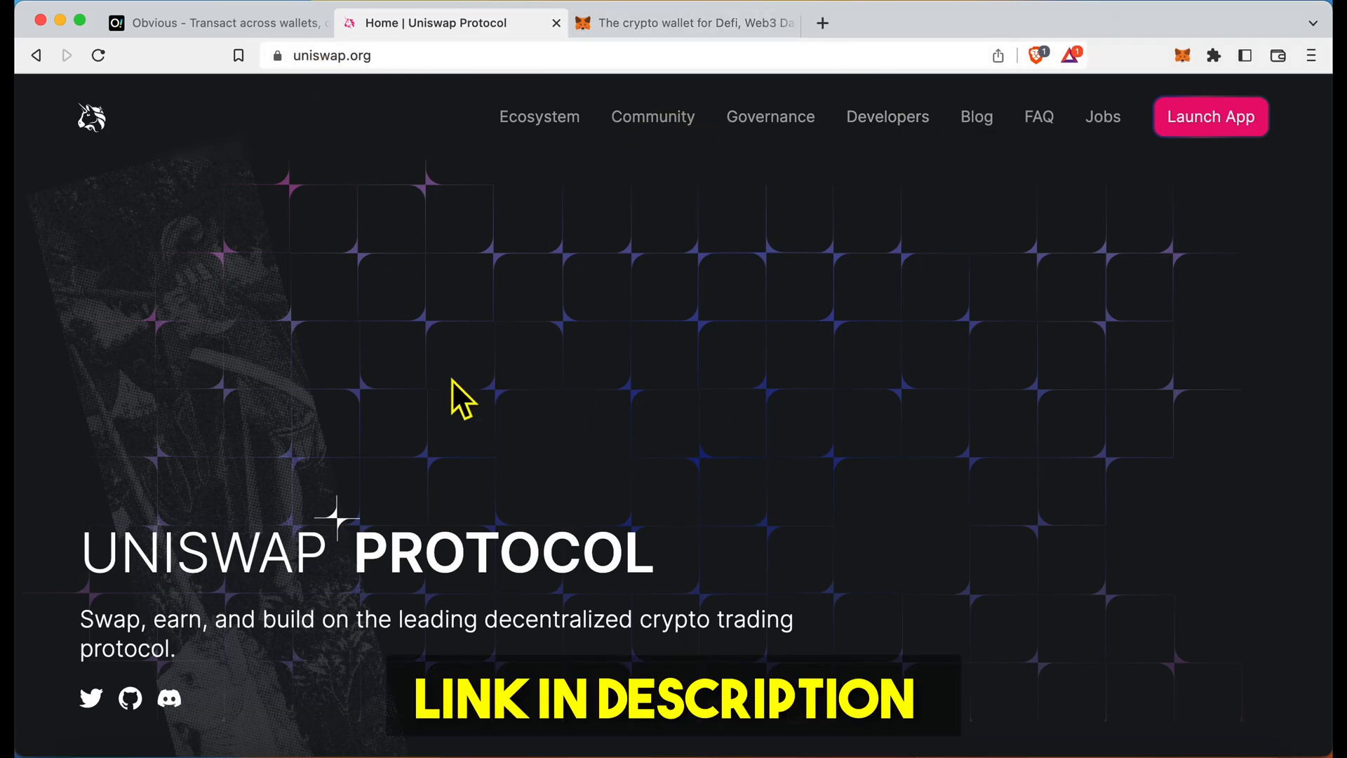
mouse_move(1083, 258)
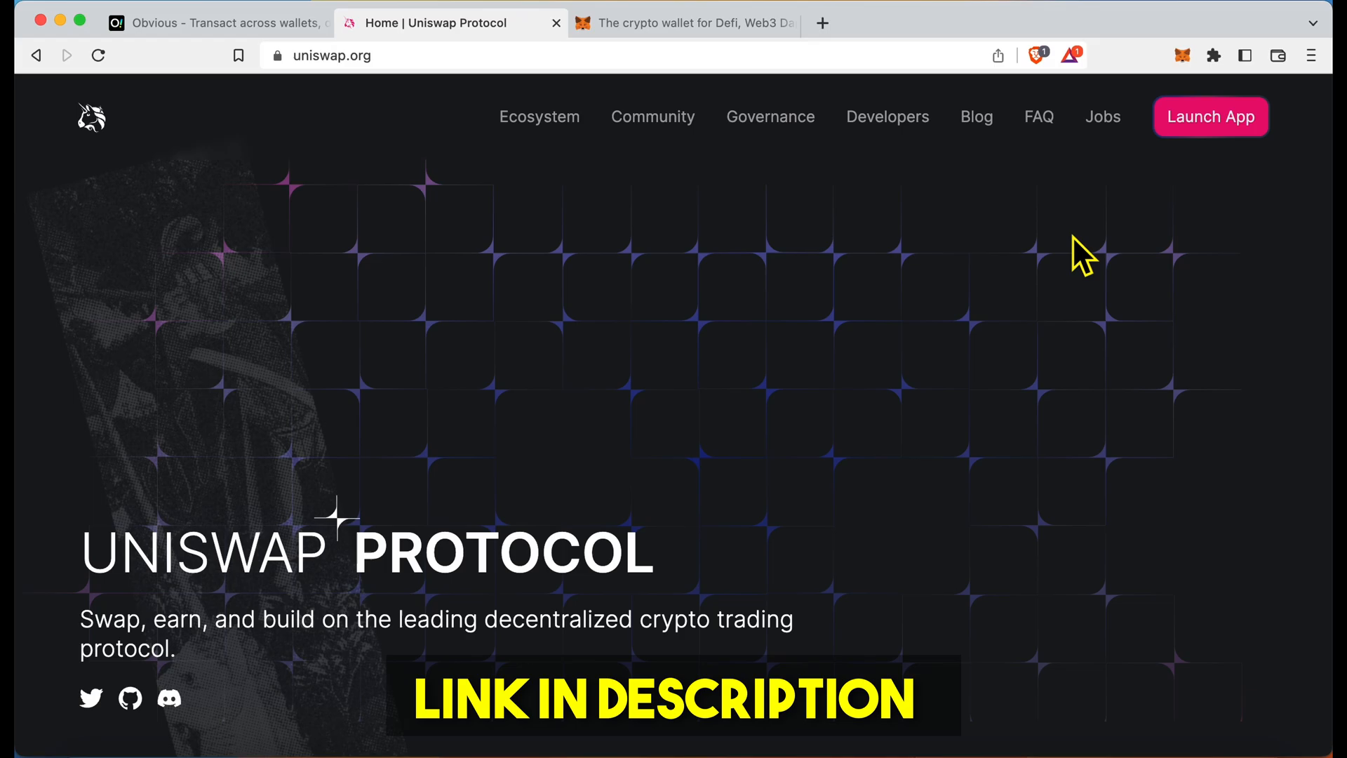
- Launch the Uniswap app and switch its network from Ethereum to Polygon
click(1210, 117)
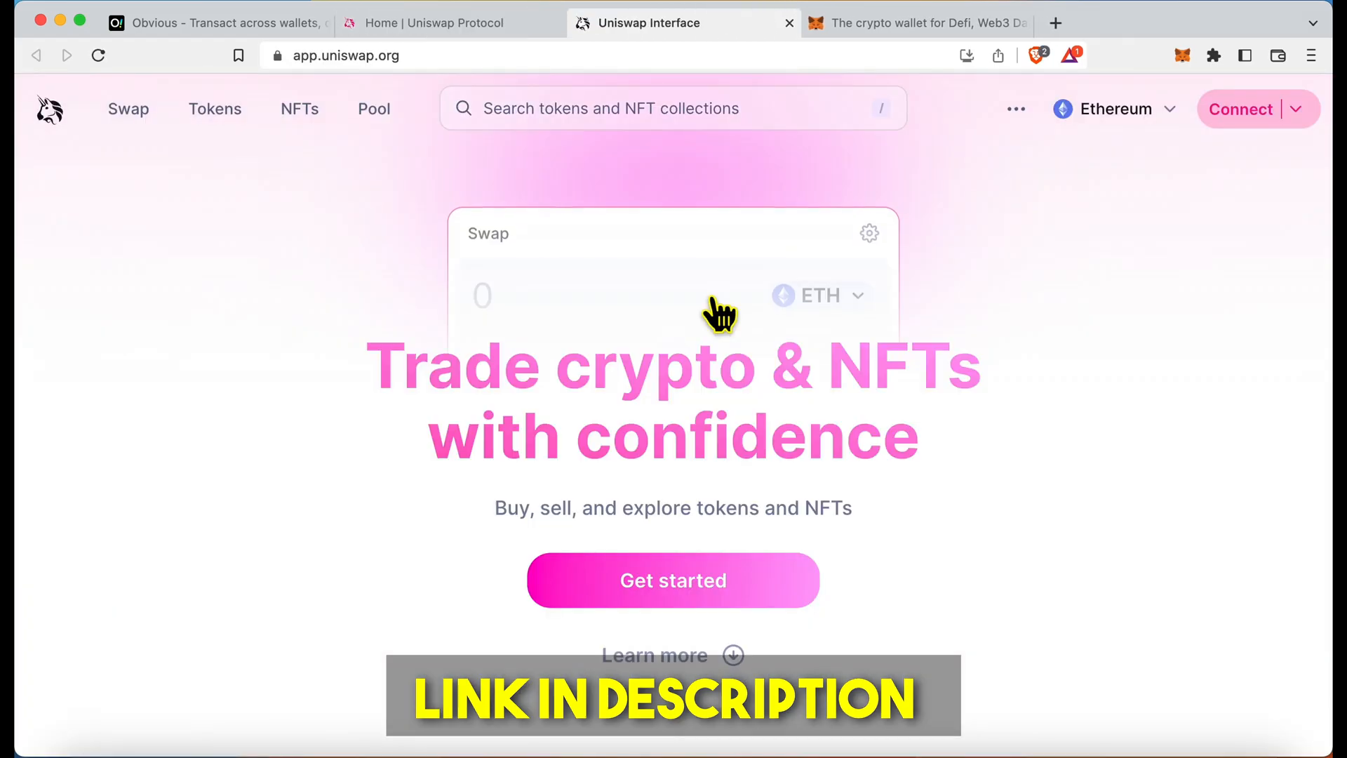
mouse_move(962, 336)
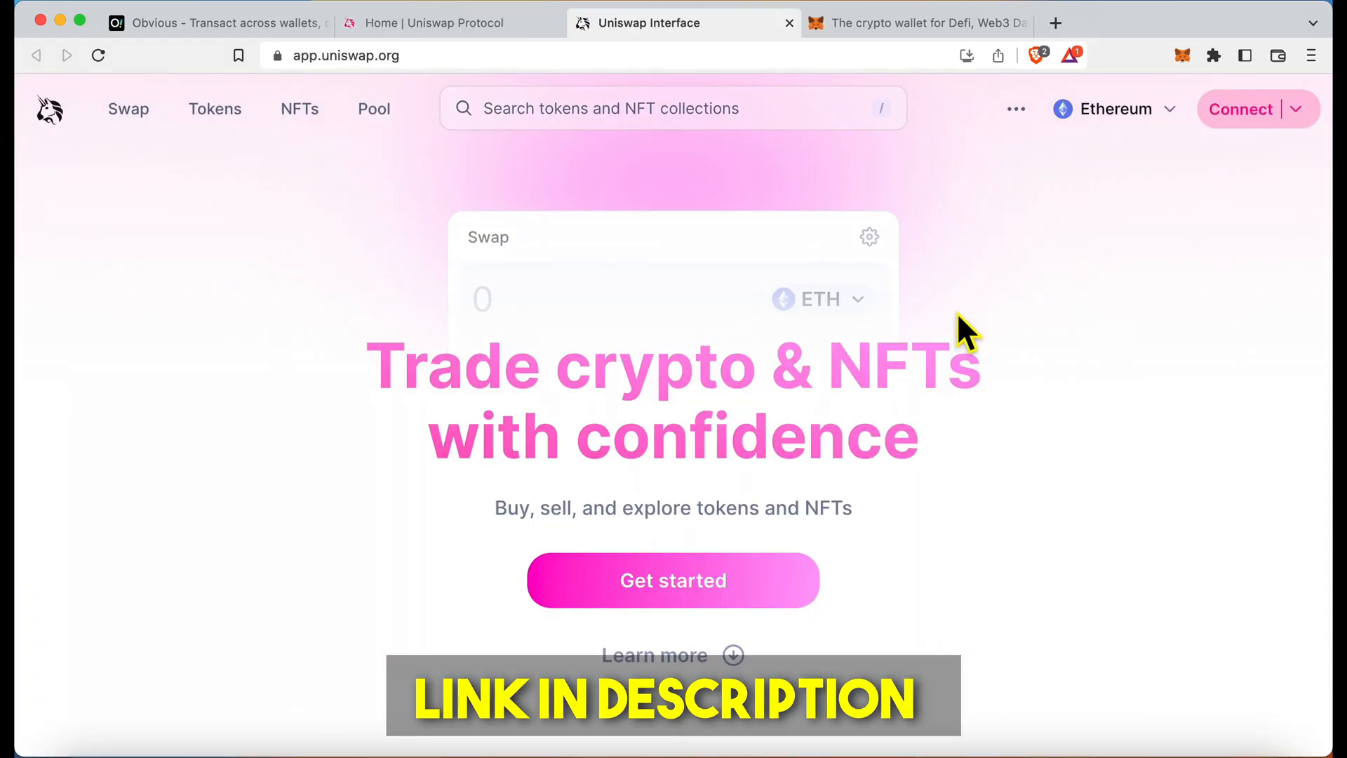
mouse_move(976, 241)
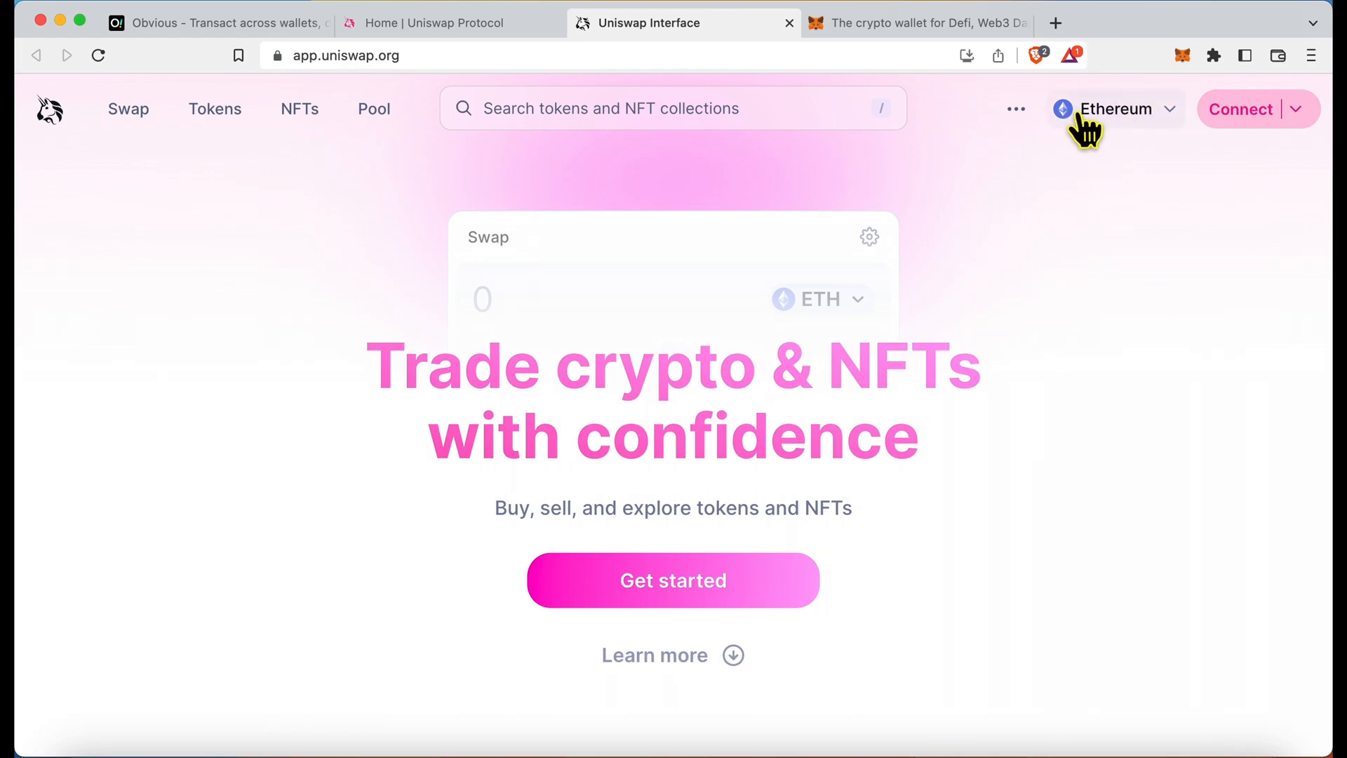
mouse_move(1091, 129)
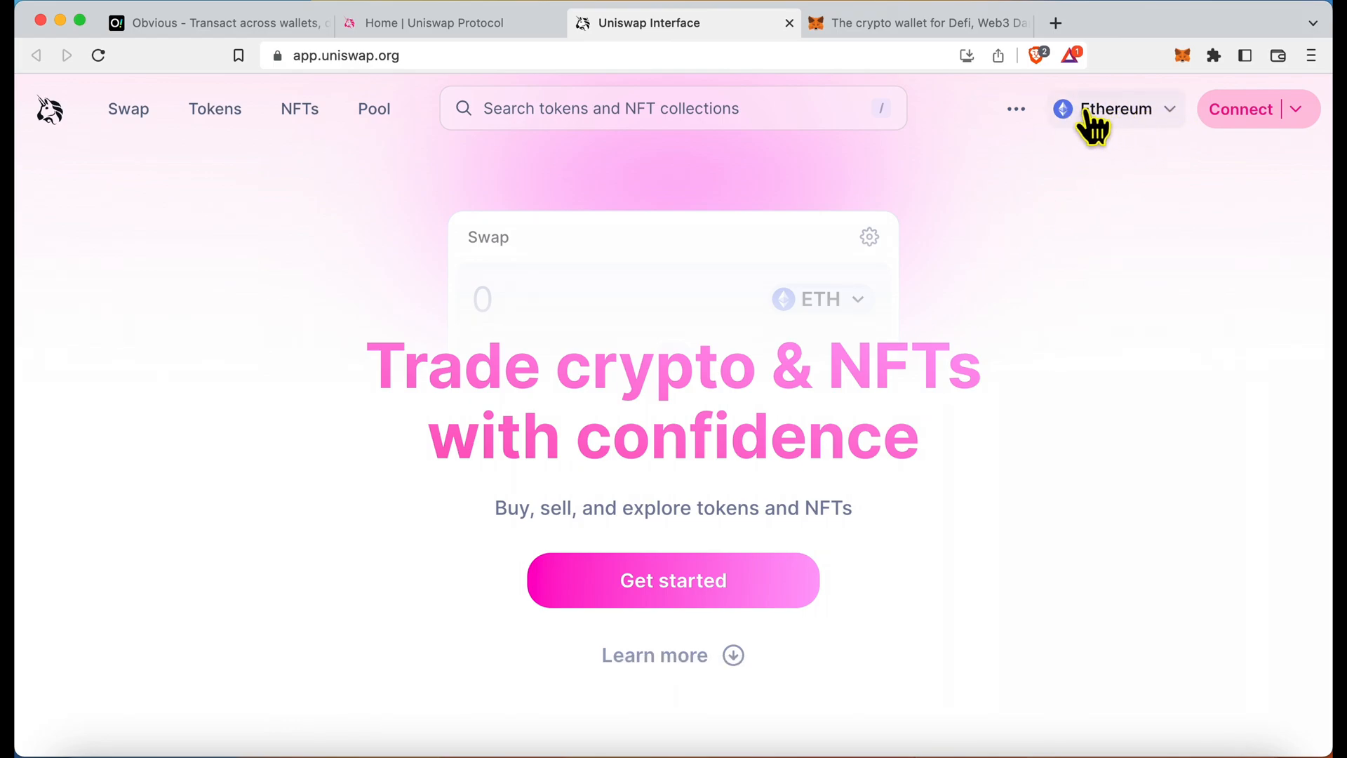
click(1115, 108)
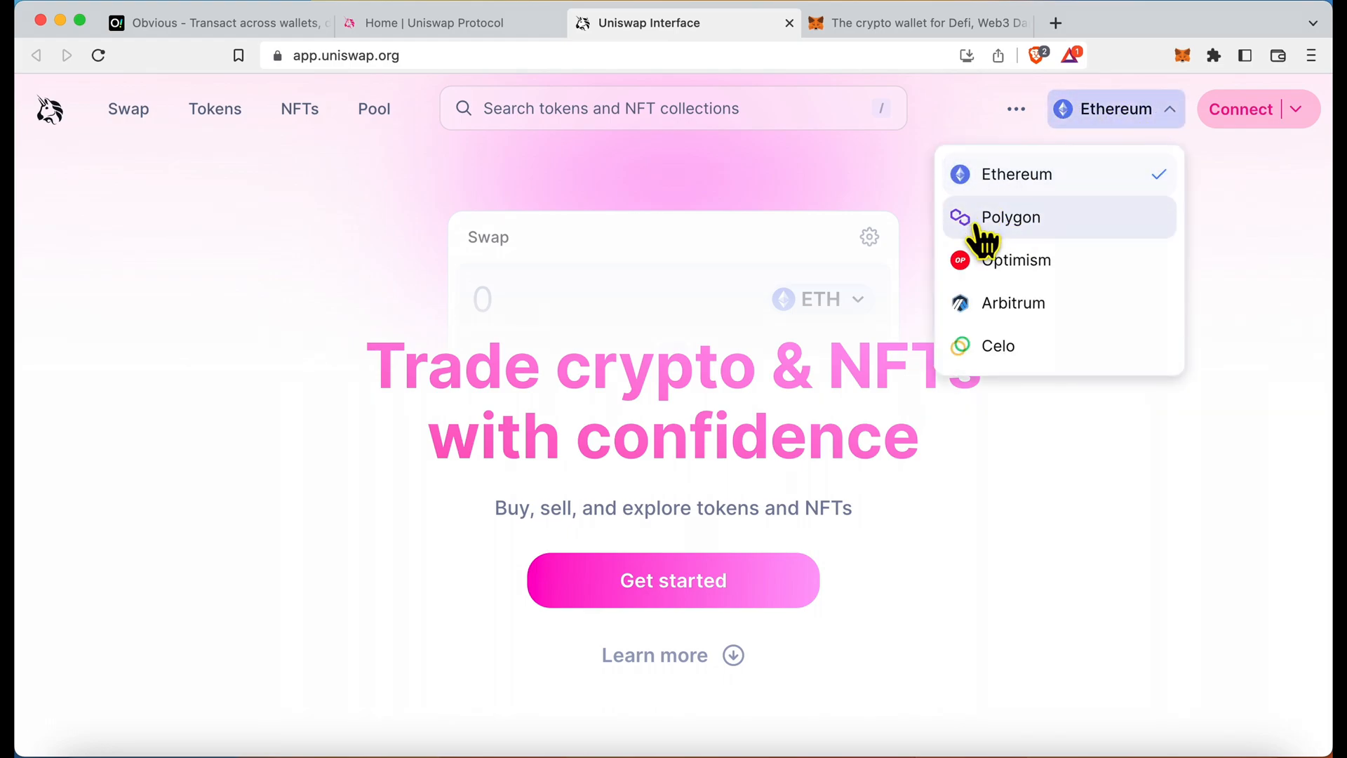
click(1010, 217)
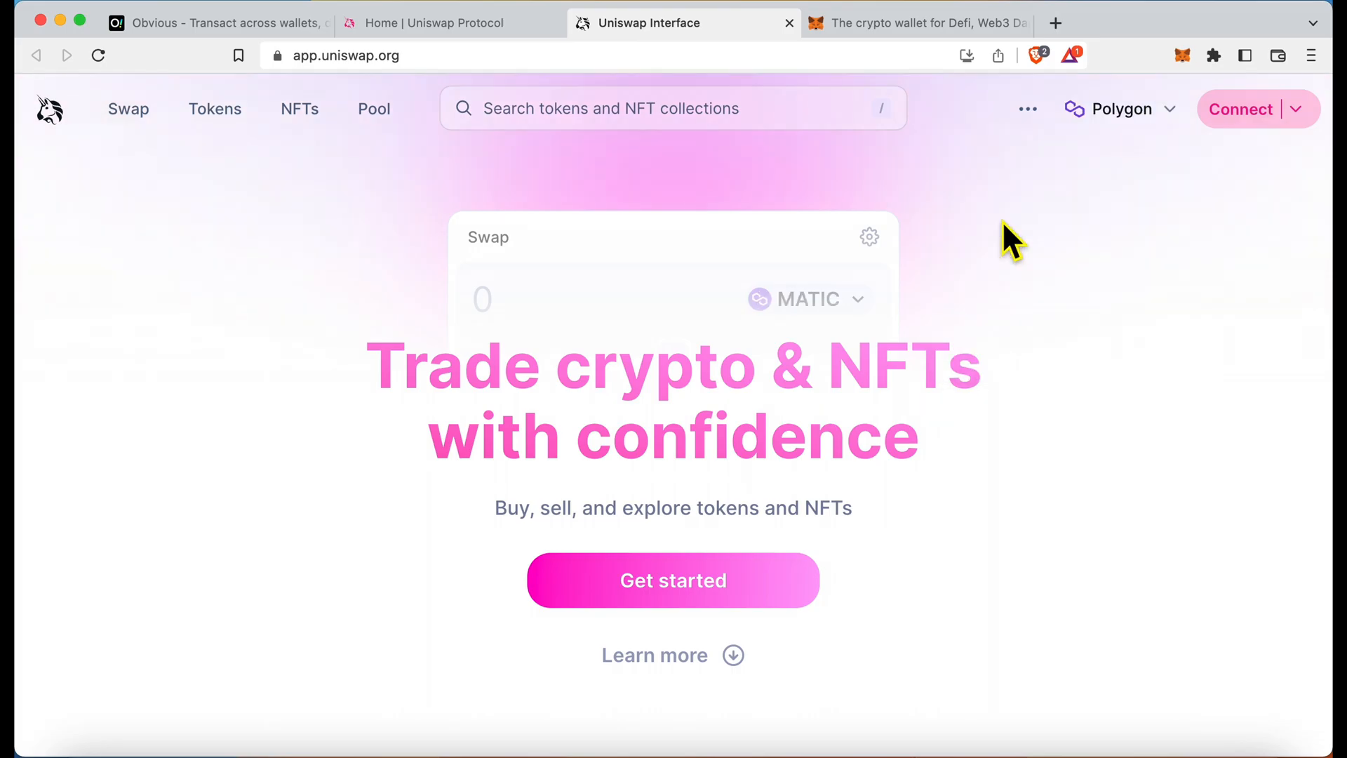
click(1240, 108)
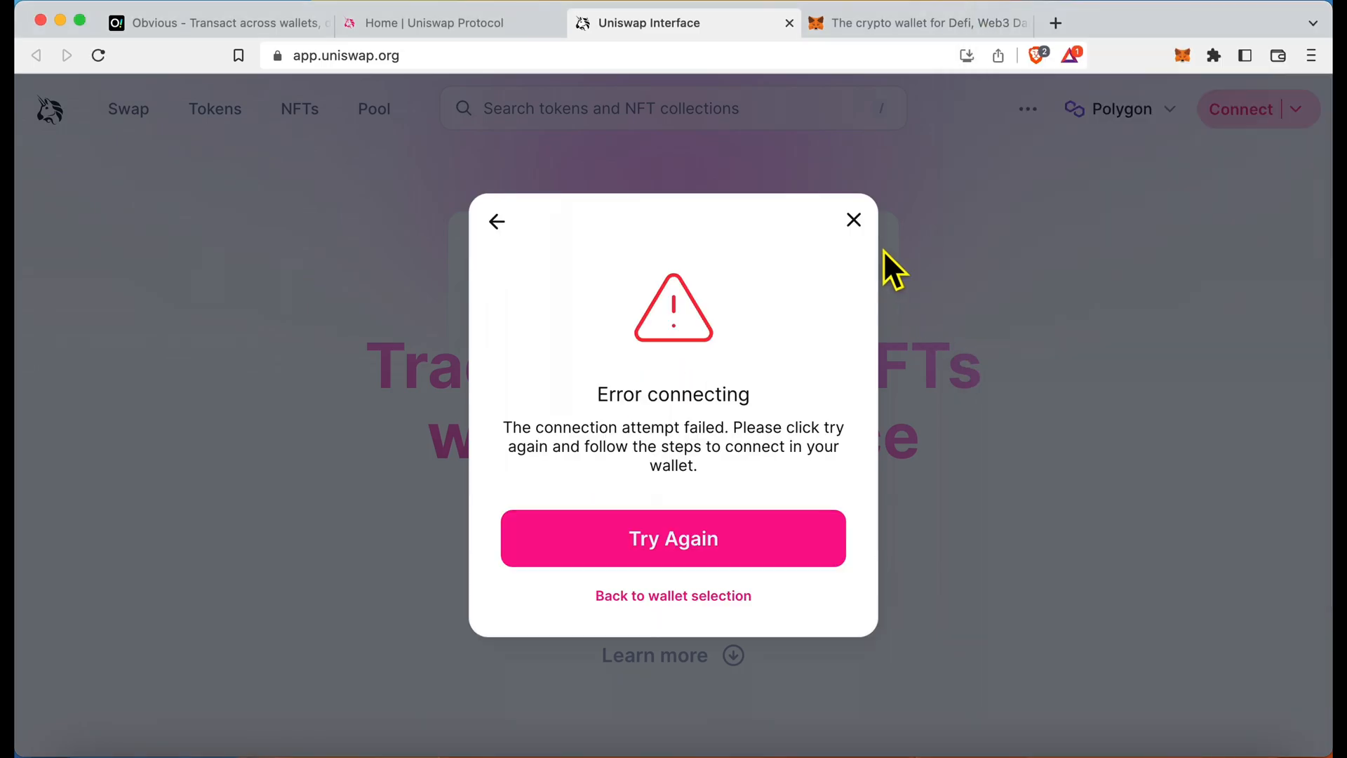
click(854, 220)
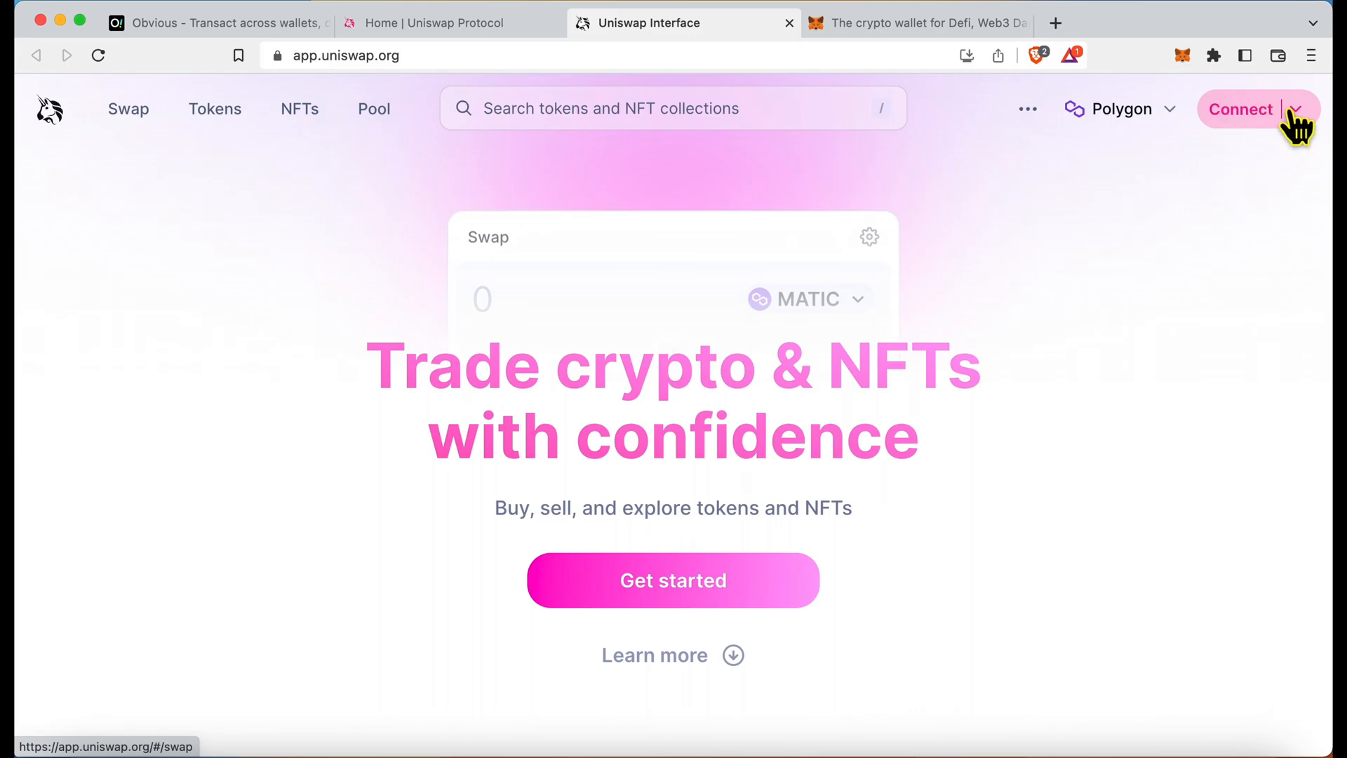
click(1246, 109)
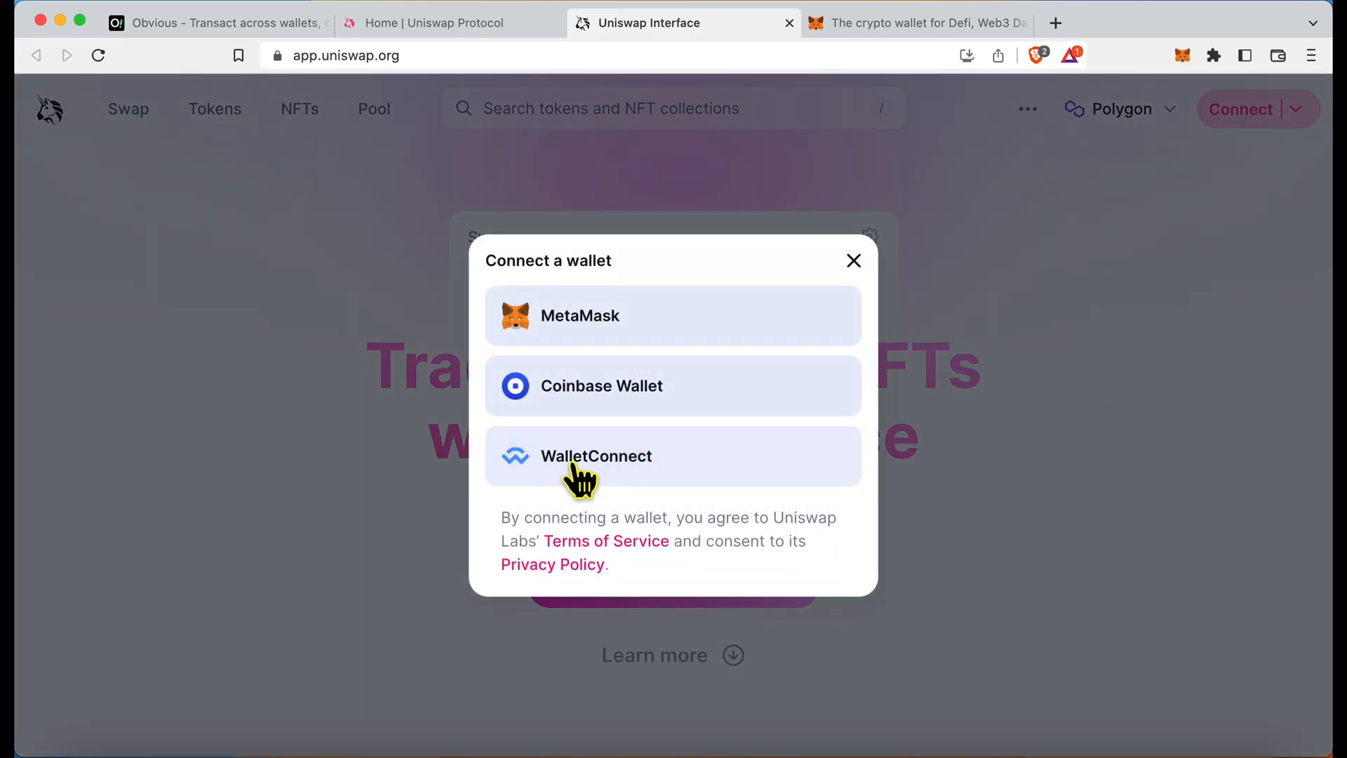
click(596, 456)
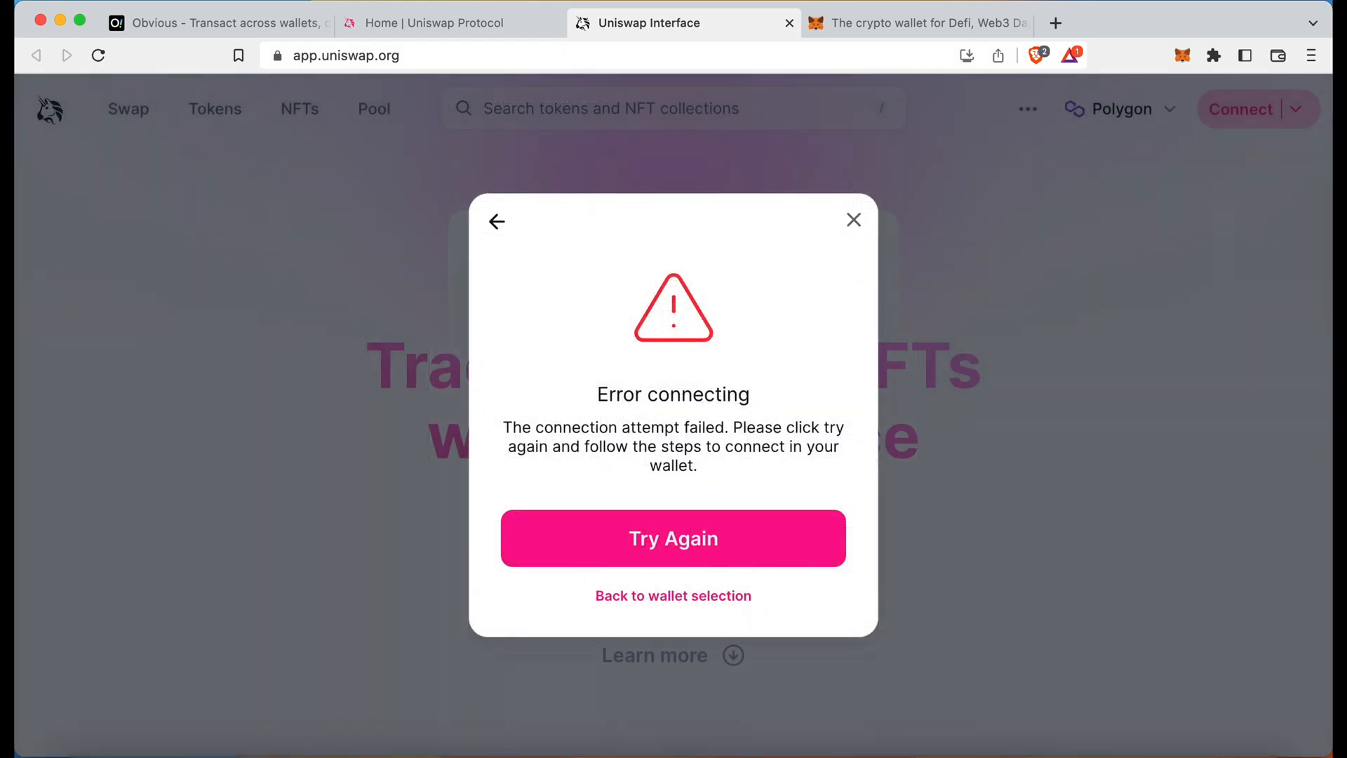
click(853, 219)
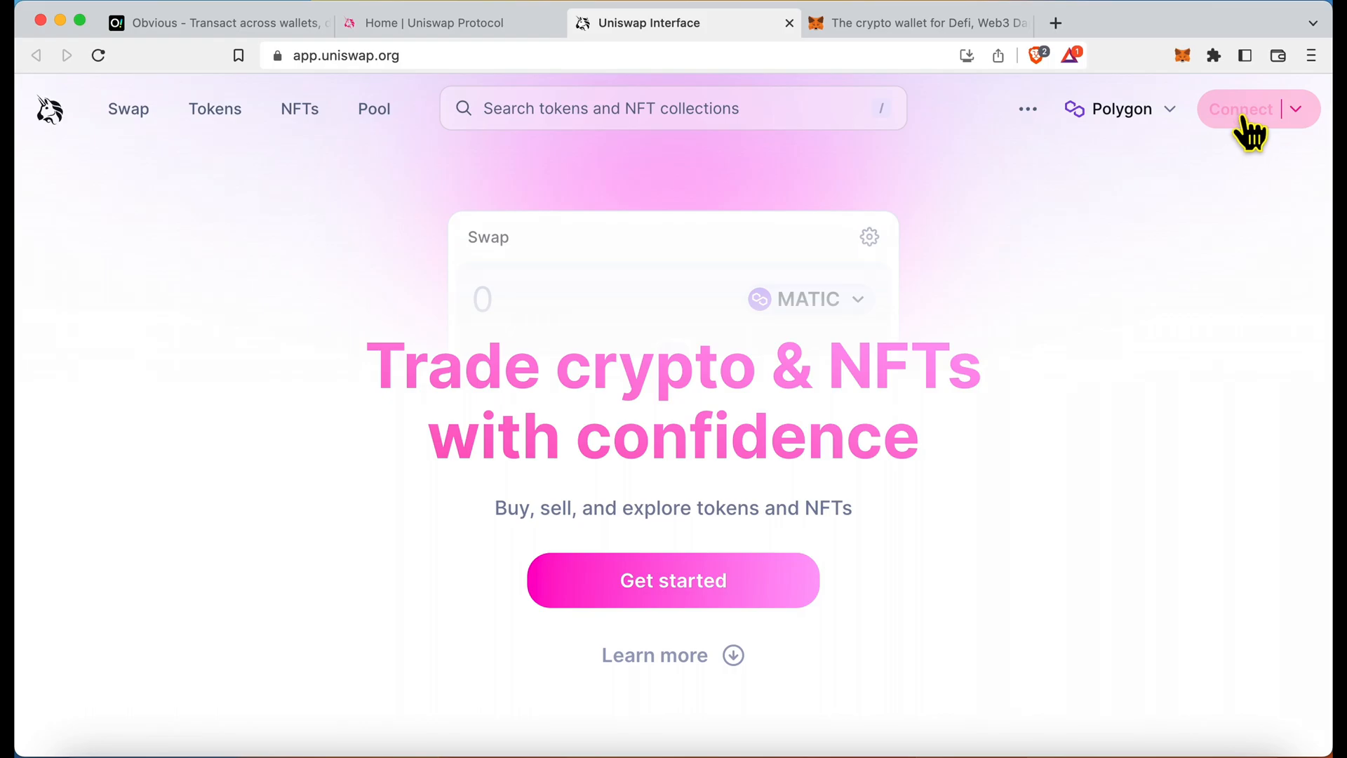
- Connect MetaMask Account 1 to app.uniswap.org, showing a 156.4 MATIC balance
click(1240, 109)
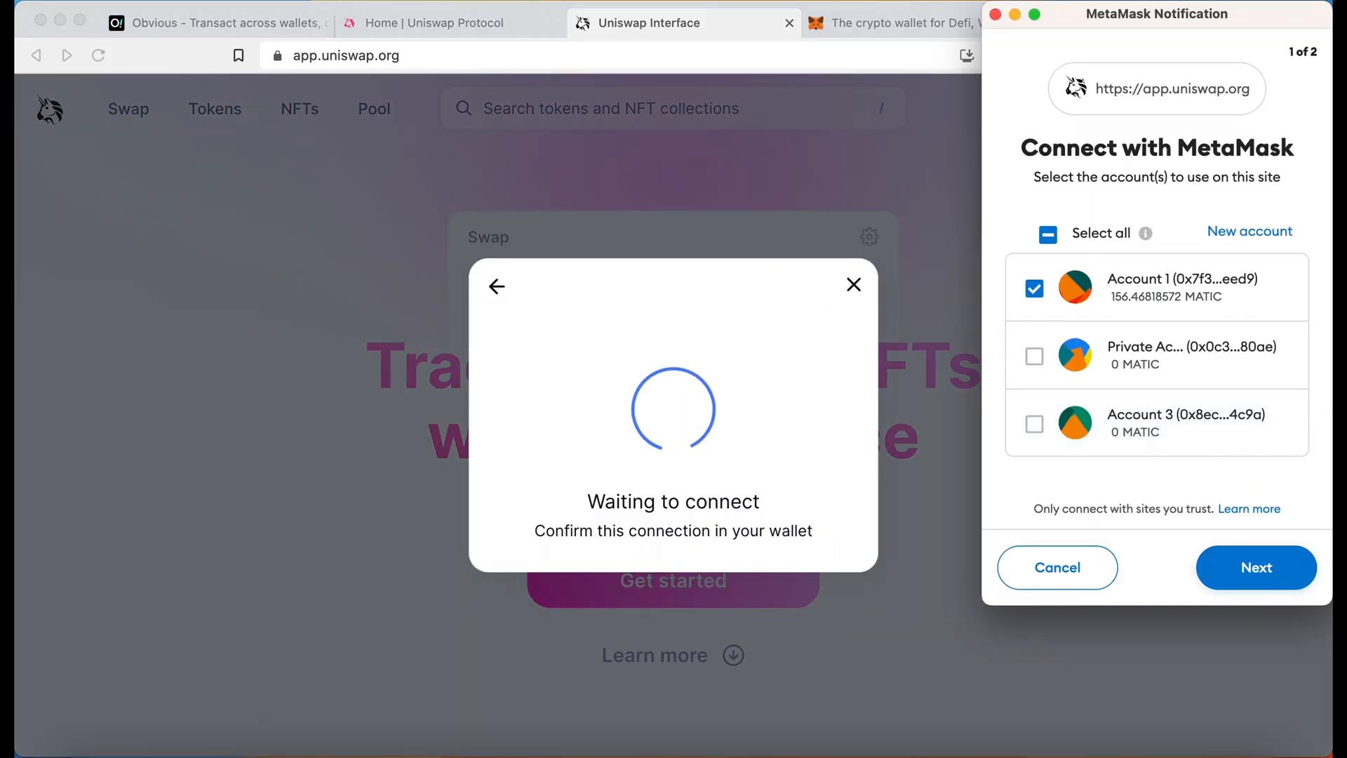
click(1256, 567)
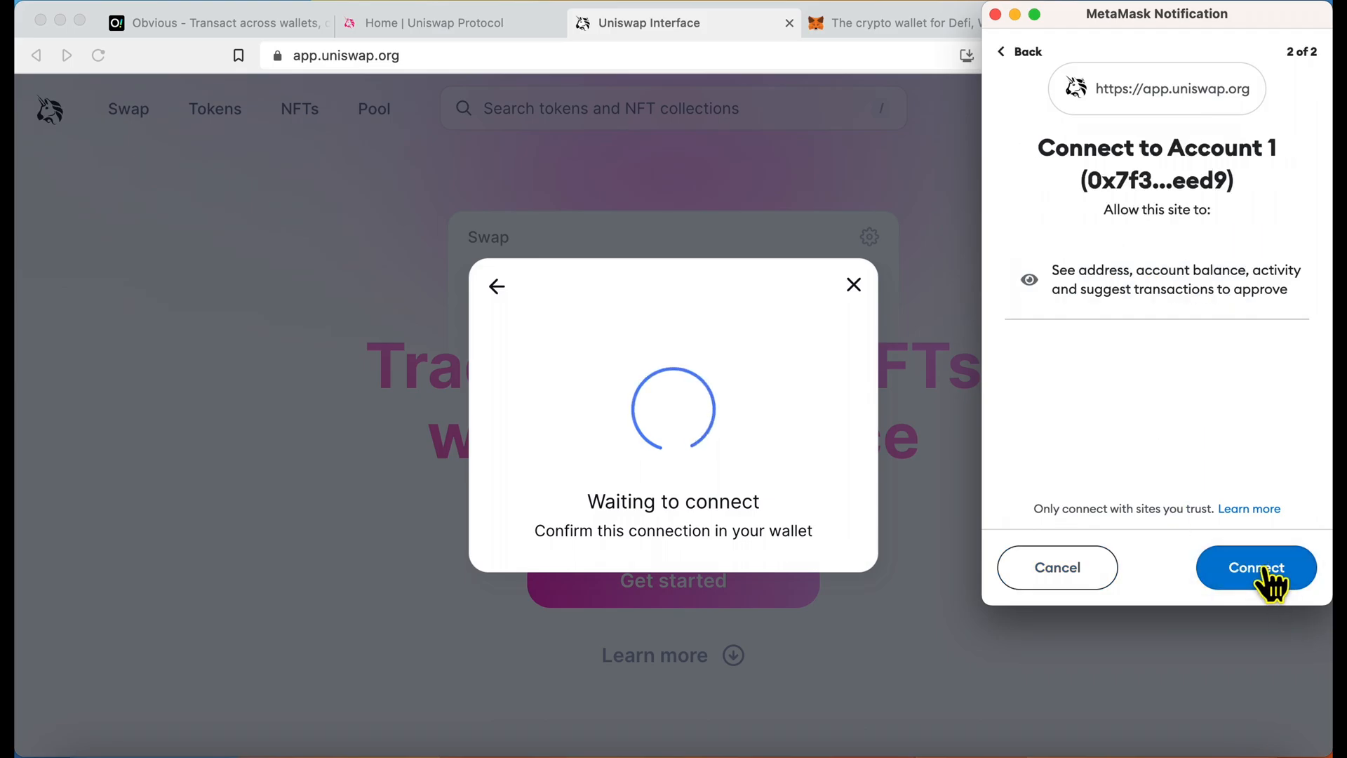
click(1255, 567)
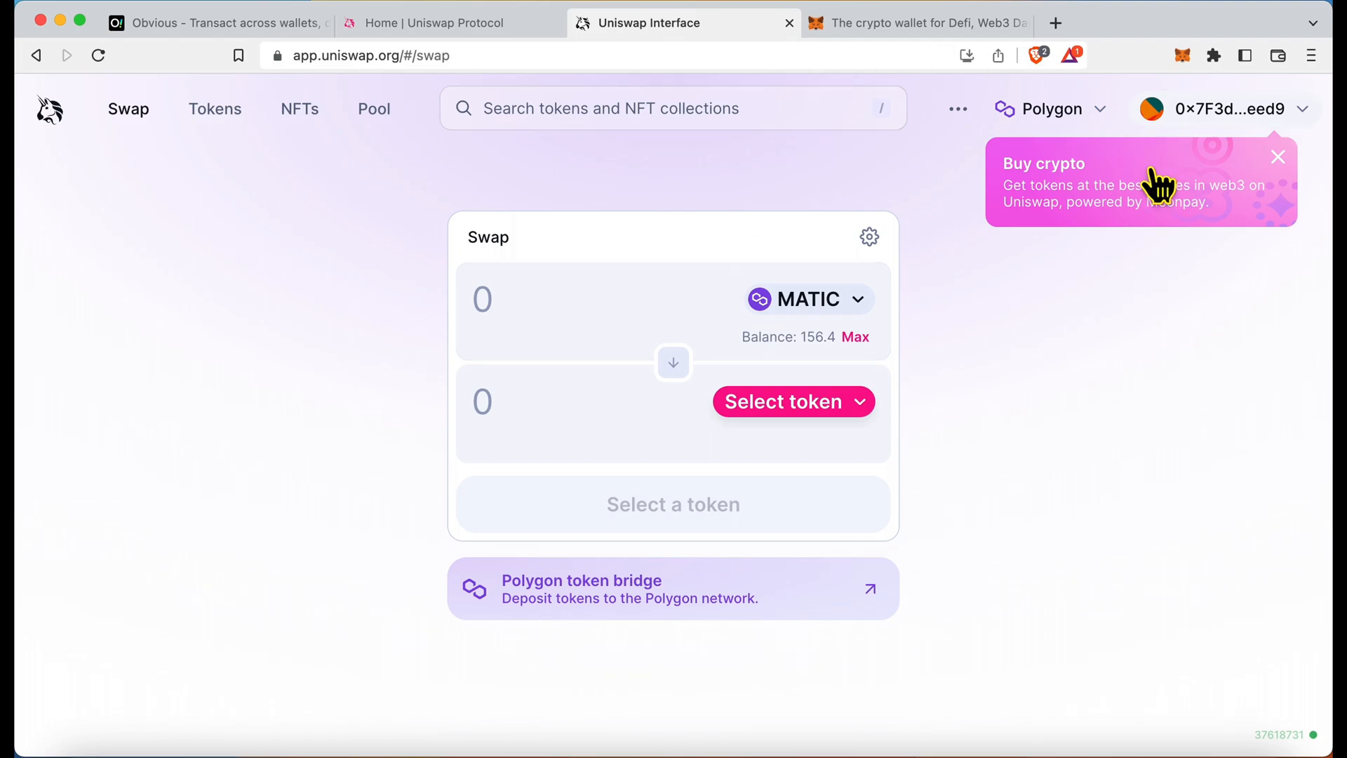
mouse_move(527, 300)
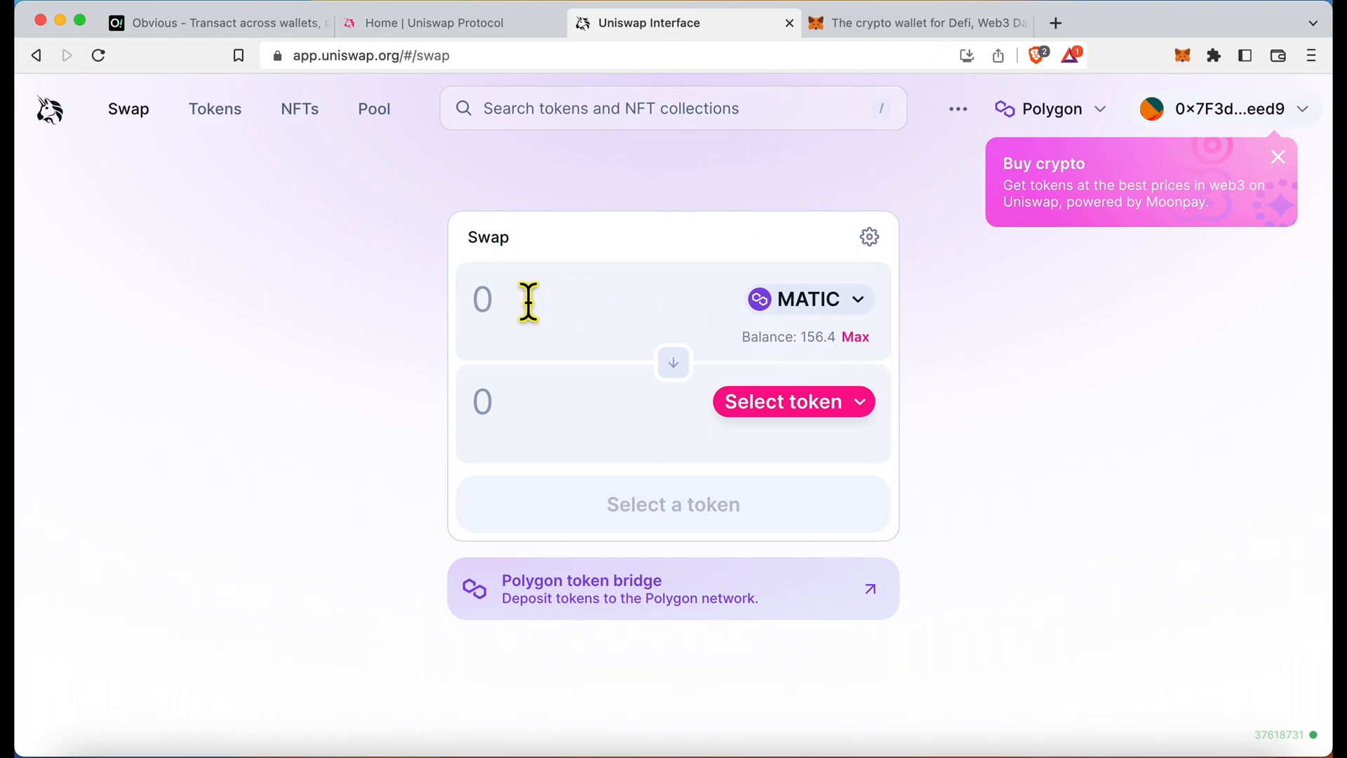
- Enter 50 MATIC and choose USDT, quoting about 39.1464 USDT on Polygon
text(50)
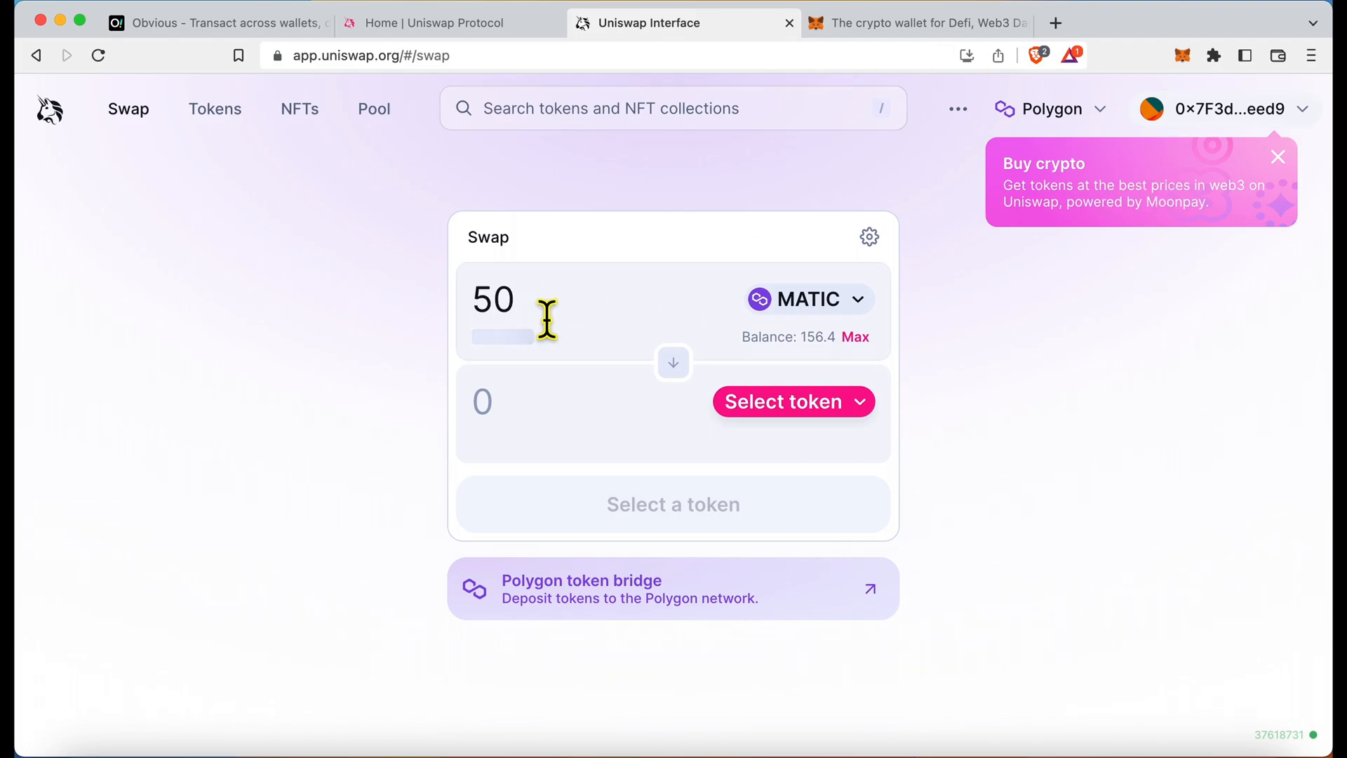
click(783, 401)
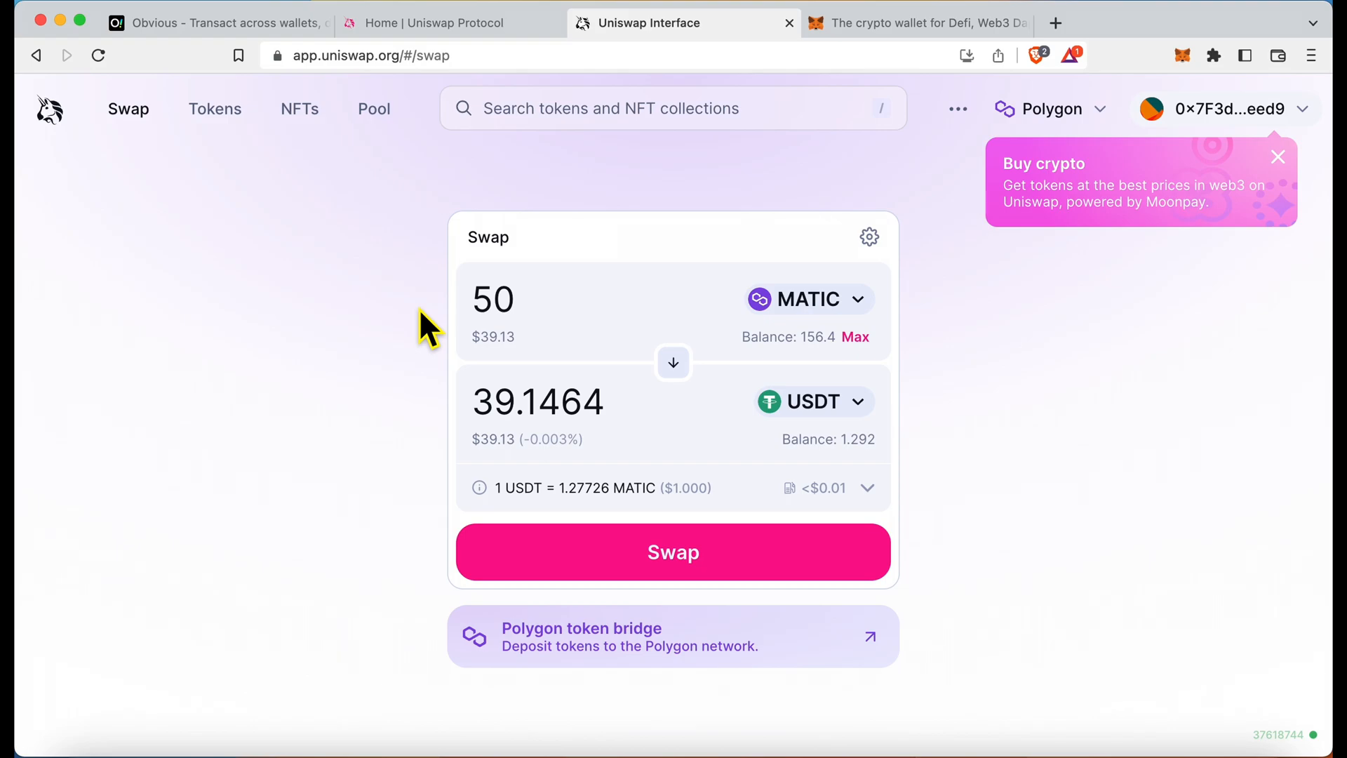
mouse_move(581, 605)
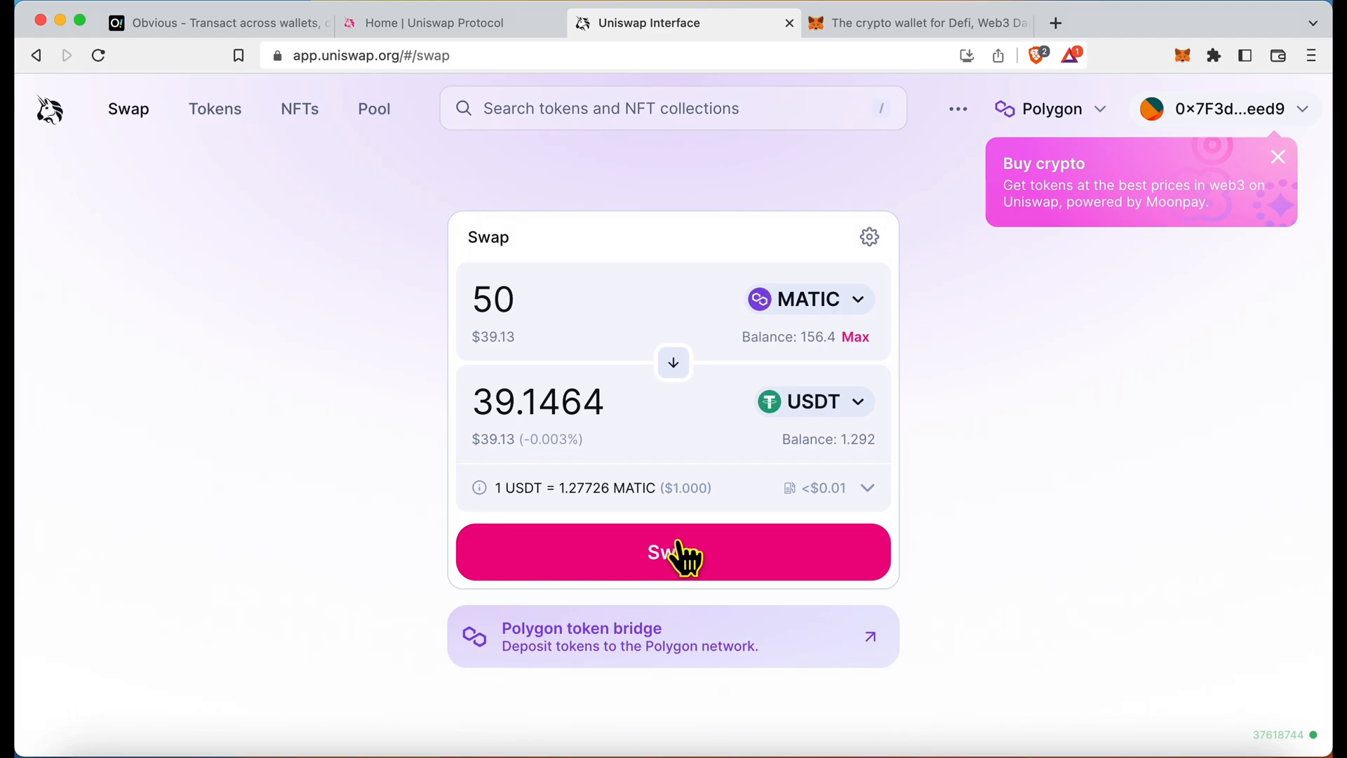
mouse_move(783, 352)
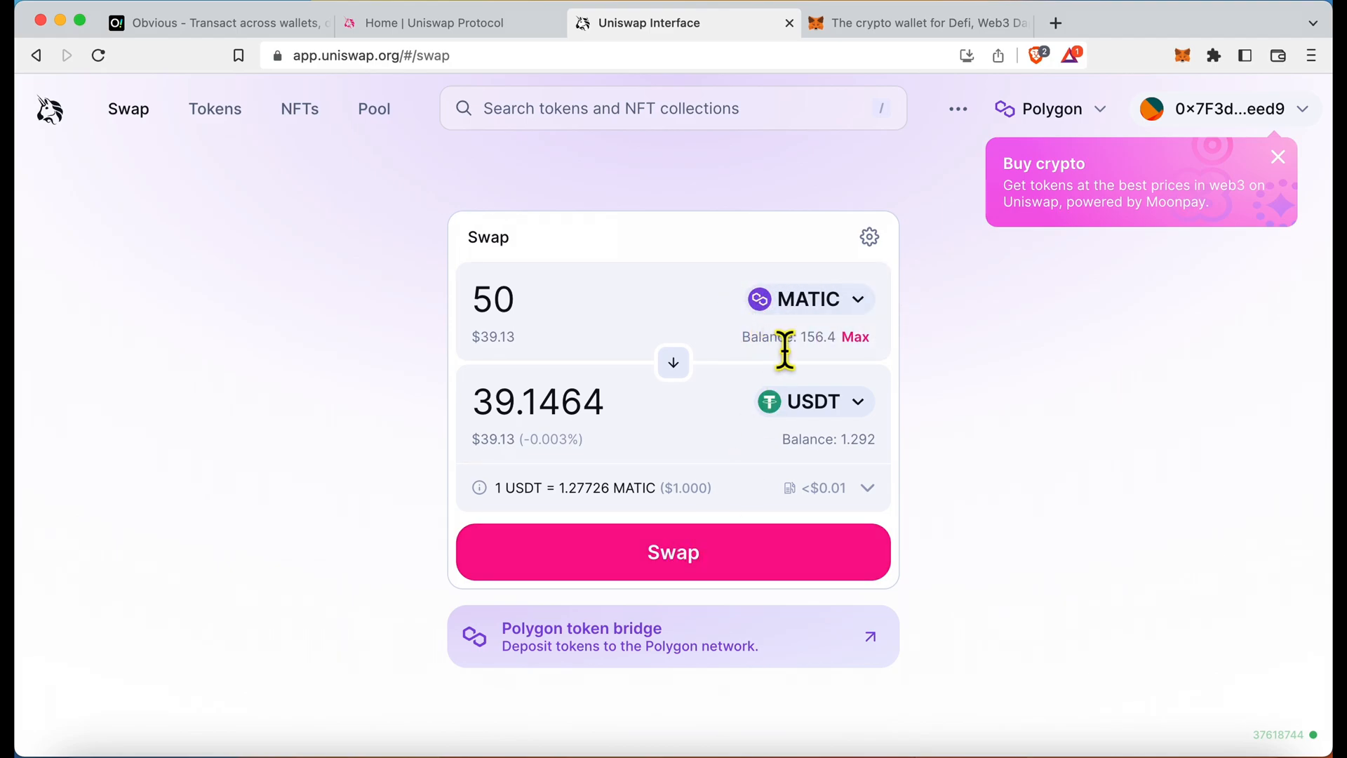
mouse_move(1001, 116)
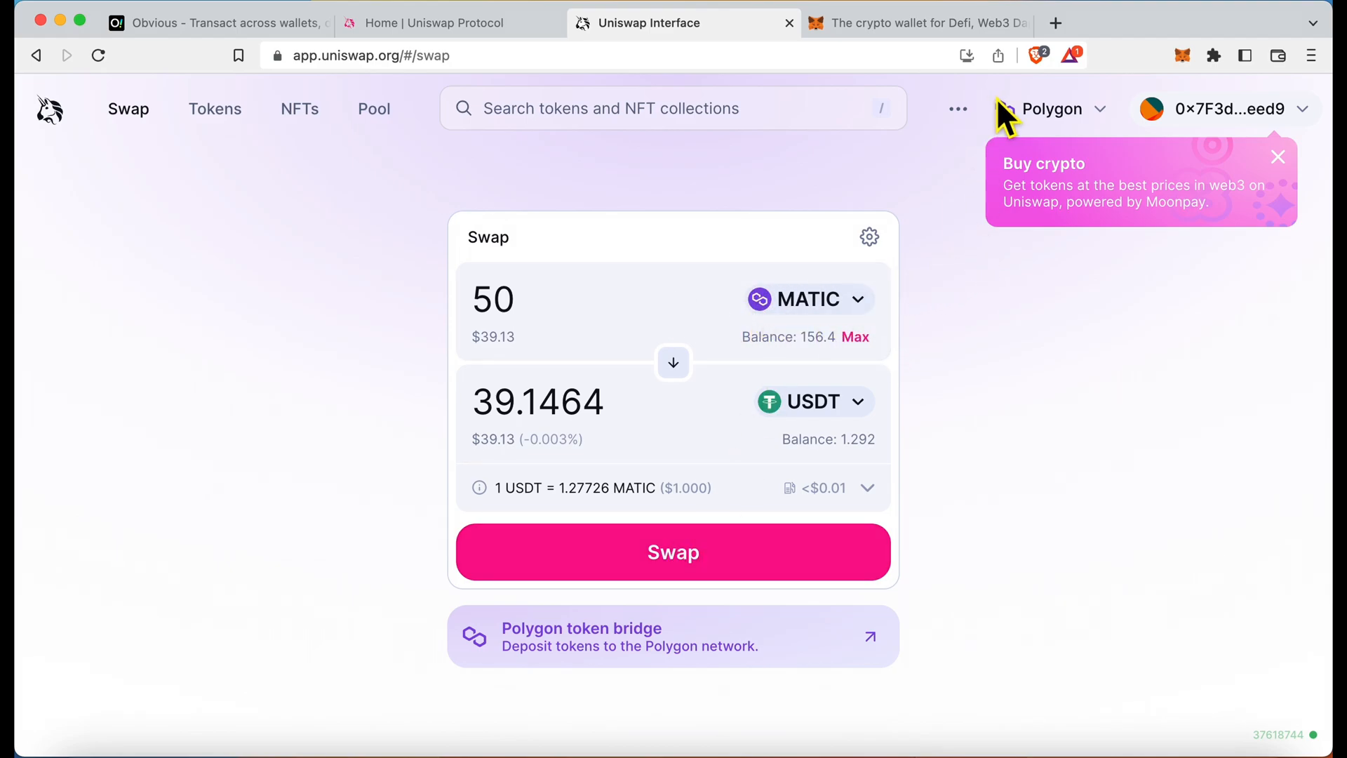
mouse_move(898, 399)
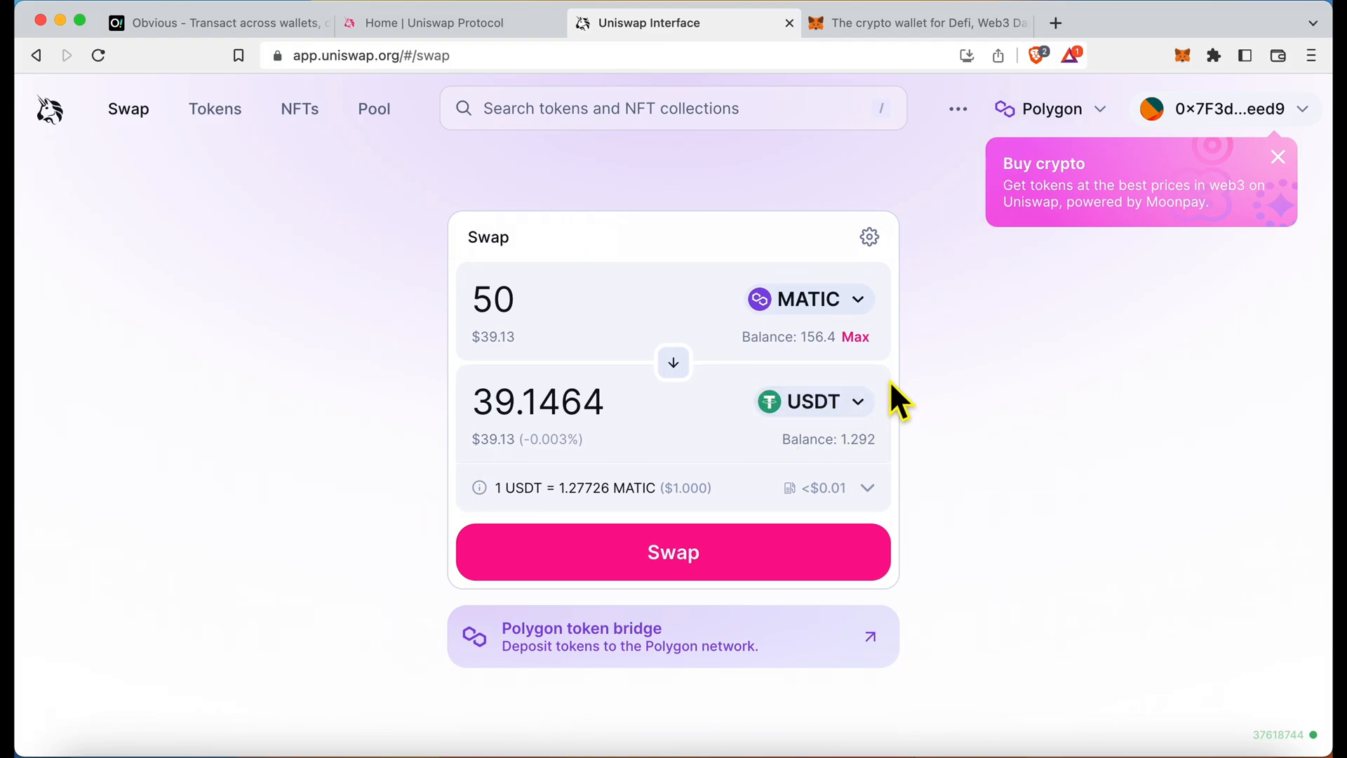
click(1050, 108)
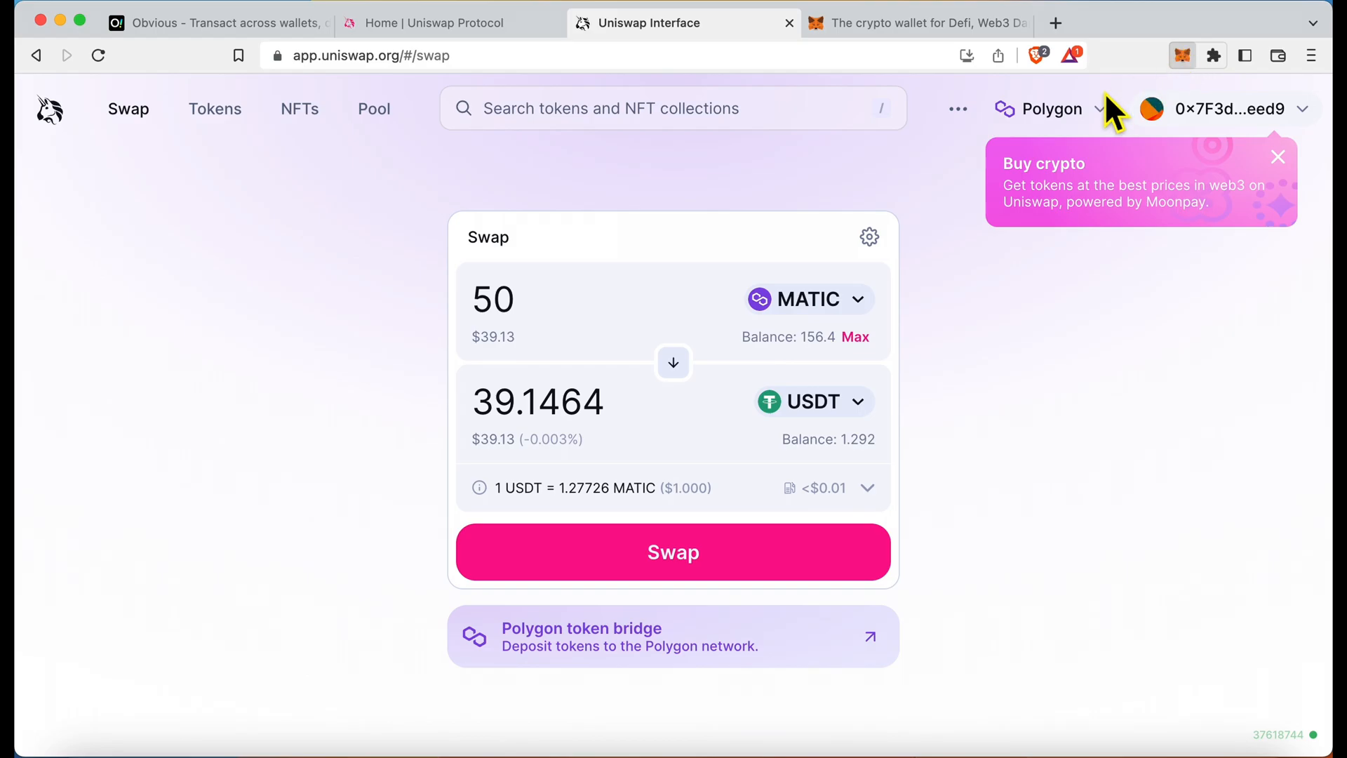
- Switch the wallet's network to Ethereum Mainnet and back, then move to the Obvious website tab
click(674, 551)
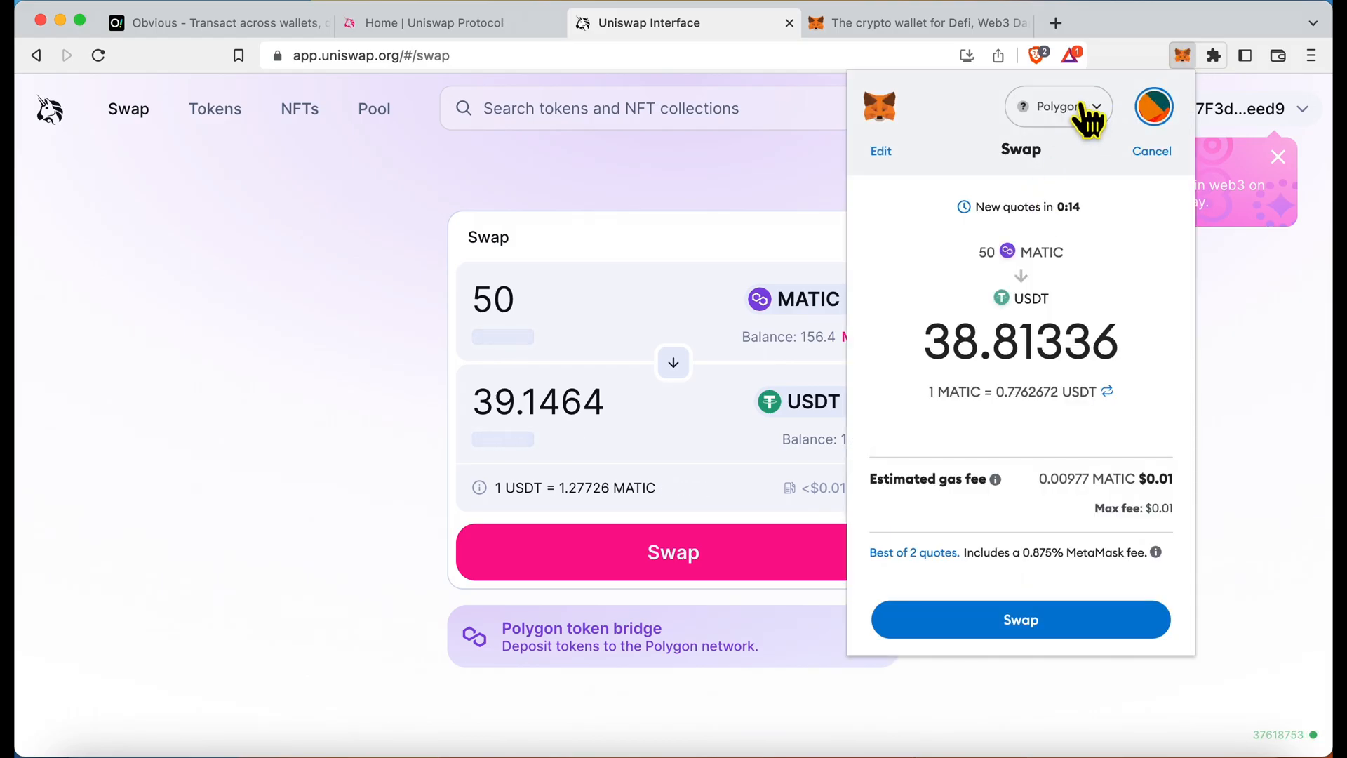
click(1057, 106)
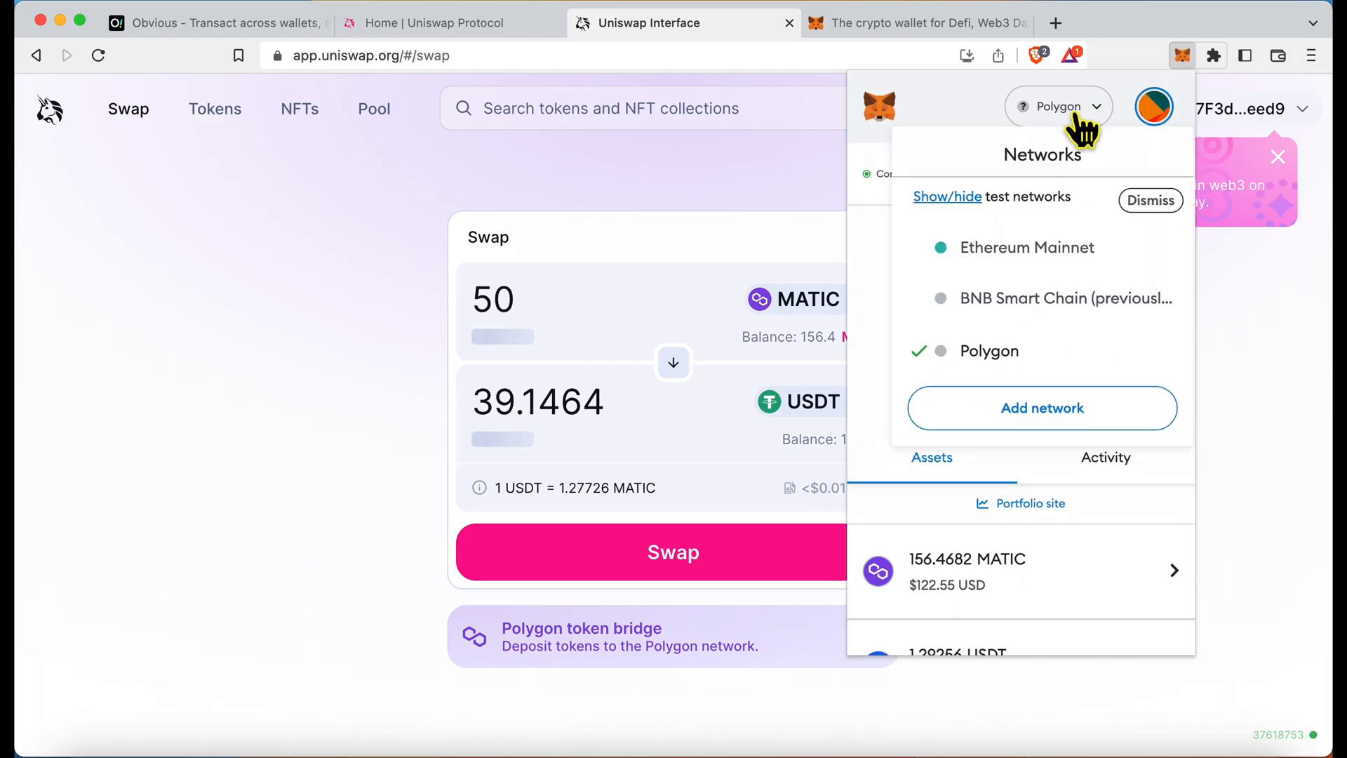
click(1027, 248)
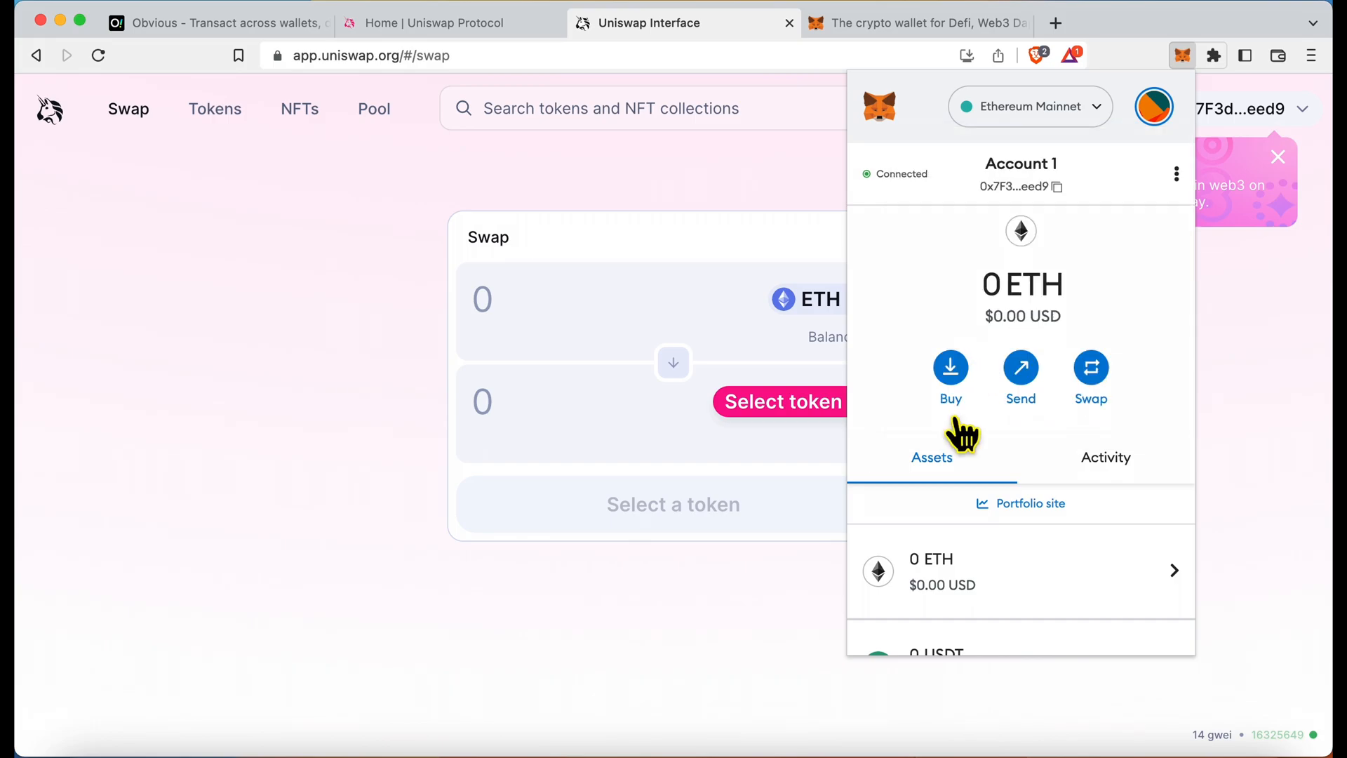
click(1028, 106)
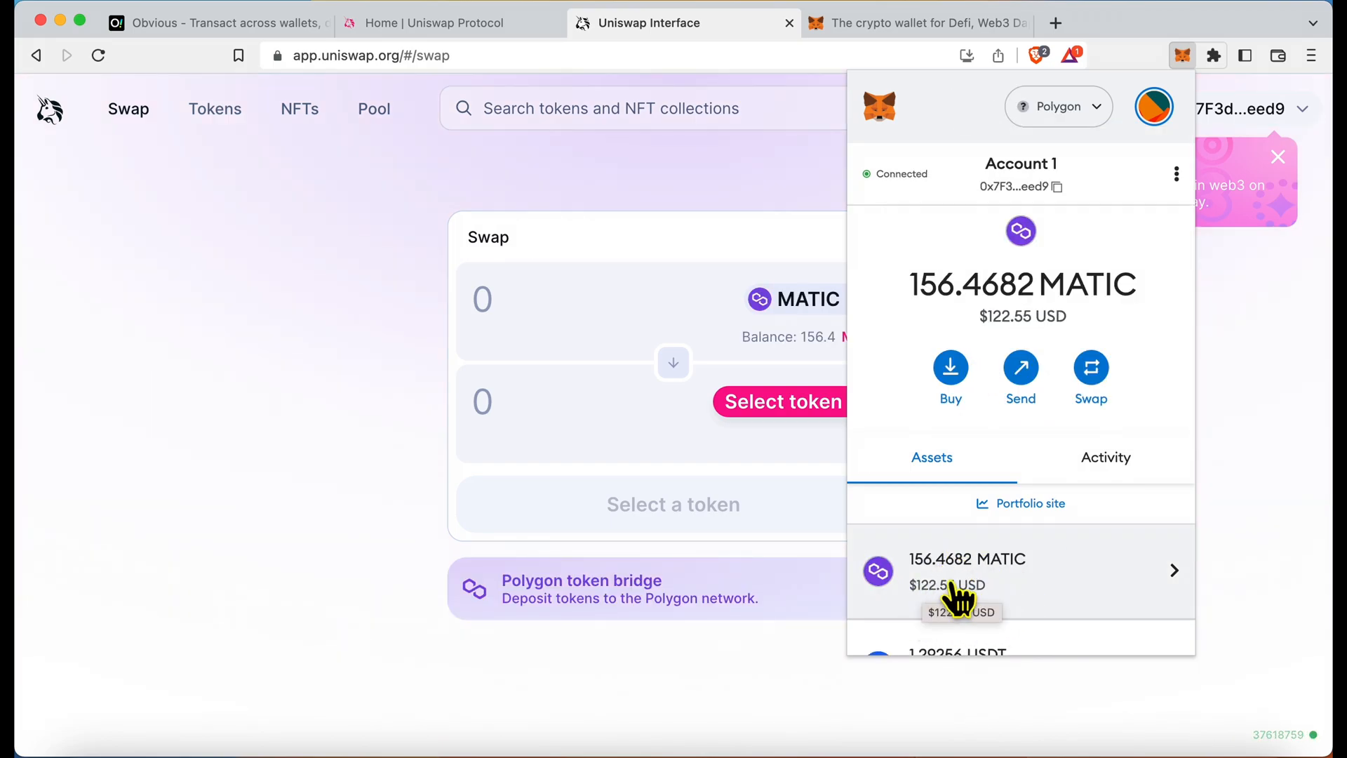
mouse_move(219, 31)
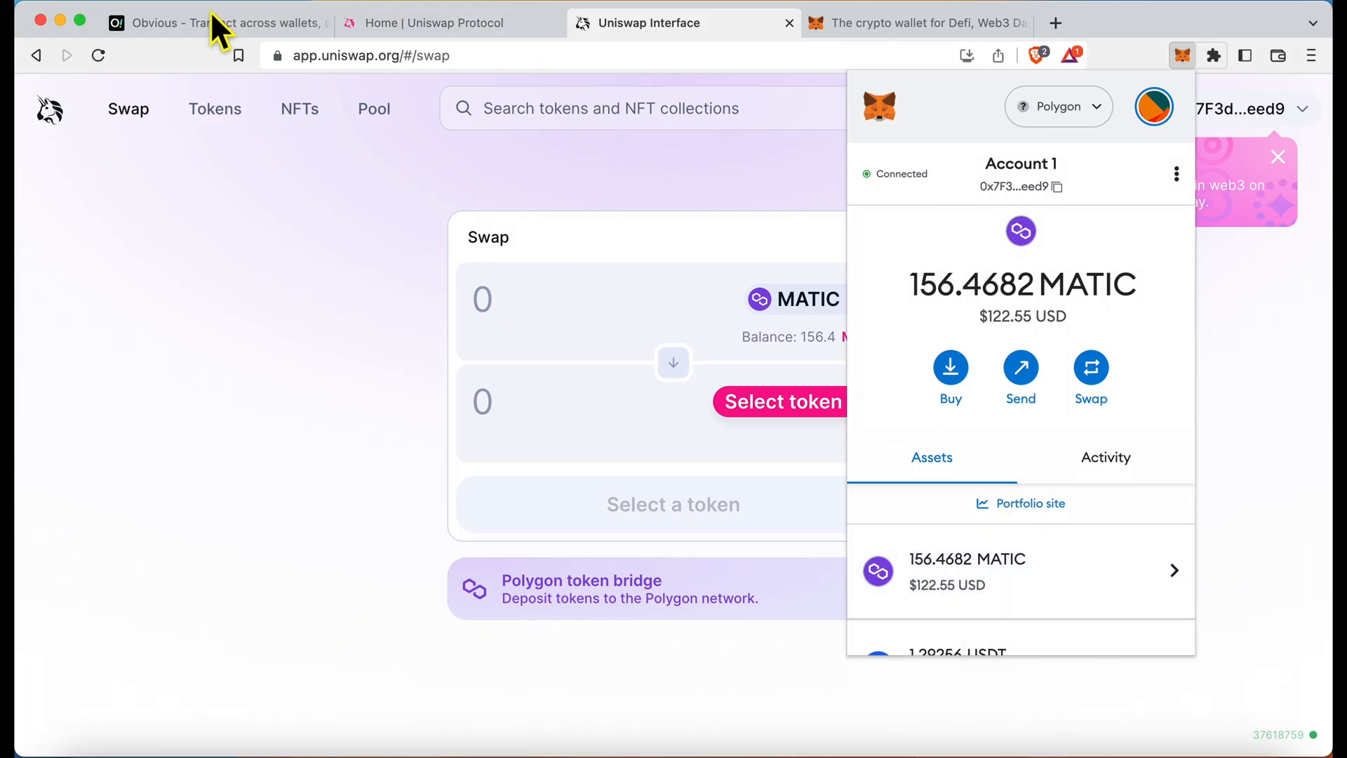
click(214, 23)
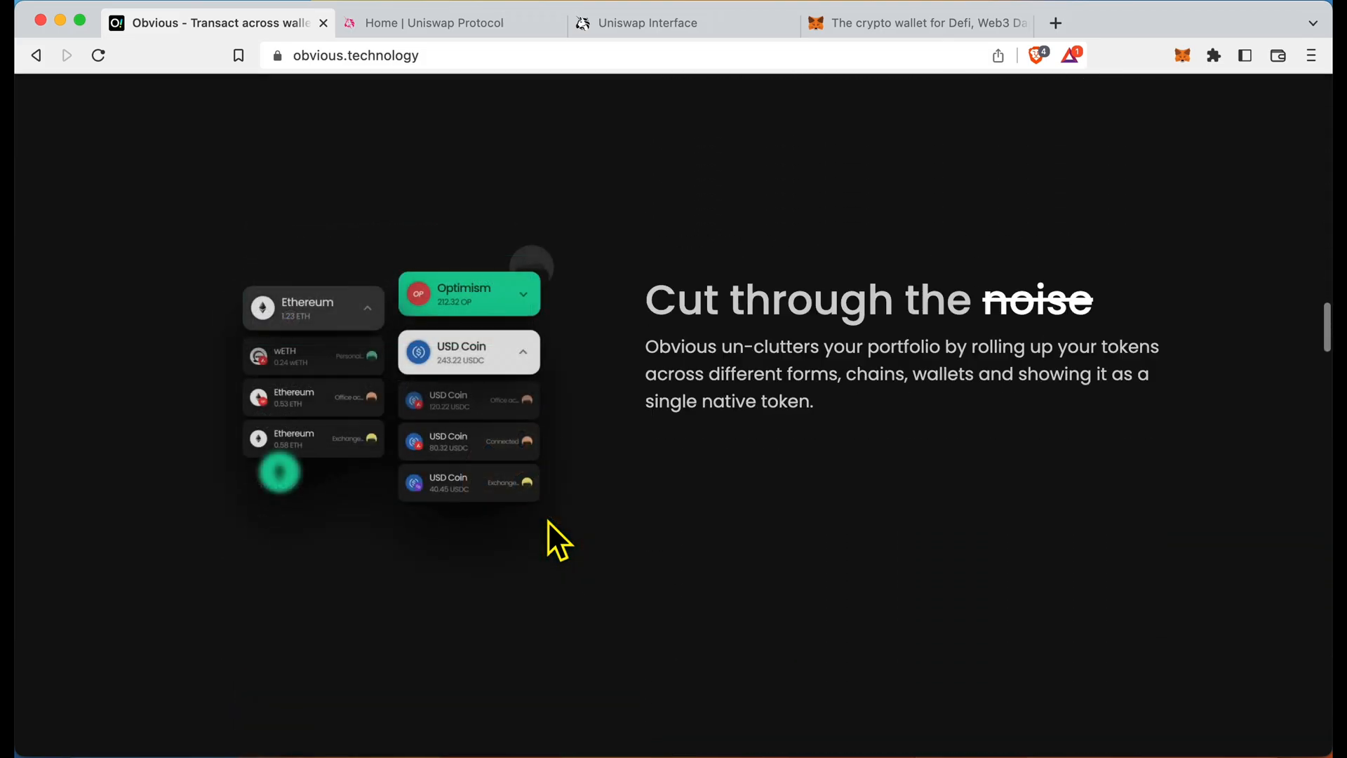
- Browse through the Obvious home page's feature sections
scroll(down, 3)
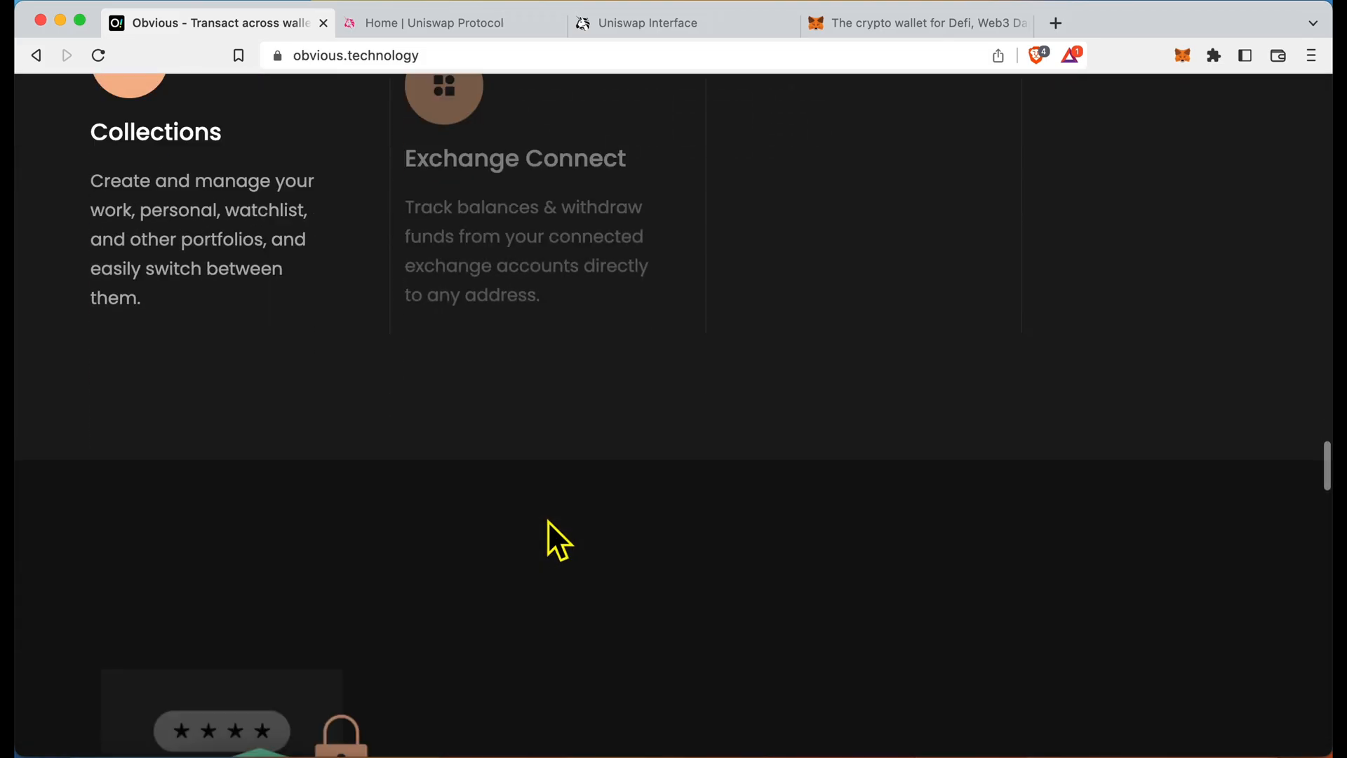
scroll(up, 3)
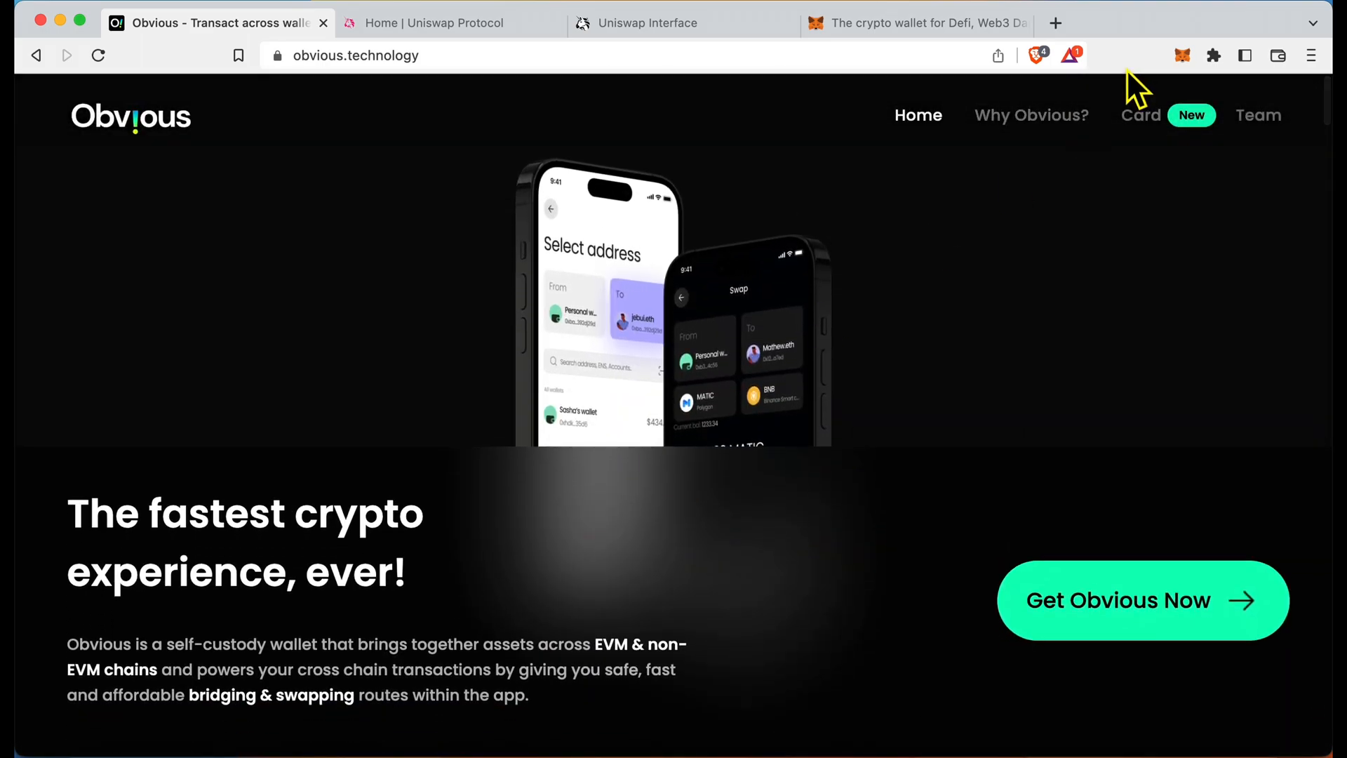
click(1182, 55)
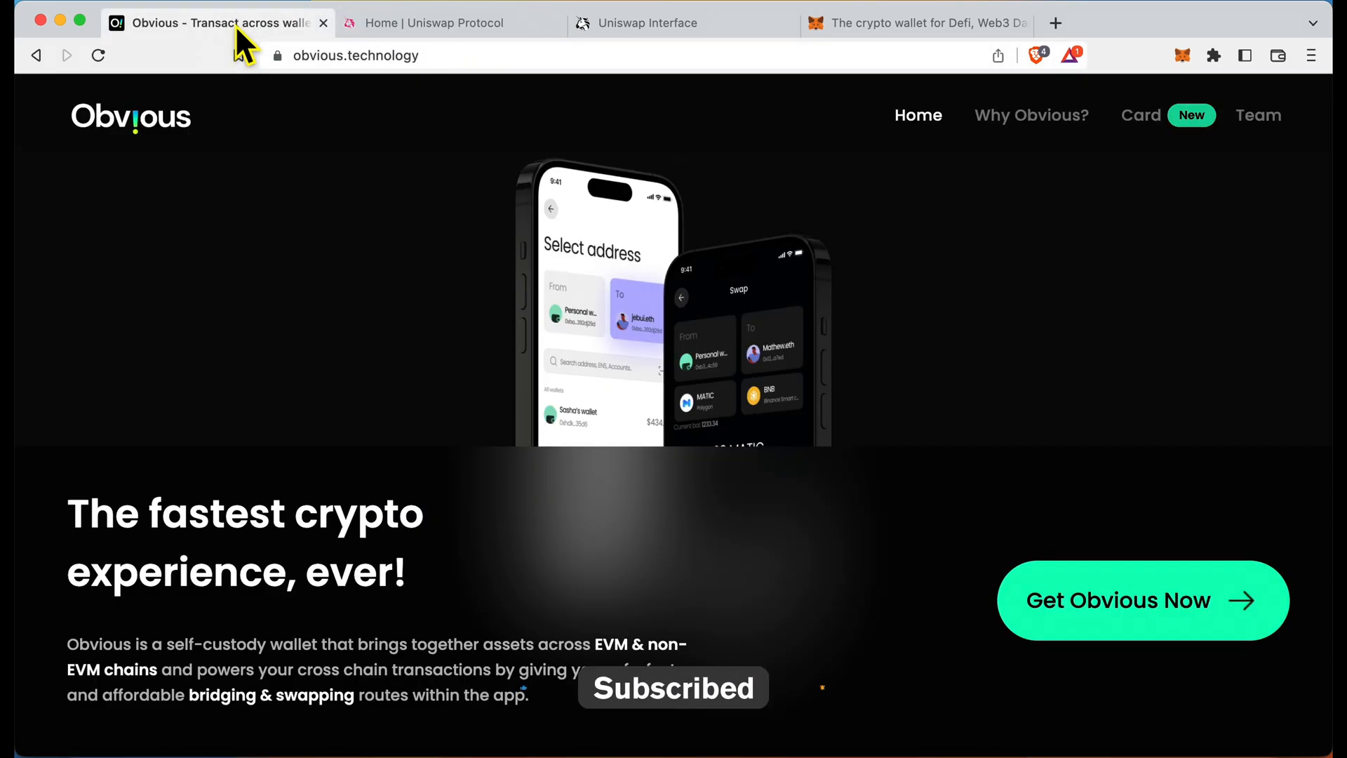
scroll(down, 3)
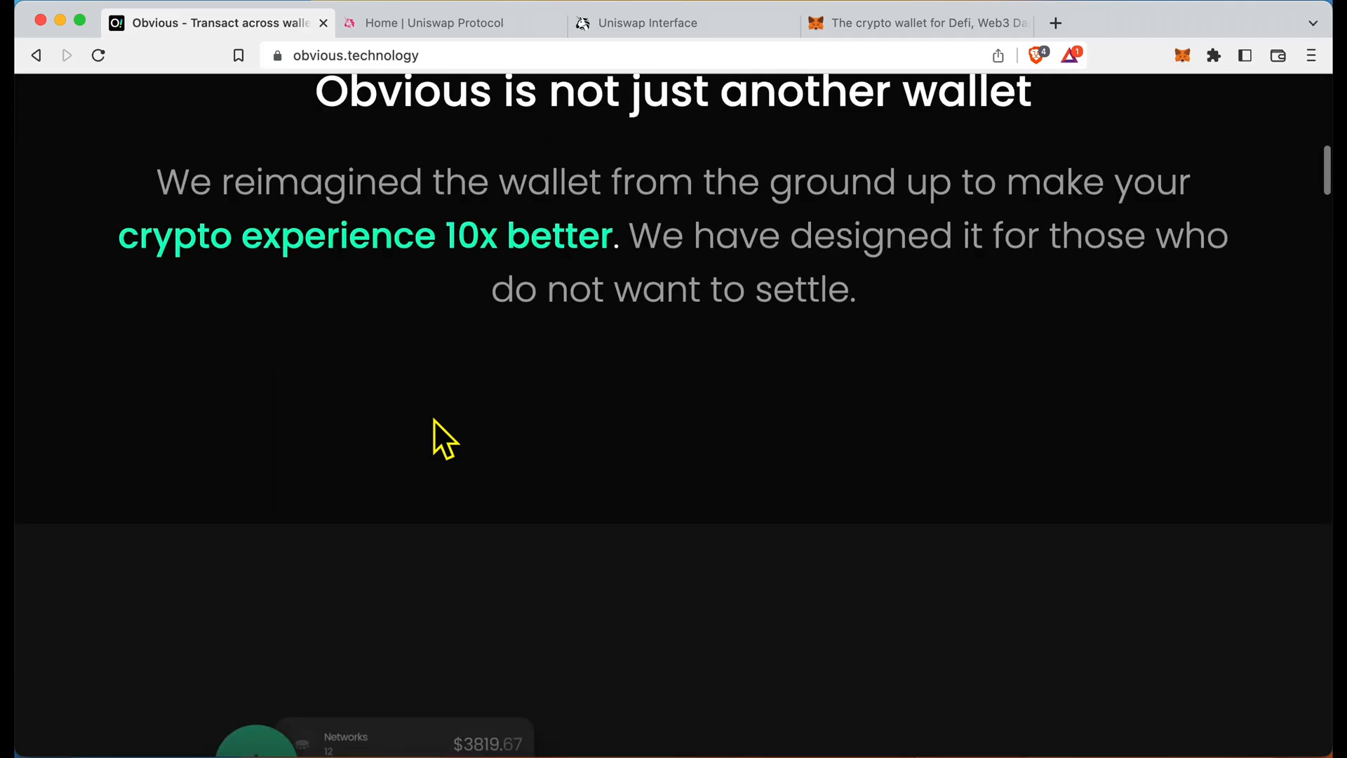
scroll(down, 3)
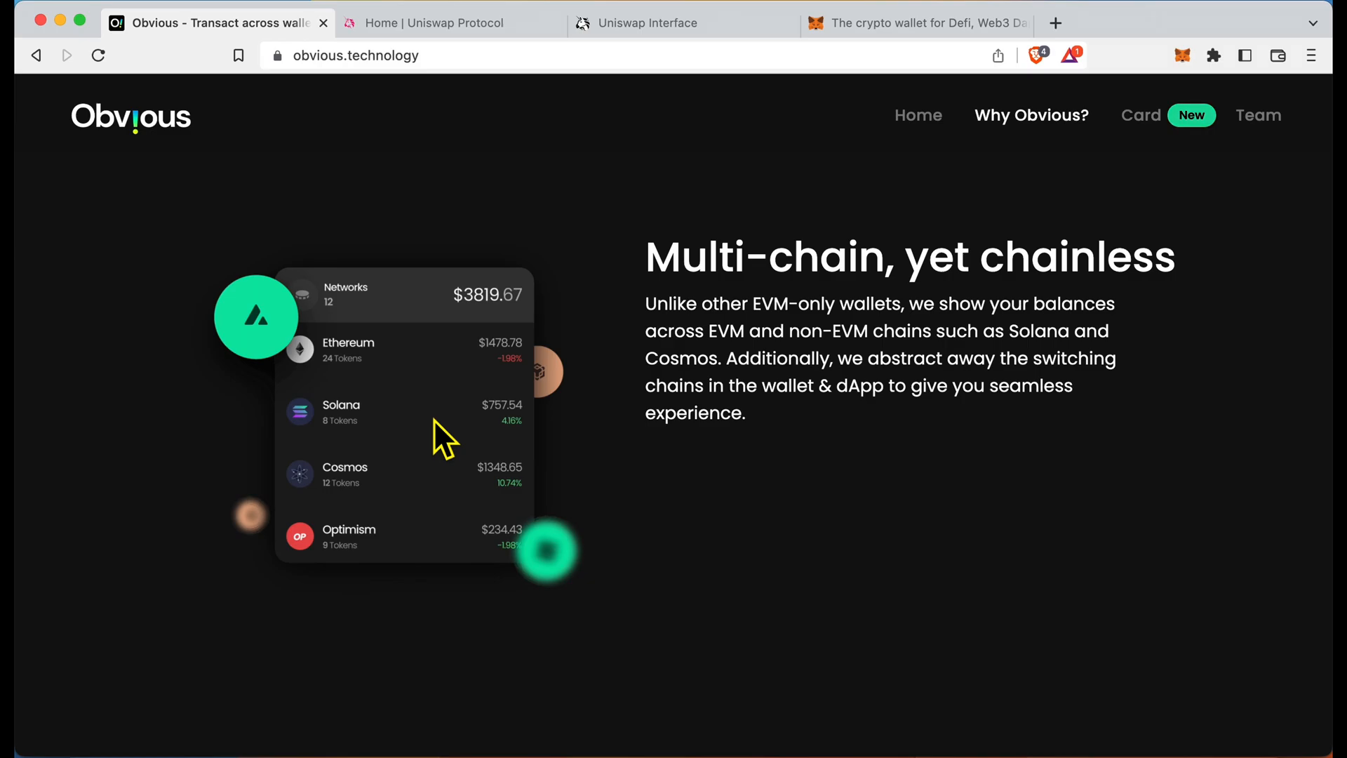
scroll(down, 3)
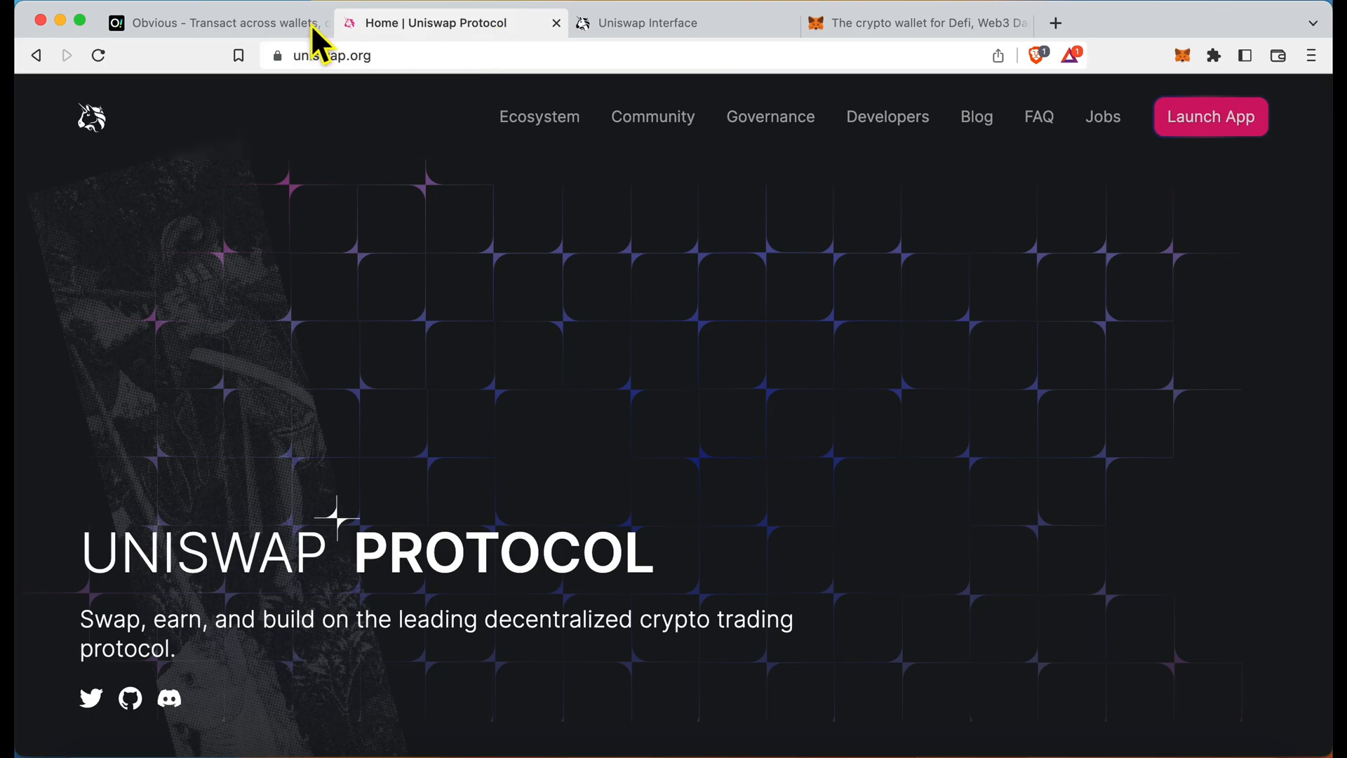
- Return to the Obvious tab and go to its crypto card page
click(214, 23)
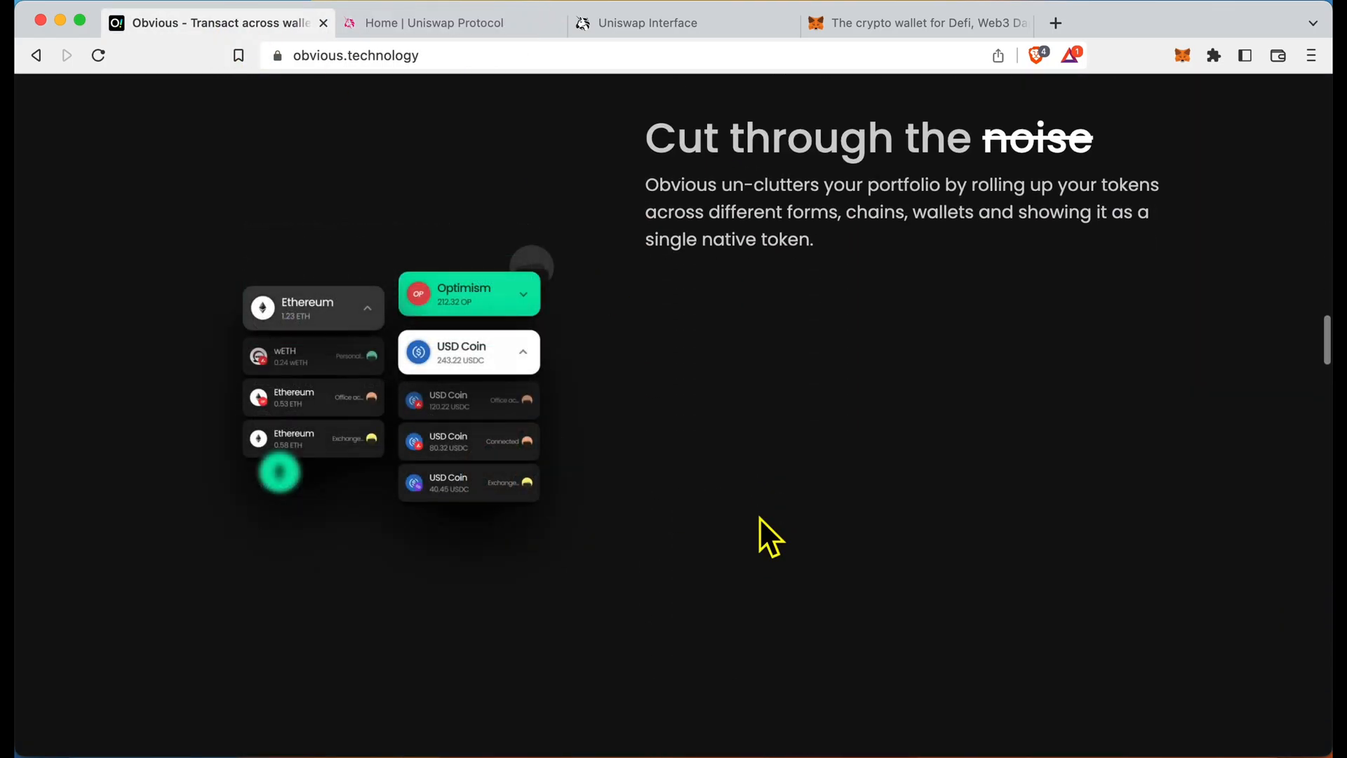
scroll(down, 3)
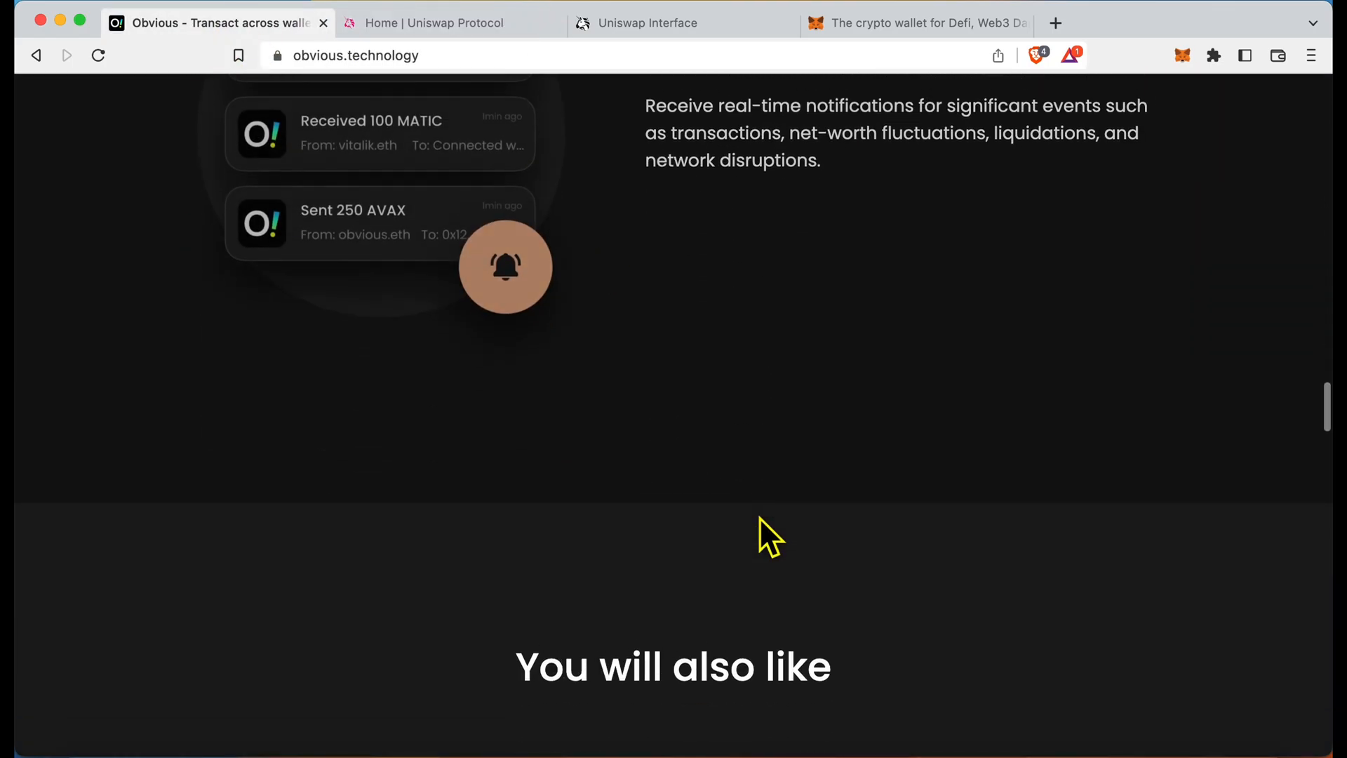
scroll(down, 3)
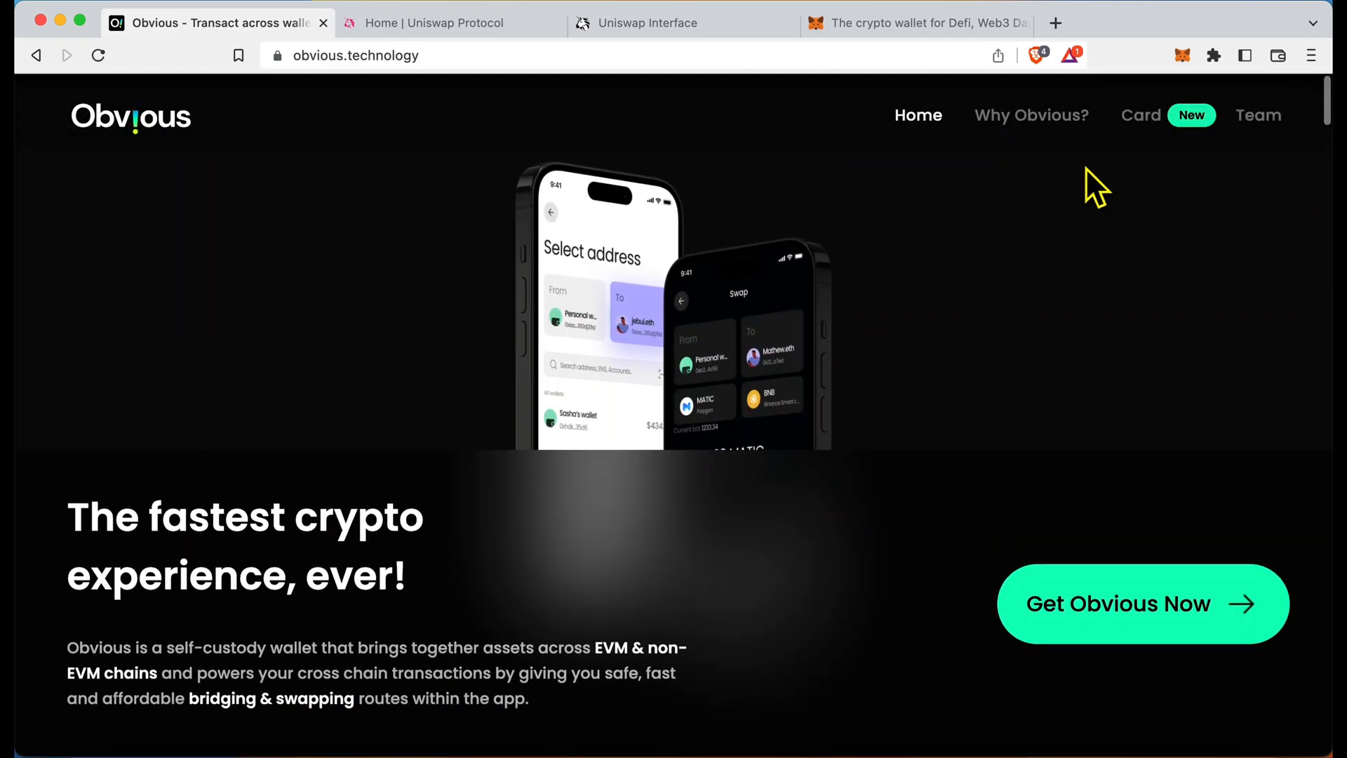
click(1141, 115)
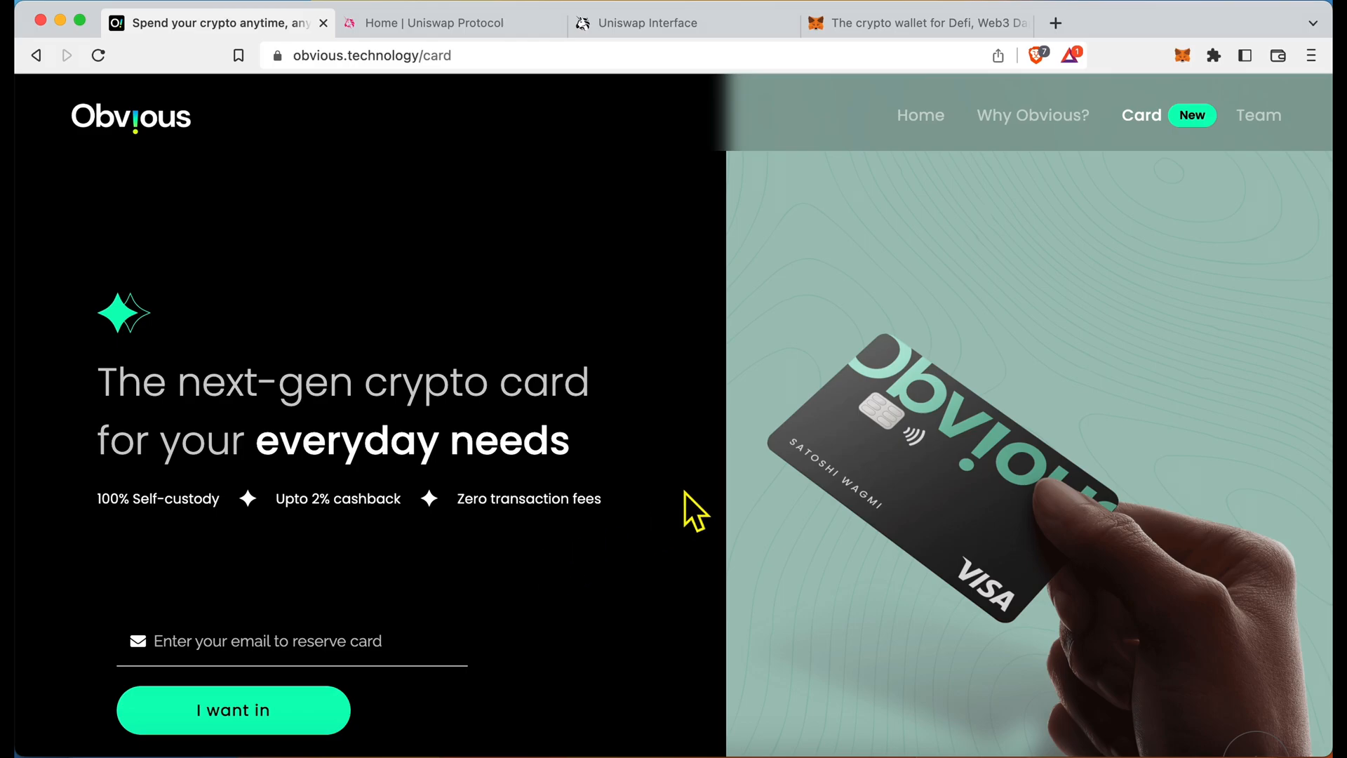
- Return to the Uniswap swap form and enter 50 MATIC to sell for about 39.17 USDT
scroll(down, 3)
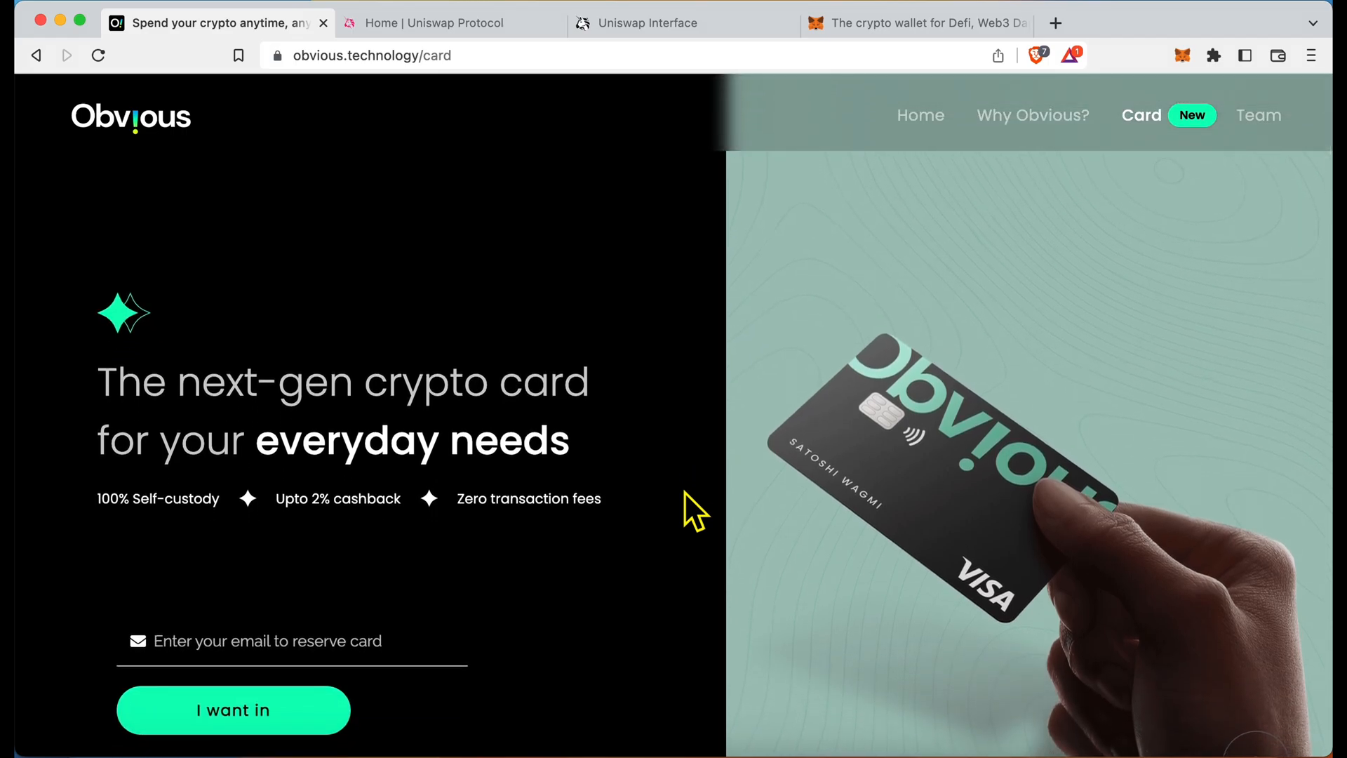
click(438, 23)
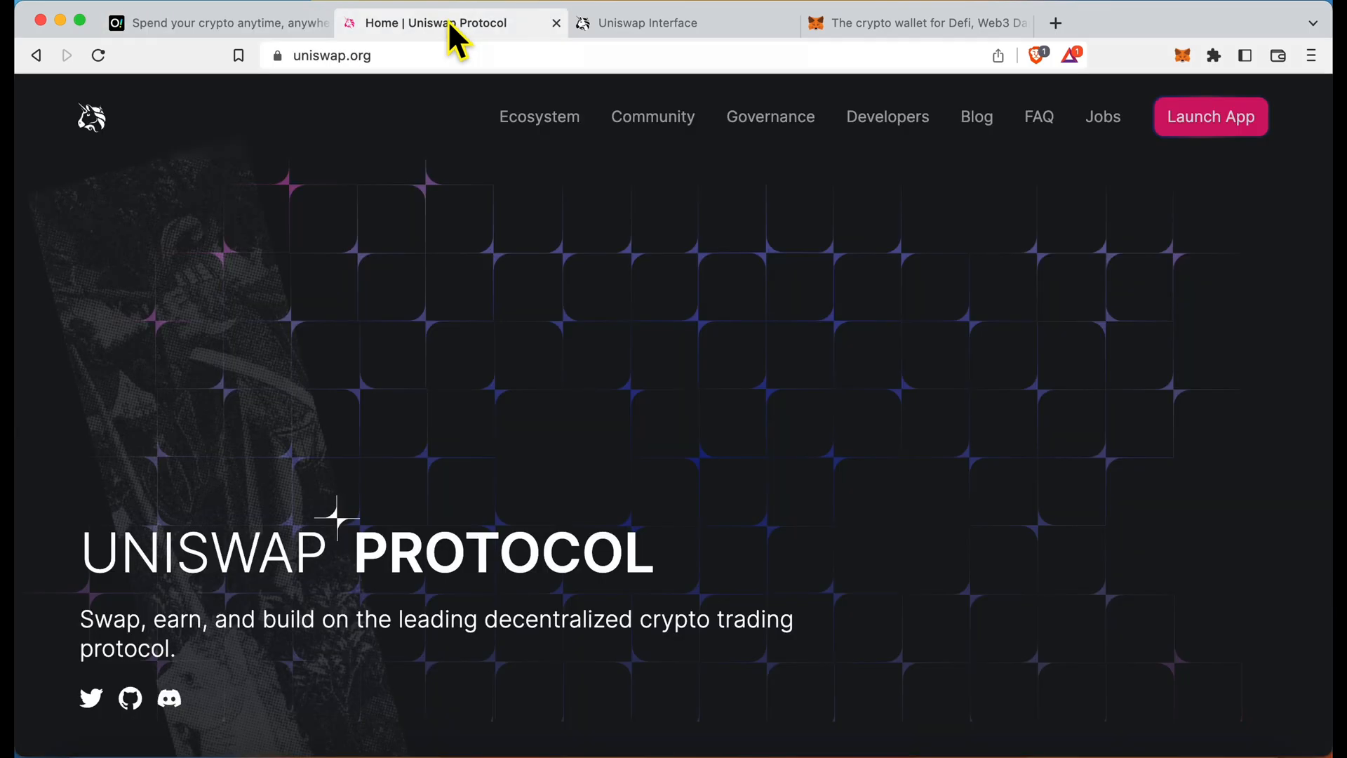
click(678, 23)
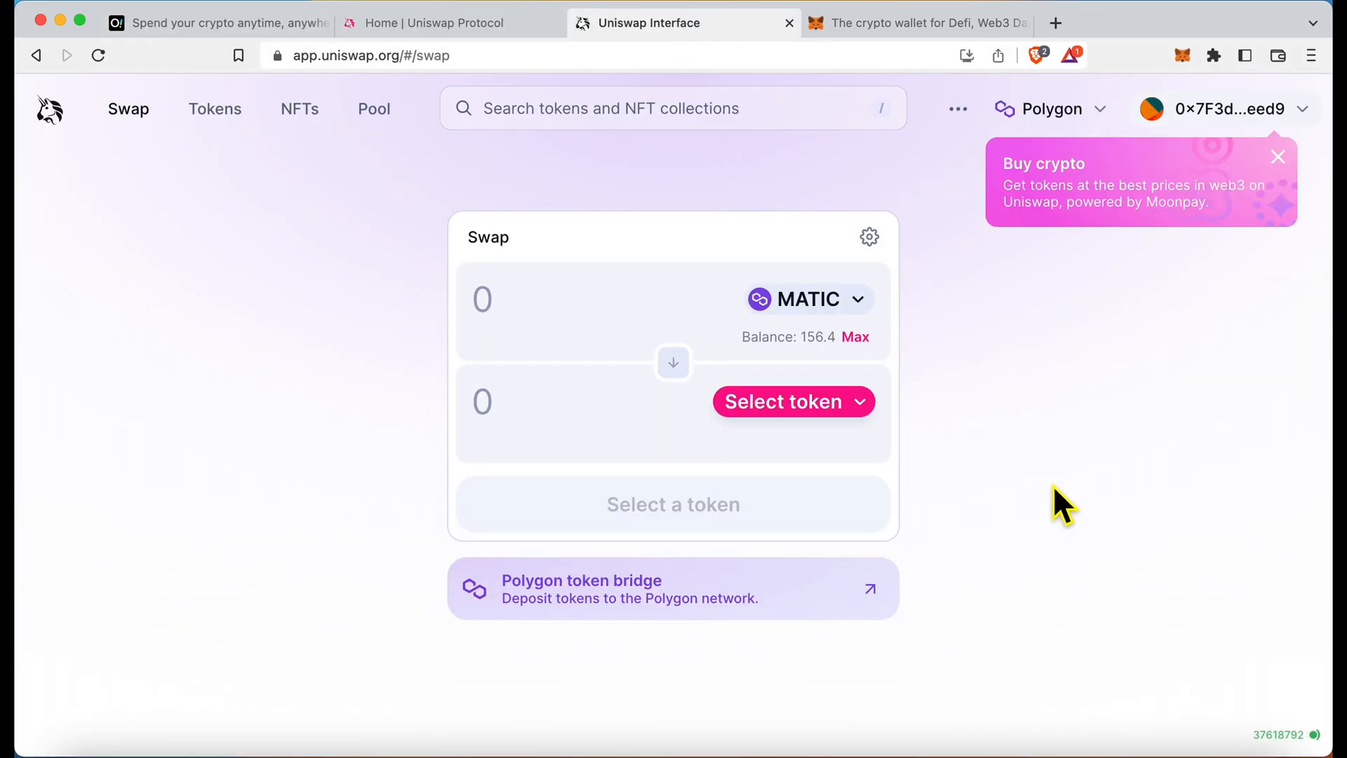
click(791, 402)
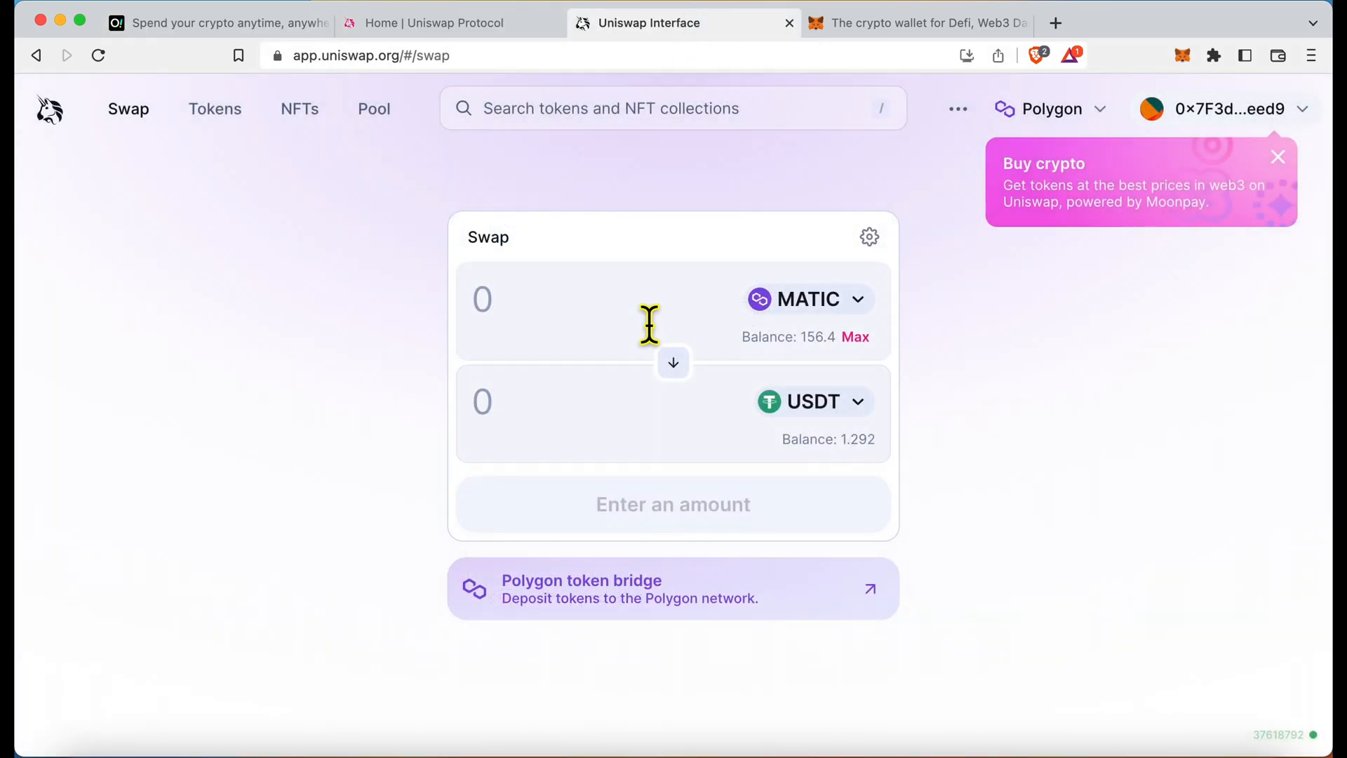
text(5)
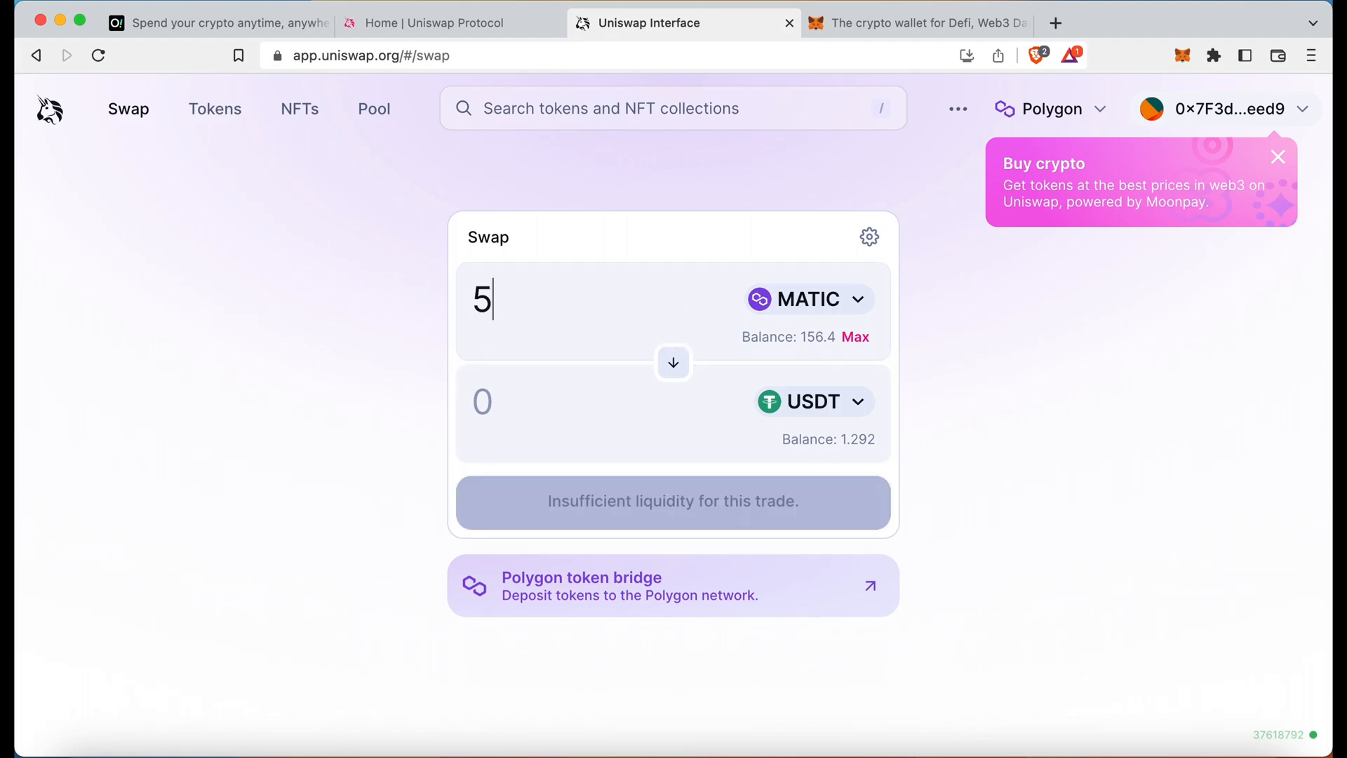
text(0)
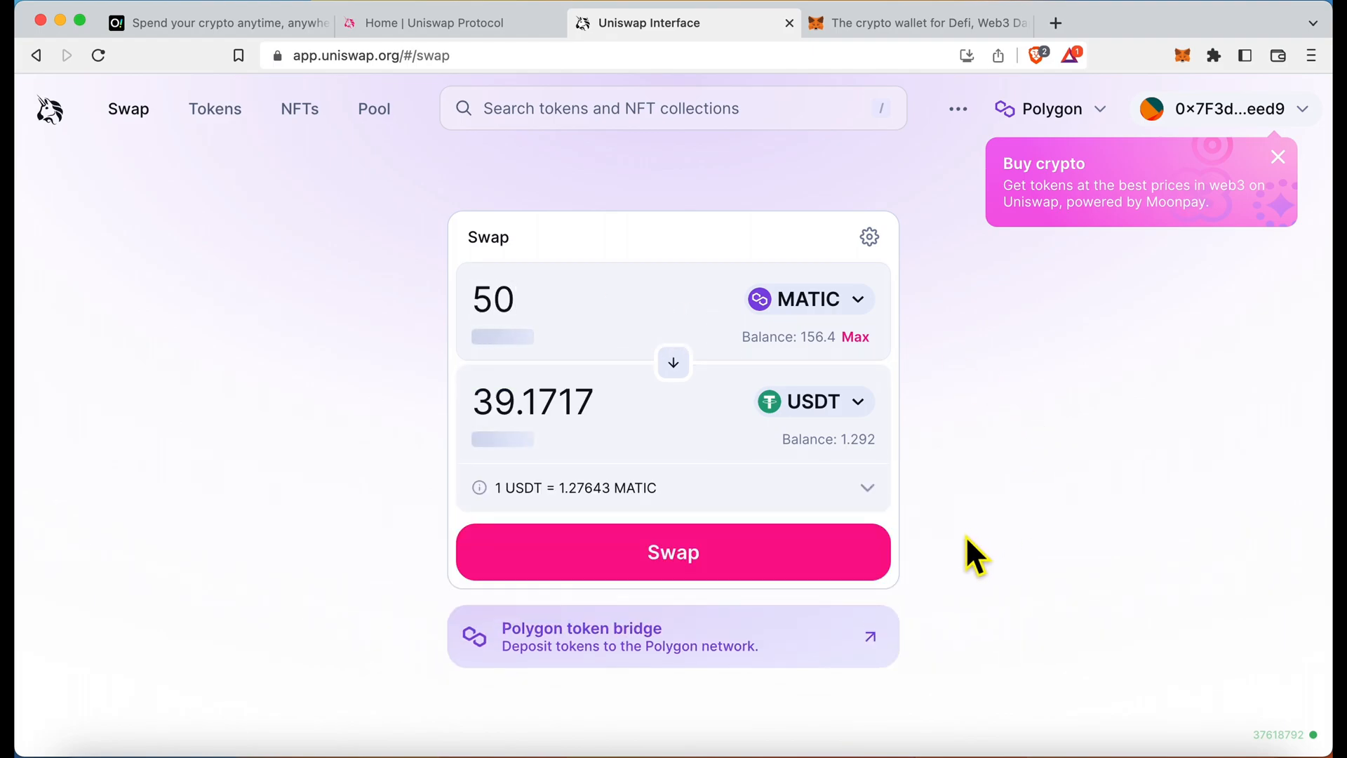
- Accept the updated price and confirm the swap of 50 MATIC for 39.1459 USDT
click(673, 552)
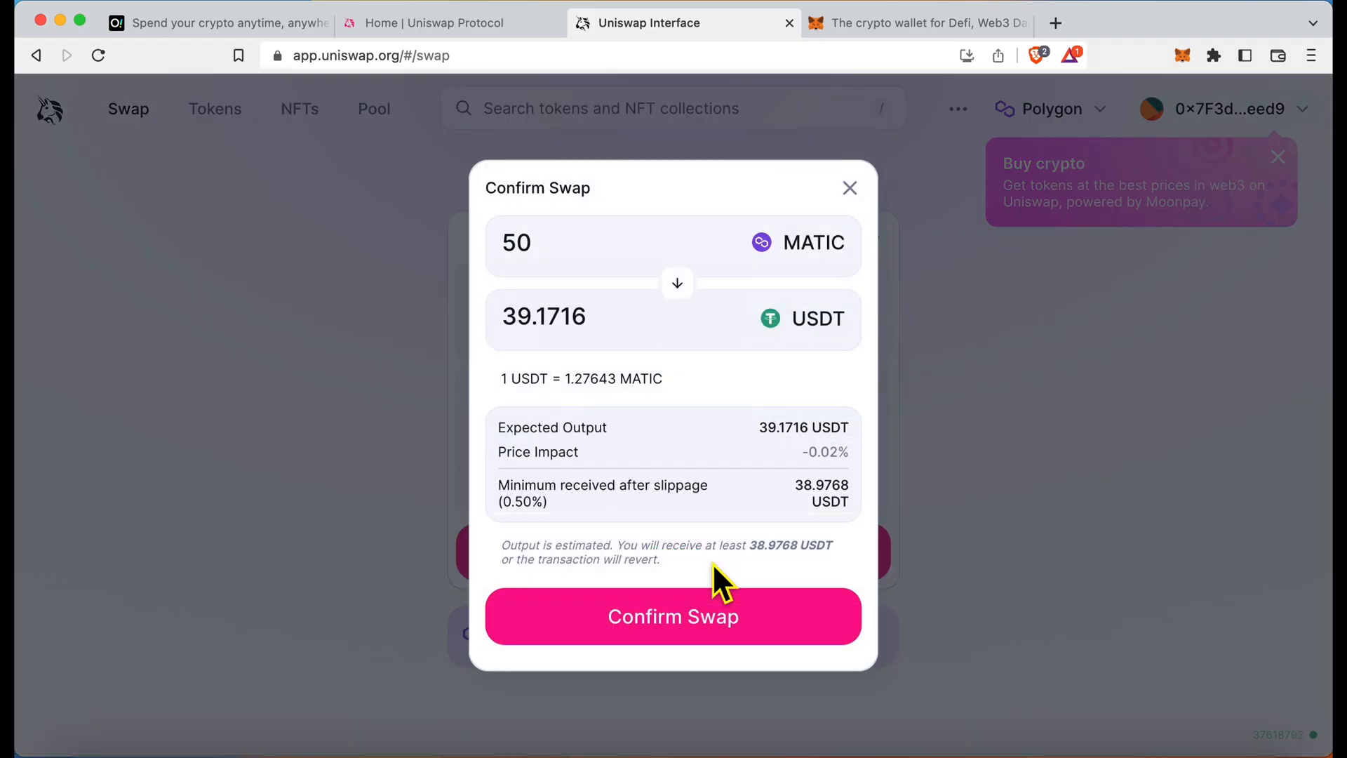
mouse_move(1138, 103)
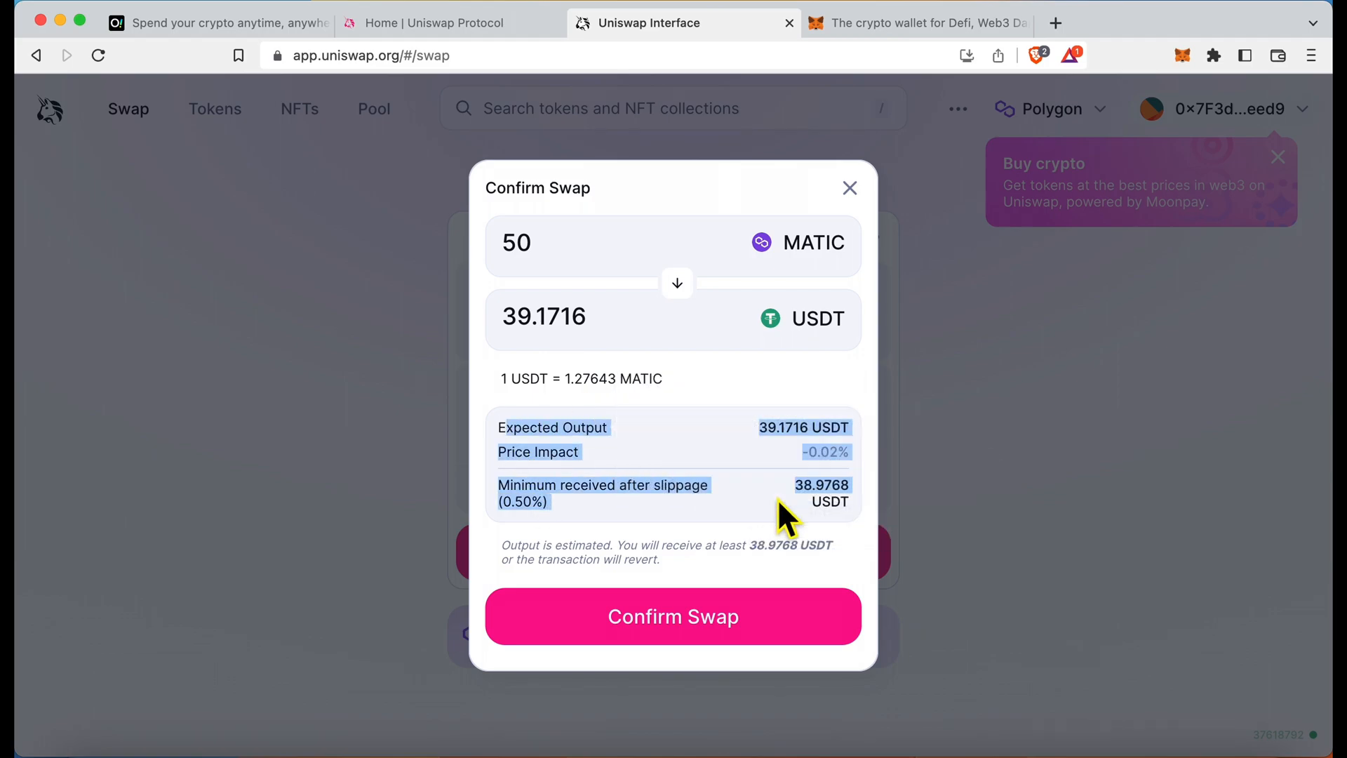
mouse_move(770, 301)
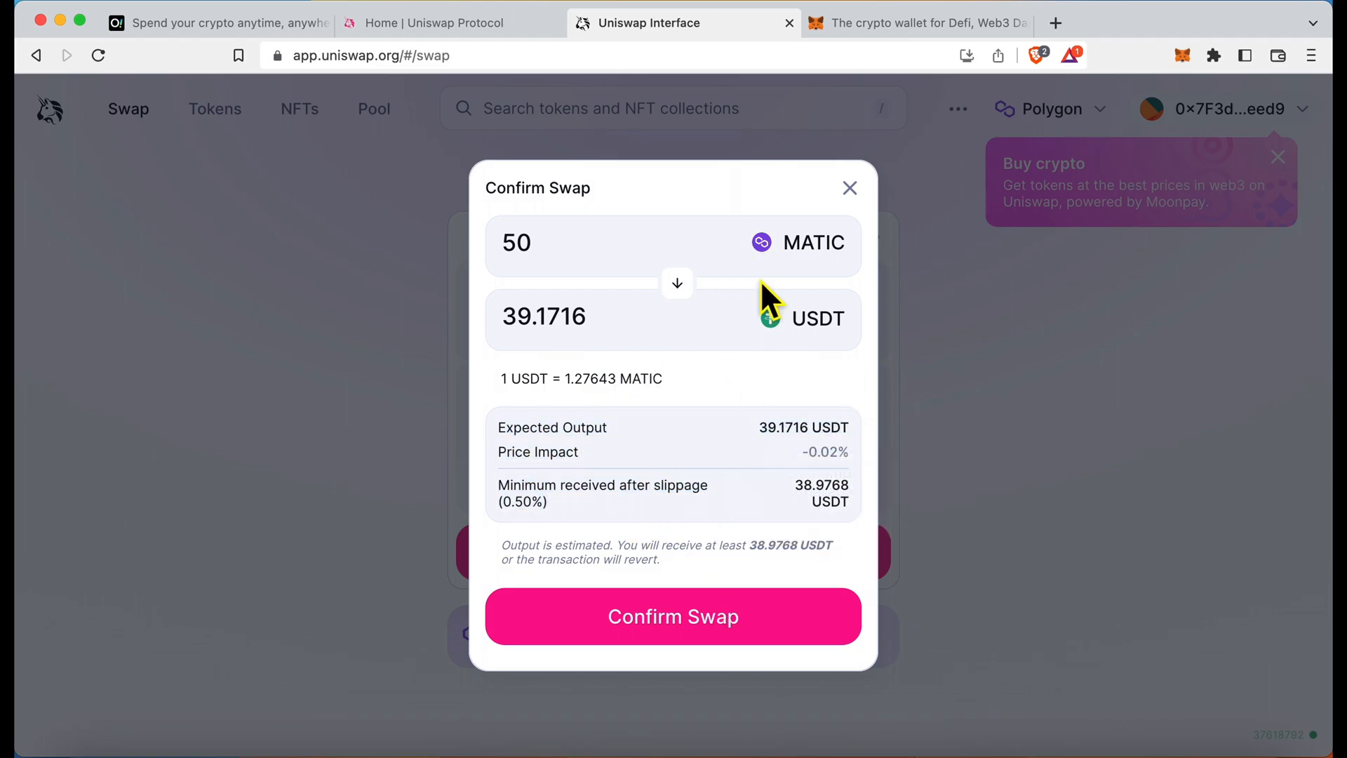
mouse_move(516, 502)
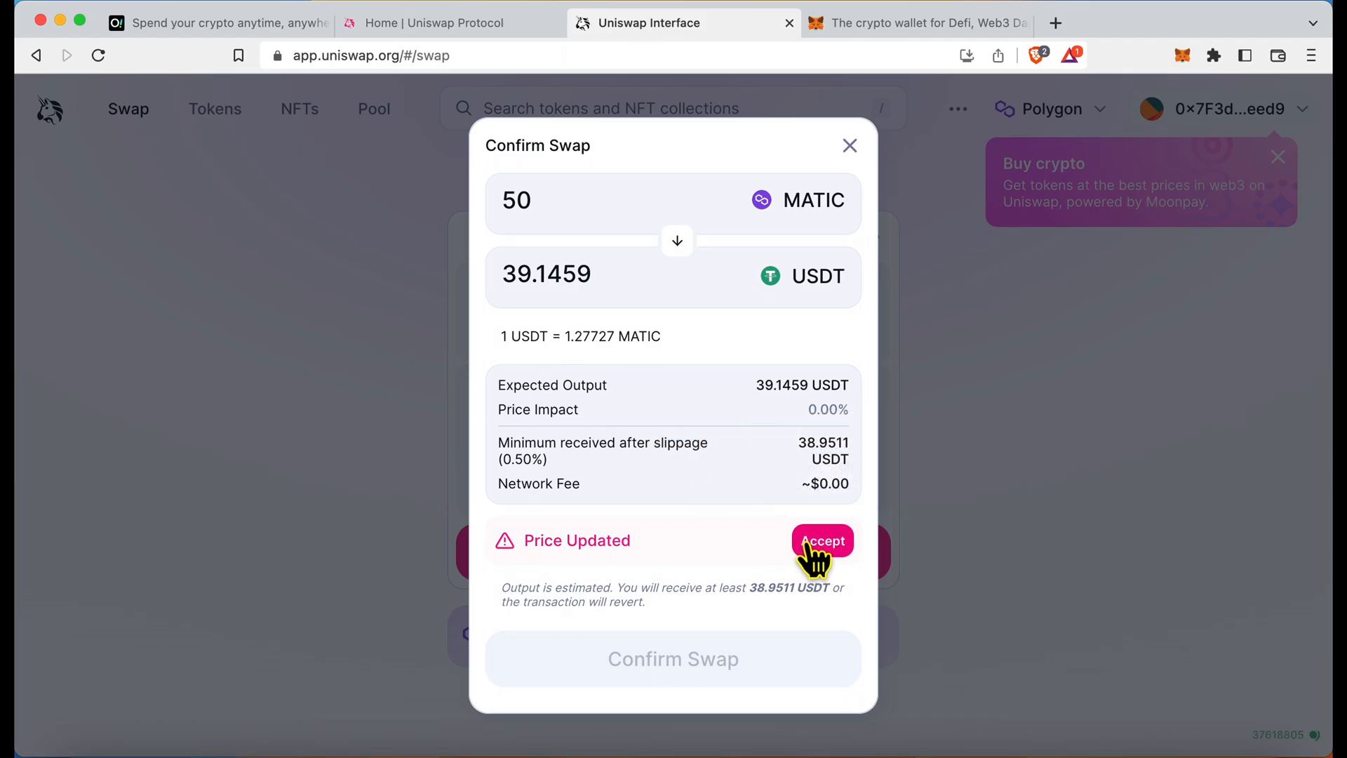
click(820, 540)
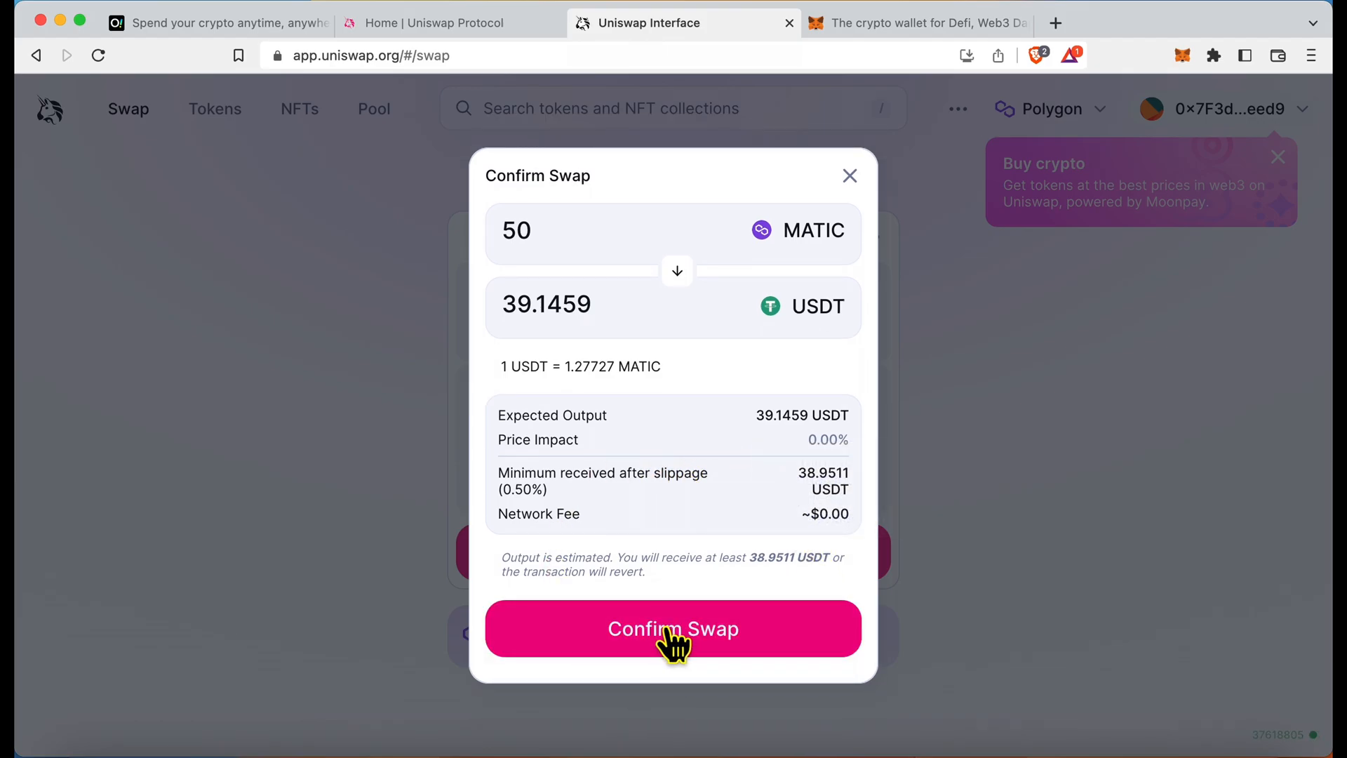
click(673, 628)
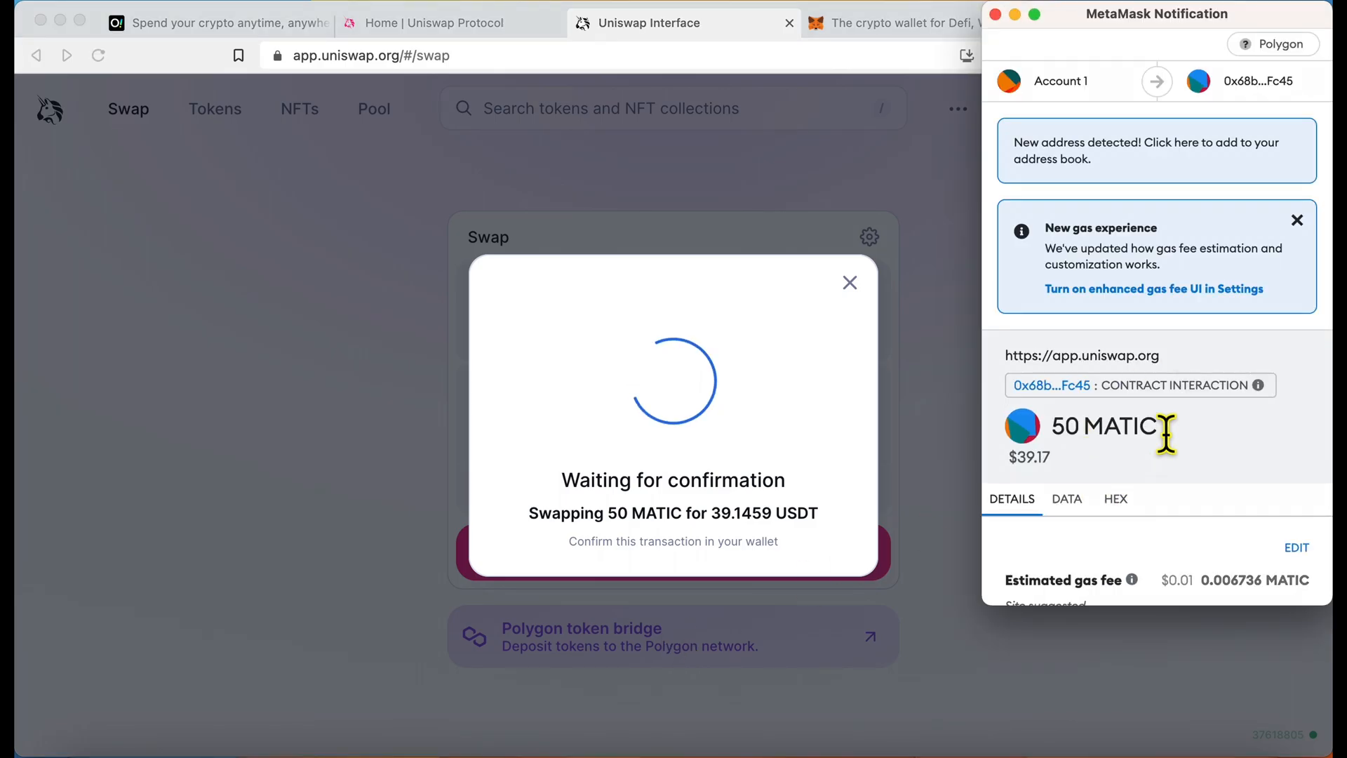
- Confirm the 50 MATIC swap in MetaMask and dismiss Uniswap's transaction-submitted notice
scroll(down, 3)
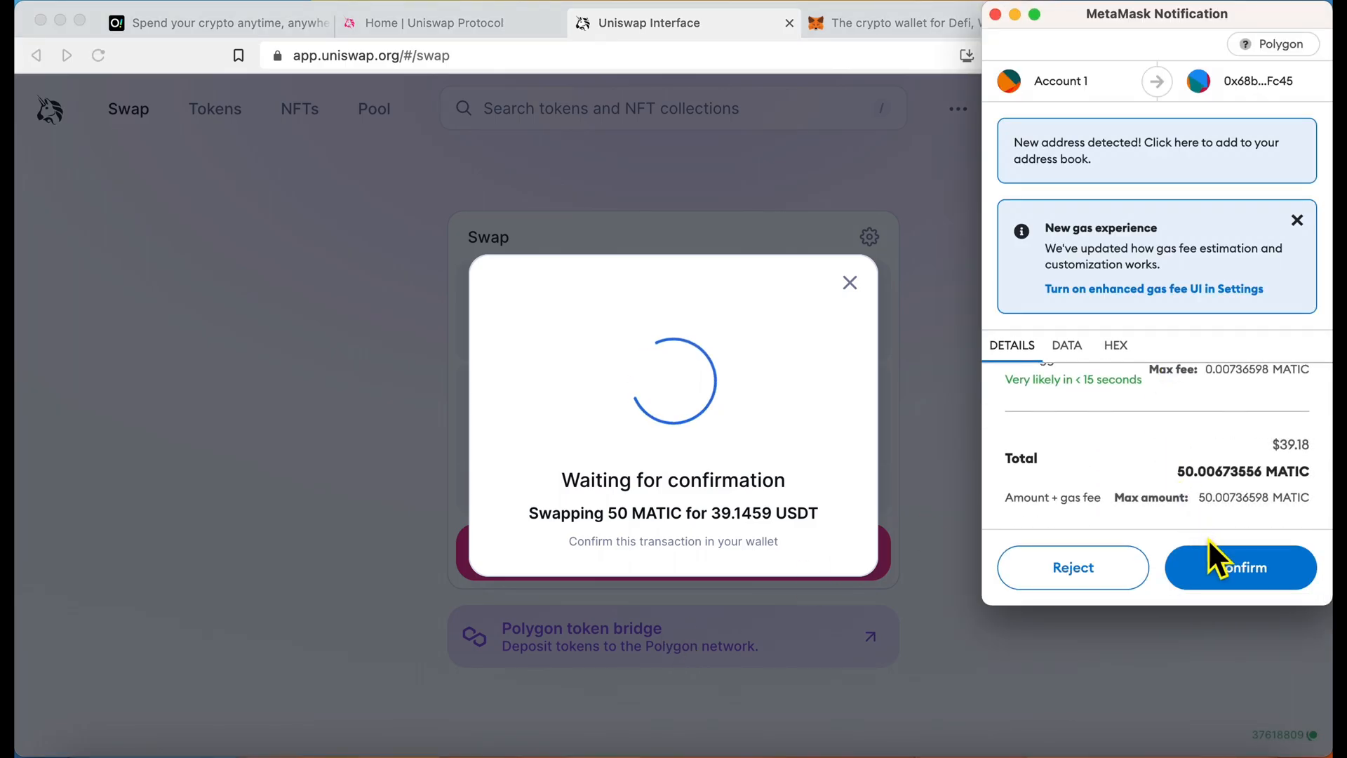
click(1239, 567)
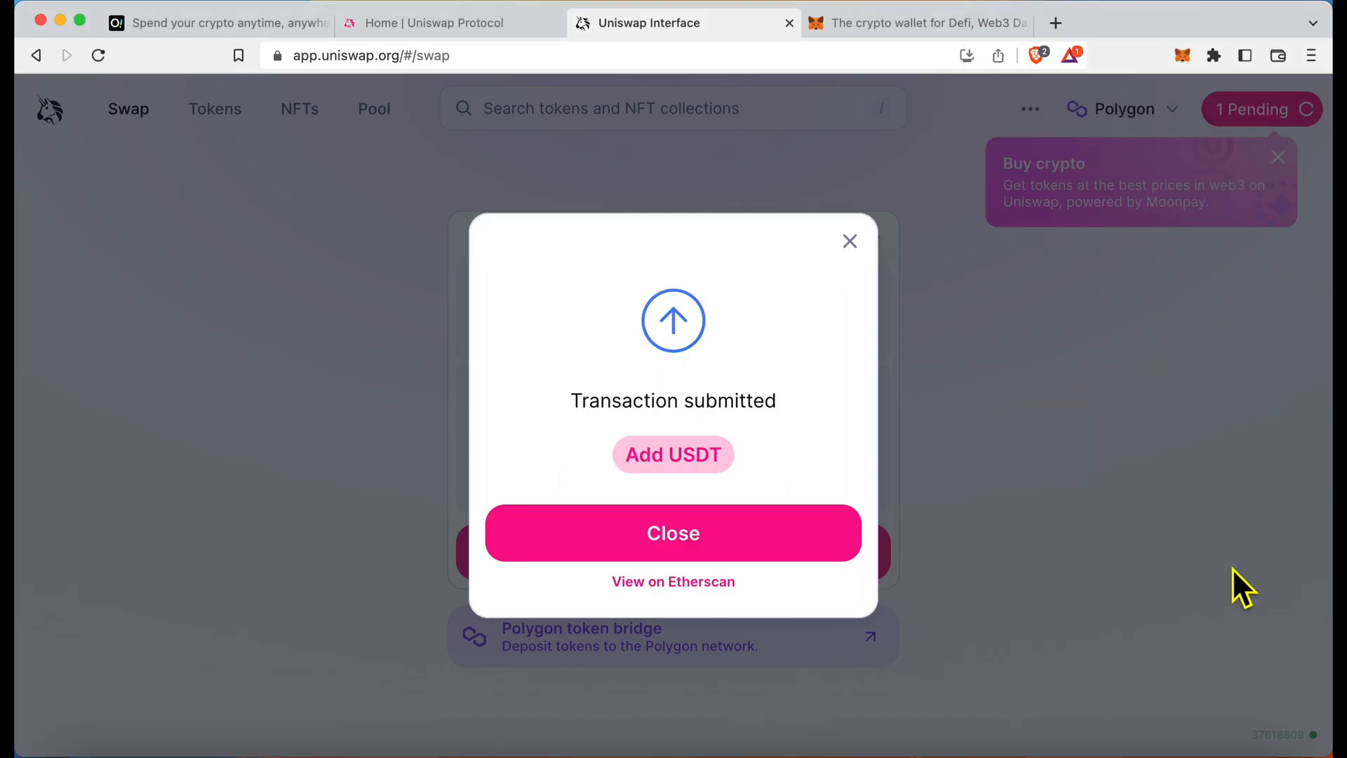
click(674, 533)
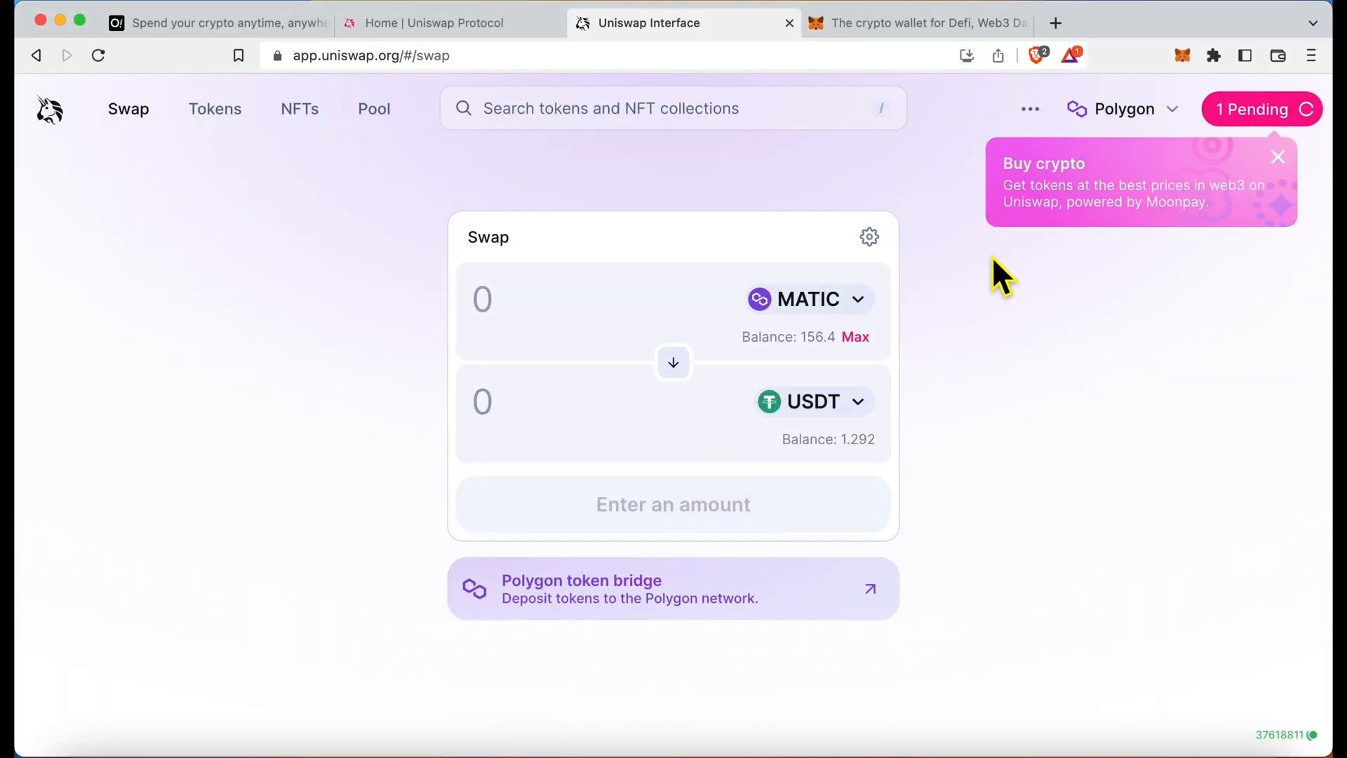
mouse_move(1181, 54)
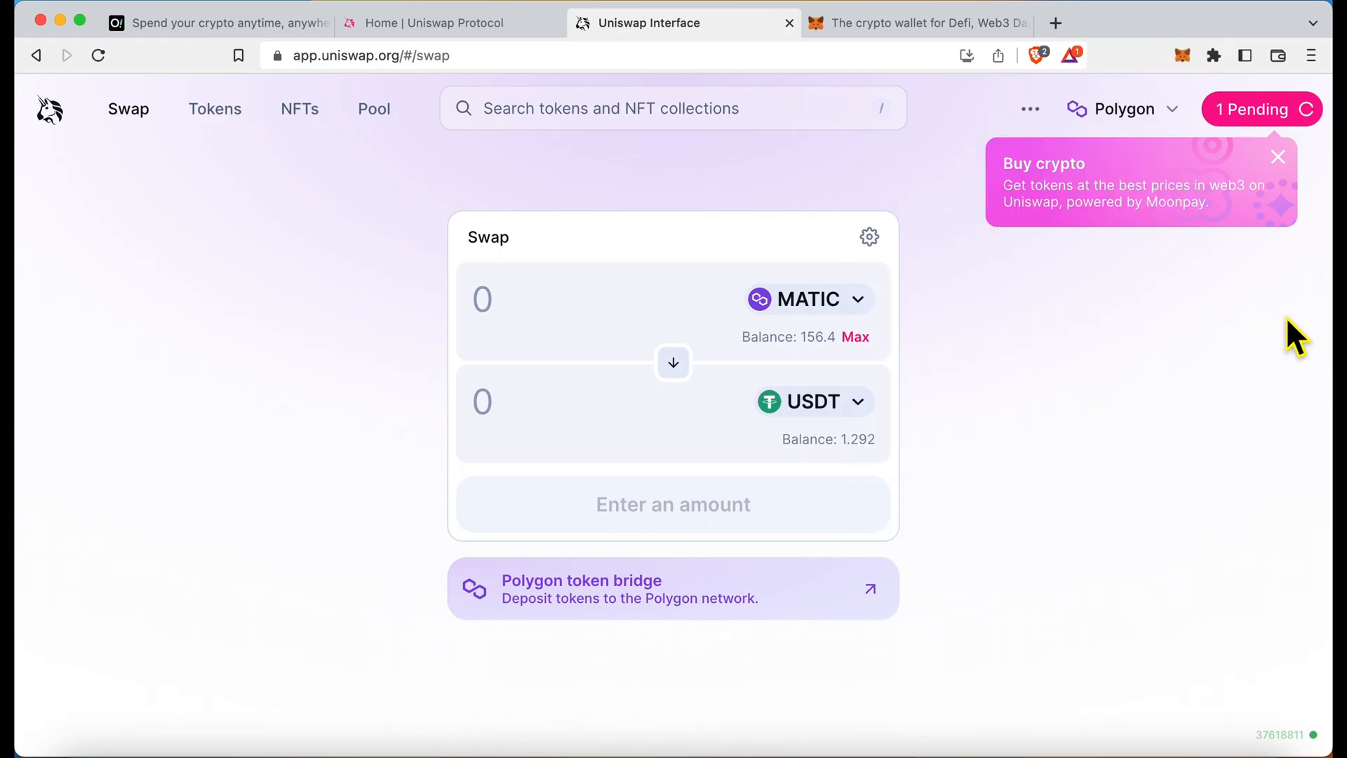
- Watch the pending swap complete in Uniswap, then check MetaMask's activity for the -50 MATIC Multicall
click(1261, 109)
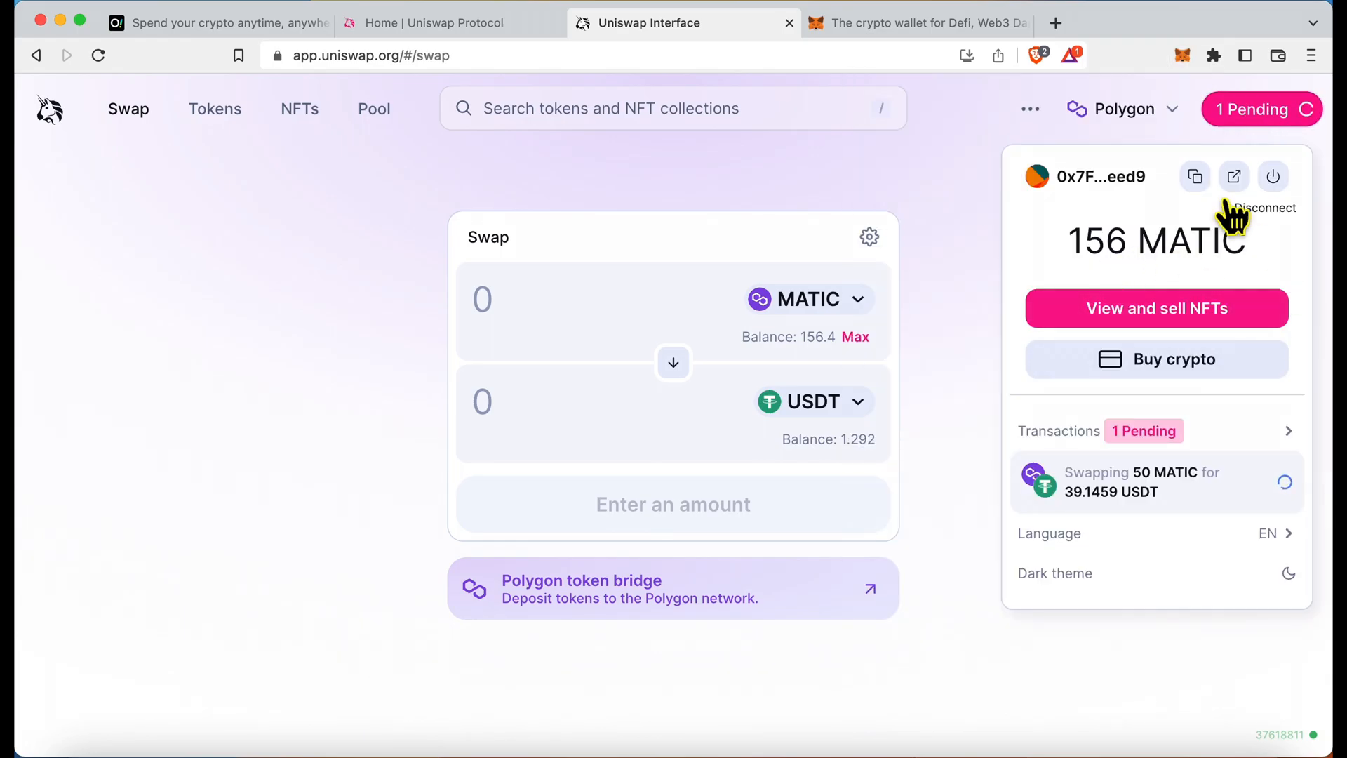
mouse_move(971, 359)
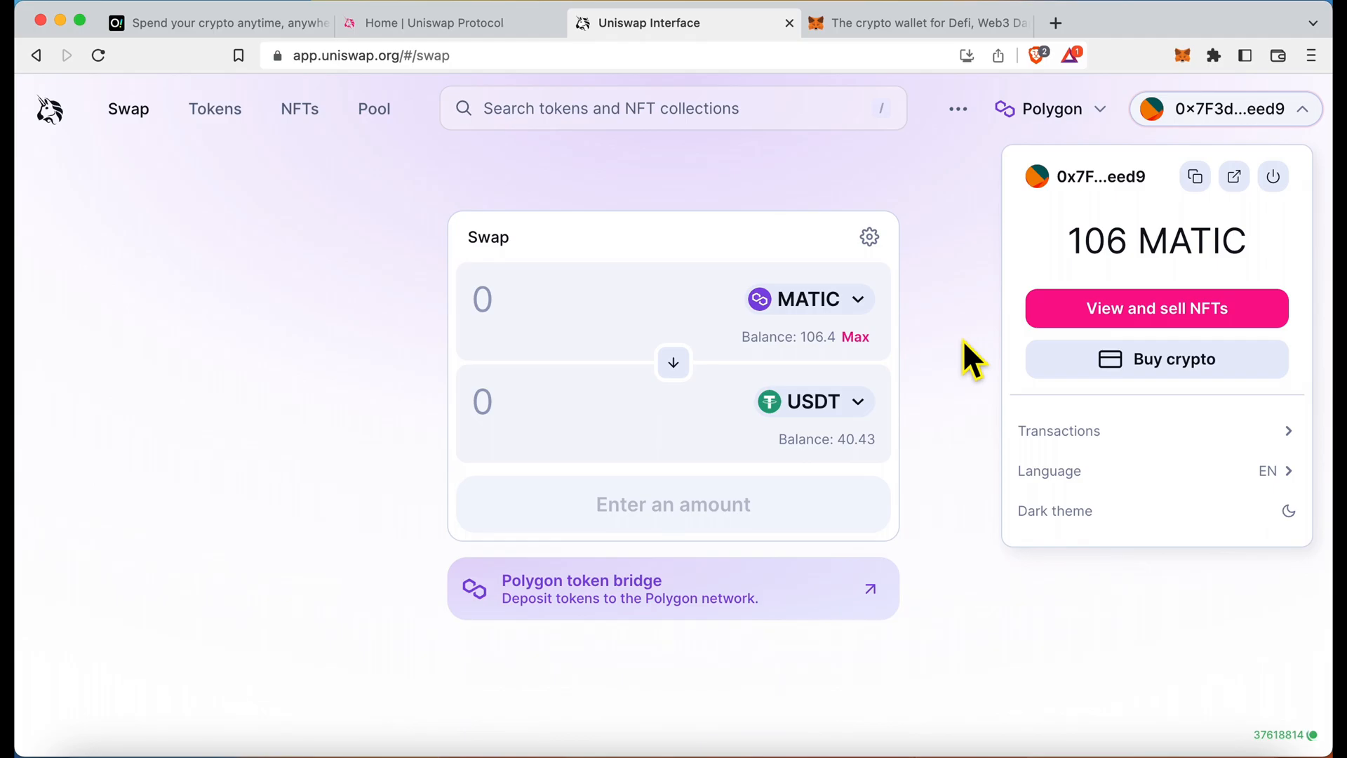
click(1183, 55)
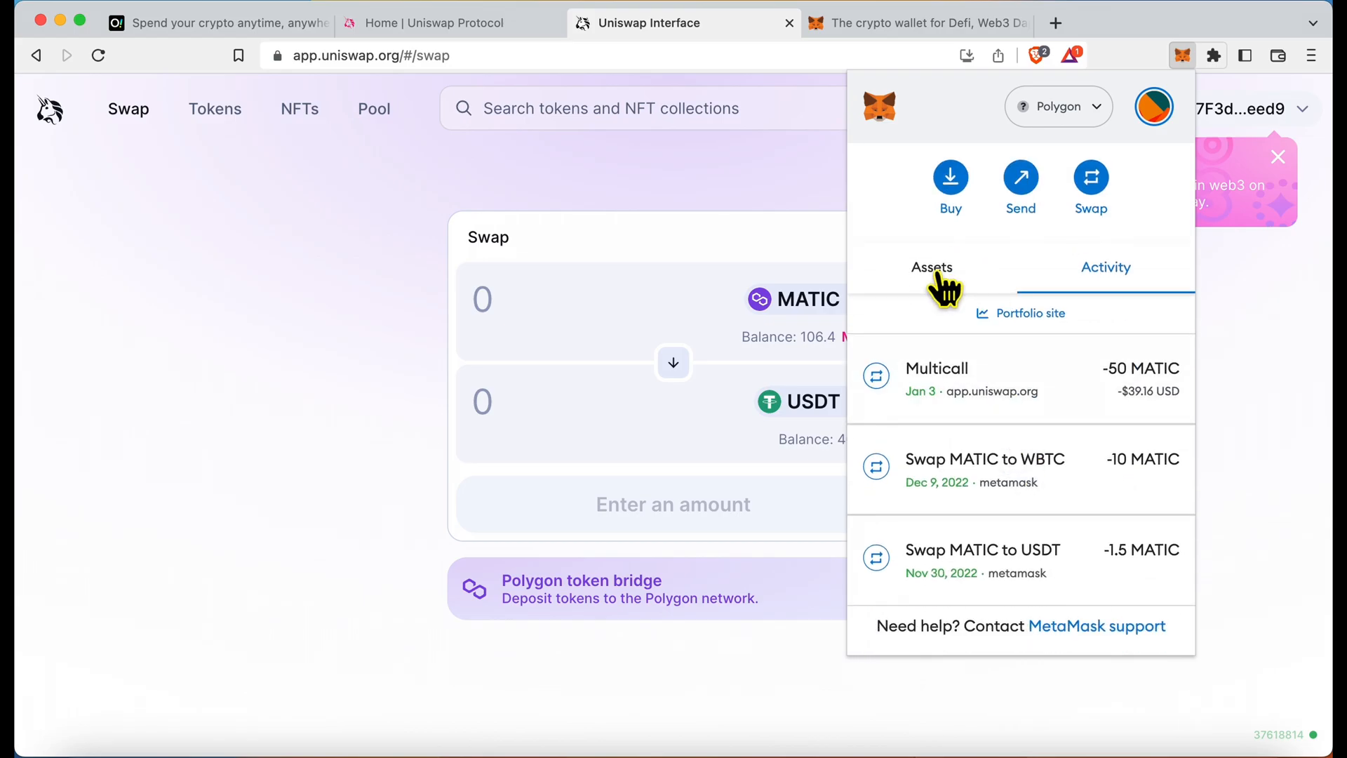
- Verify MetaMask shows 106.4636 MATIC, 40.43879 USDT and 0.00053 WBTC alongside the swap in Activity
click(931, 267)
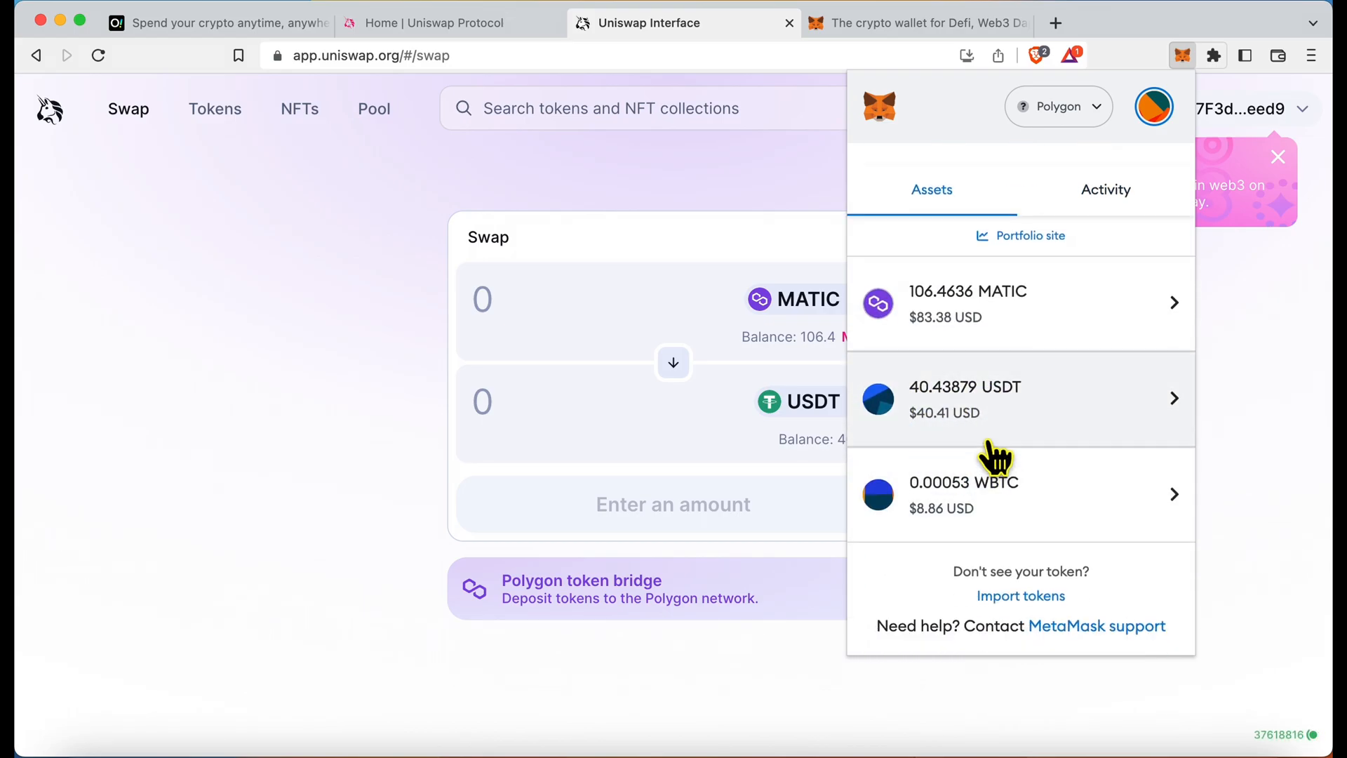
mouse_move(1026, 417)
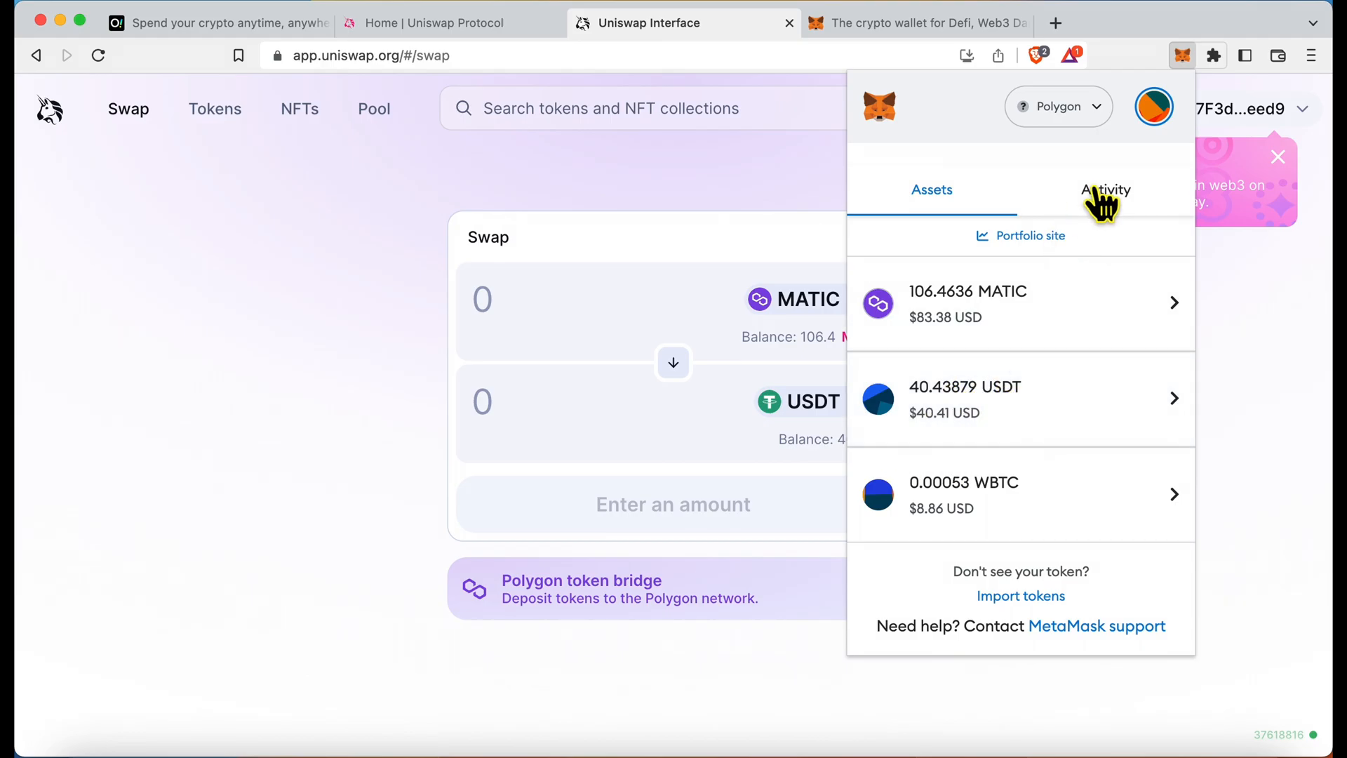
click(1106, 190)
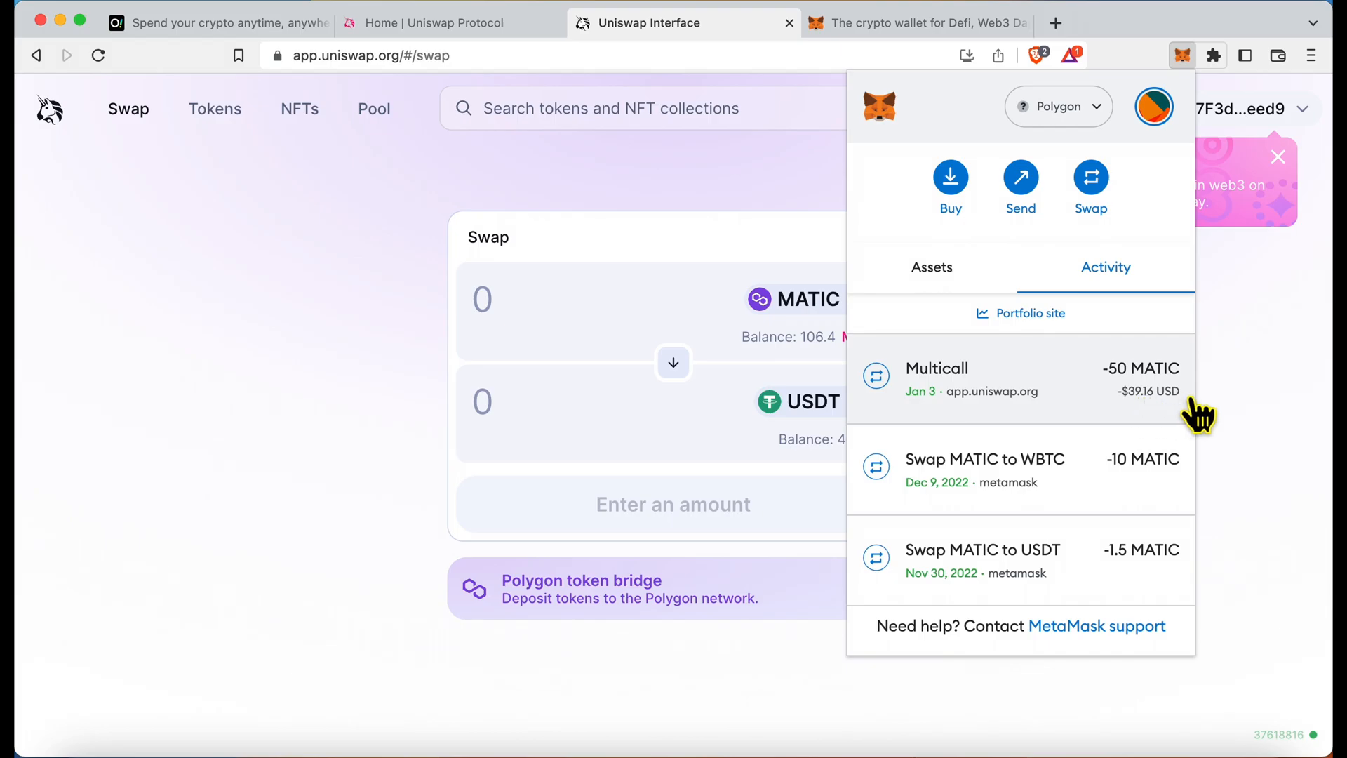
click(930, 267)
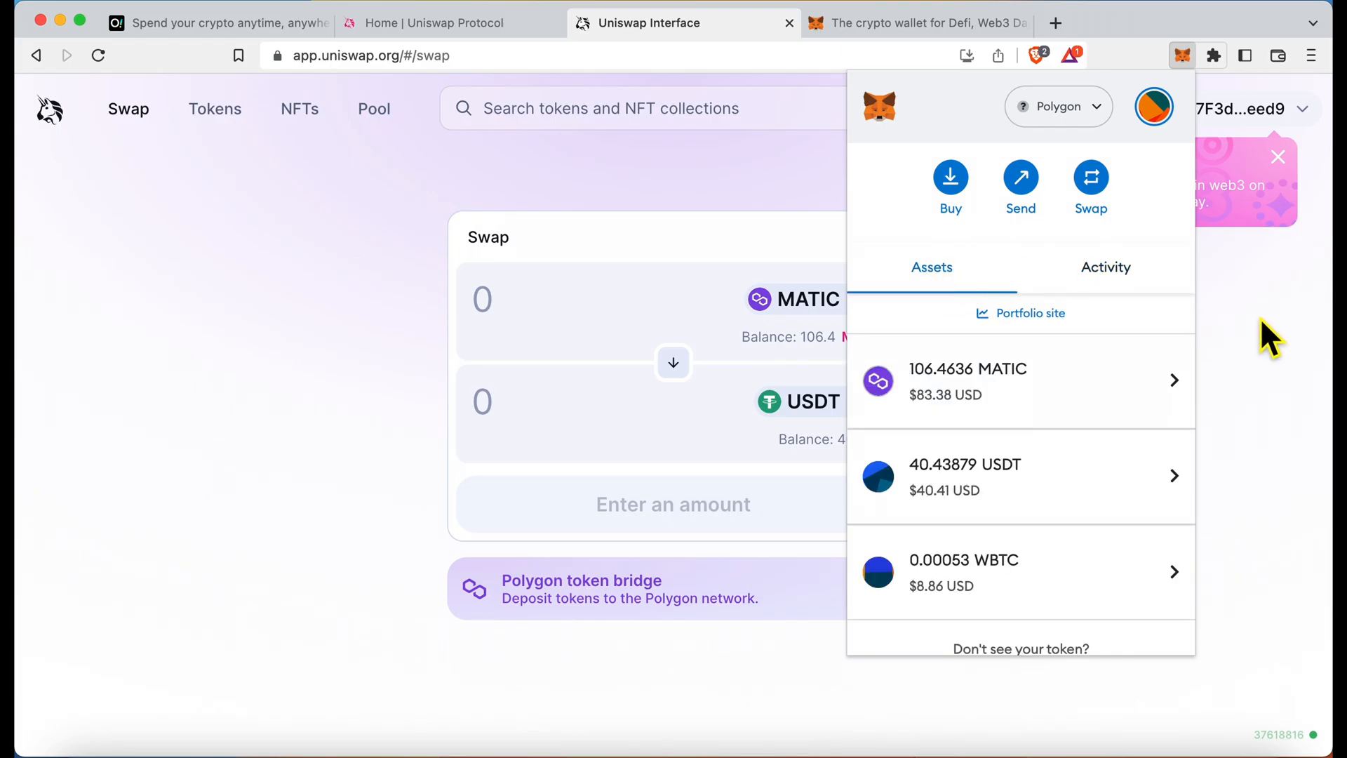
click(1182, 55)
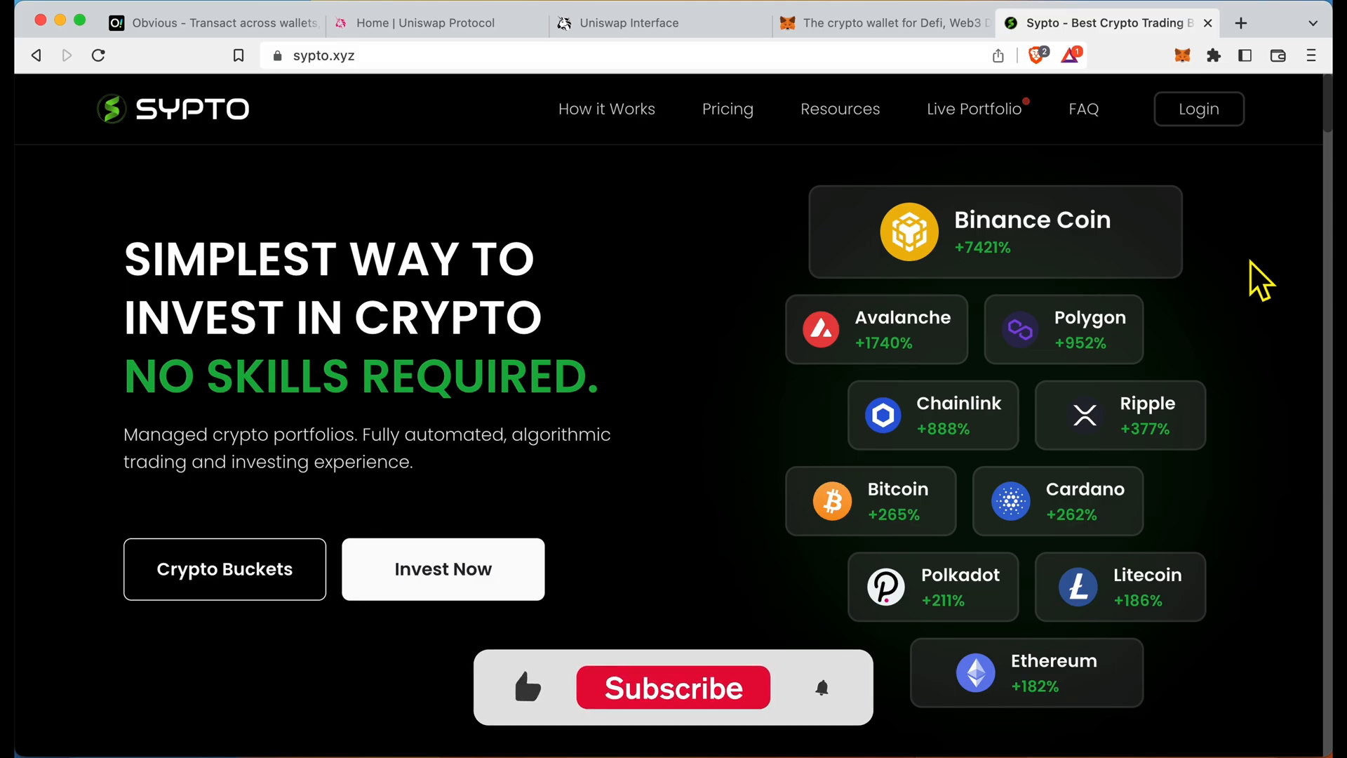
click(673, 688)
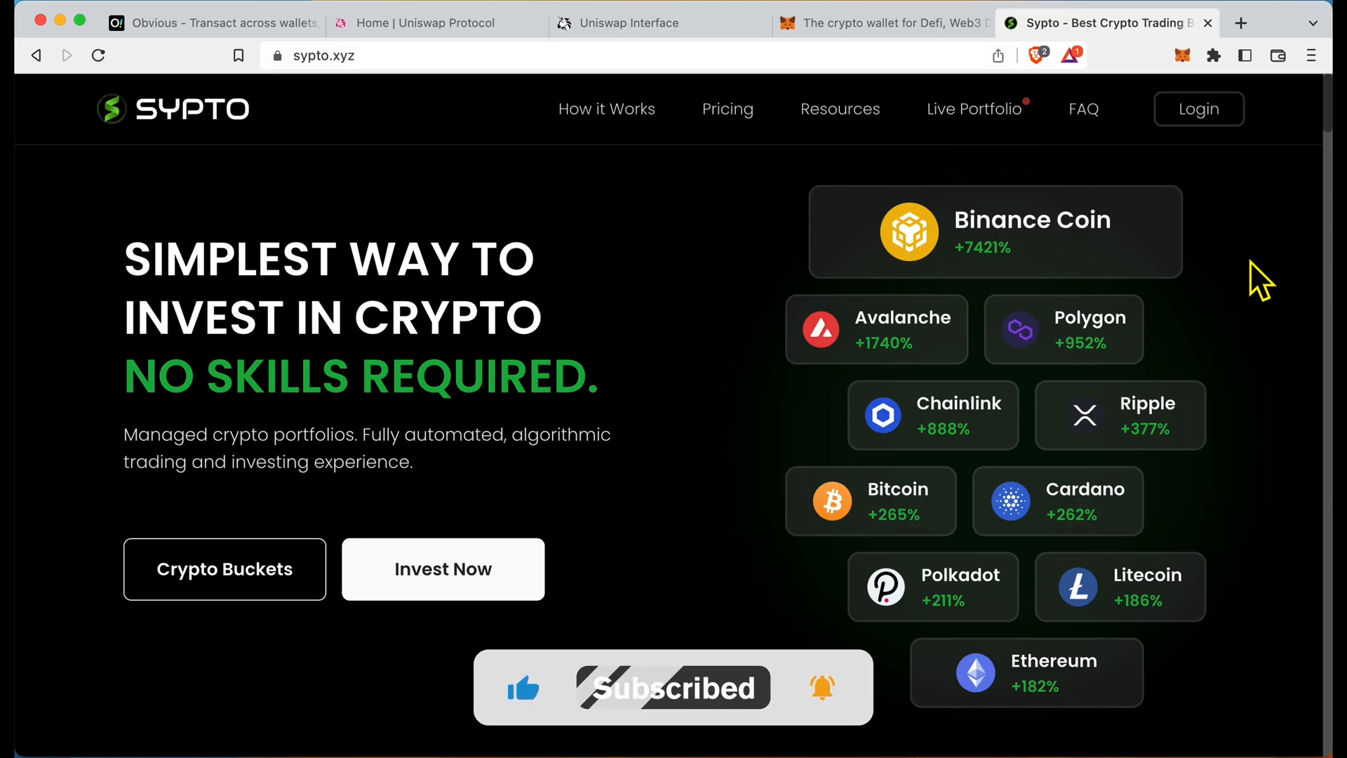
scroll(down, 3)
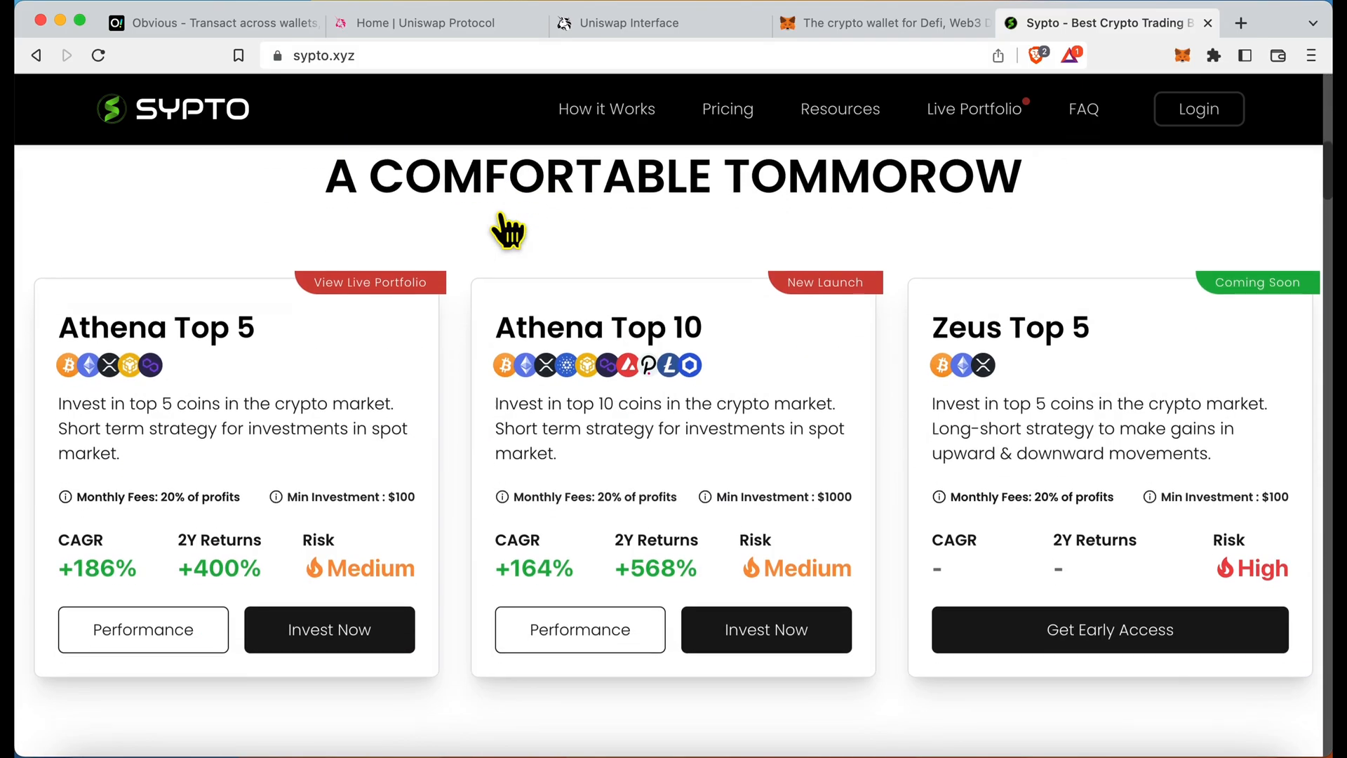
scroll(down, 3)
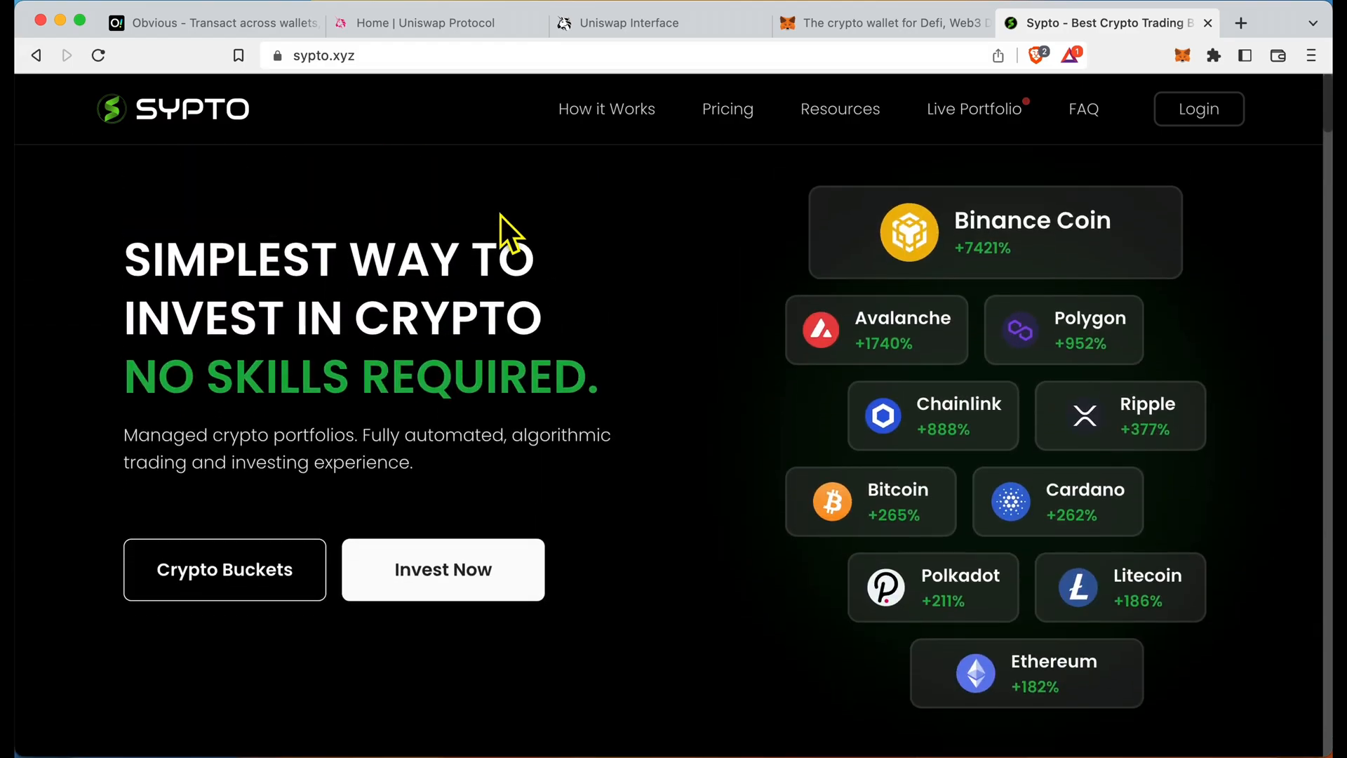
scroll(down, 3)
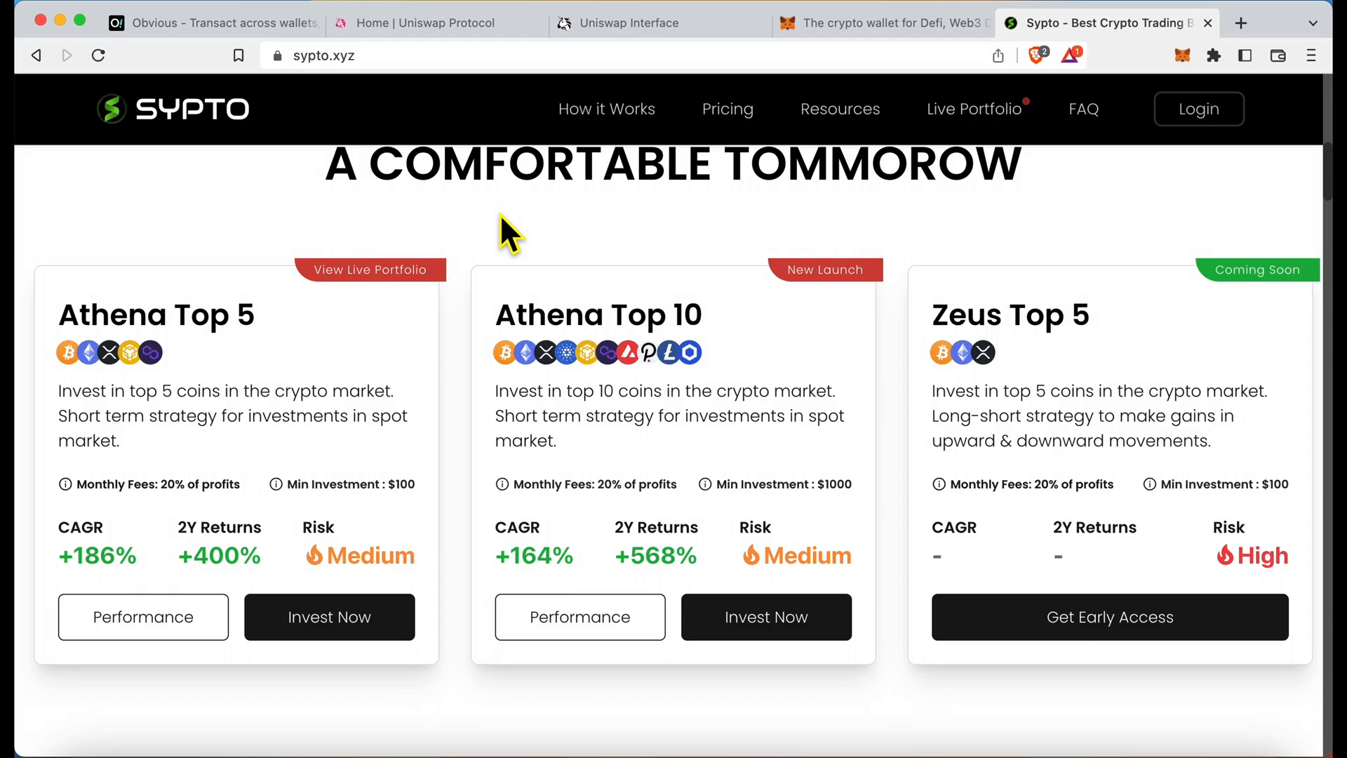
scroll(down, 3)
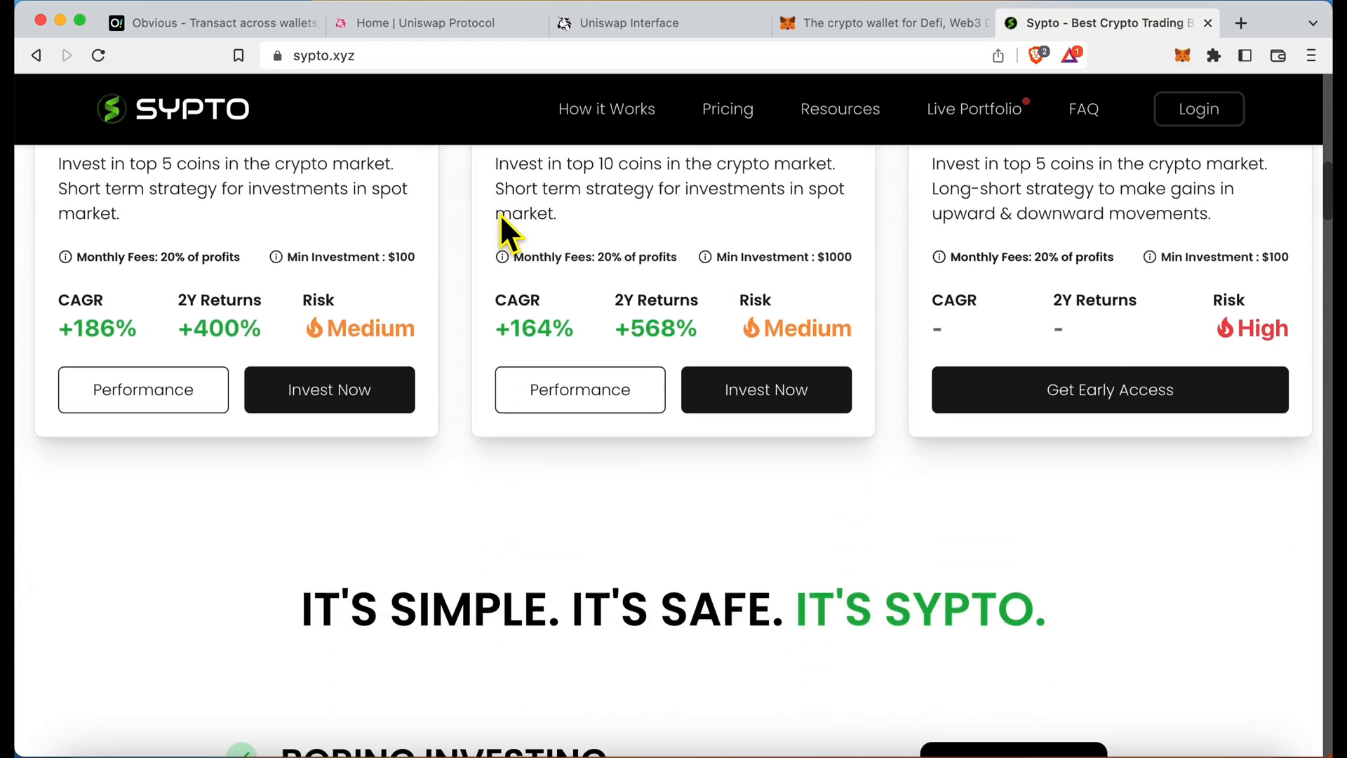
scroll(down, 3)
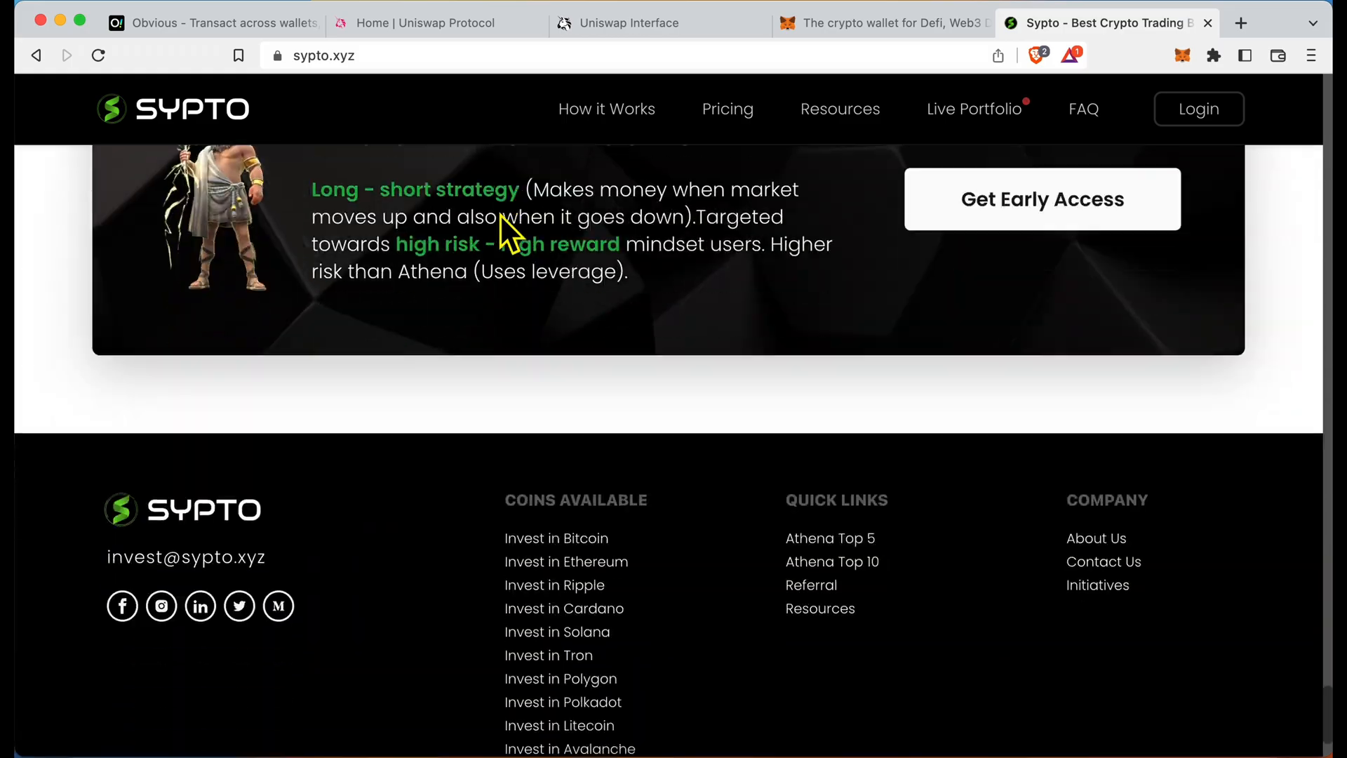
scroll(up, 3)
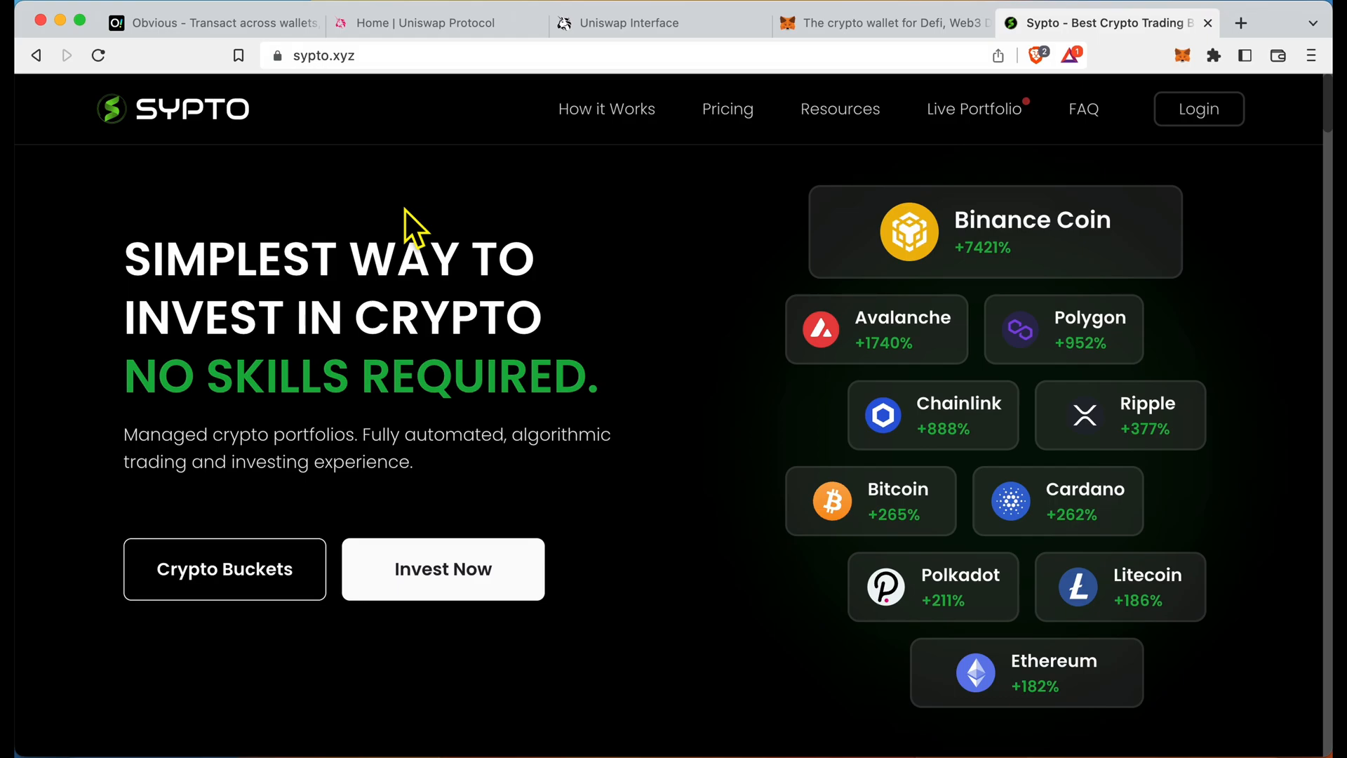
mouse_move(468, 306)
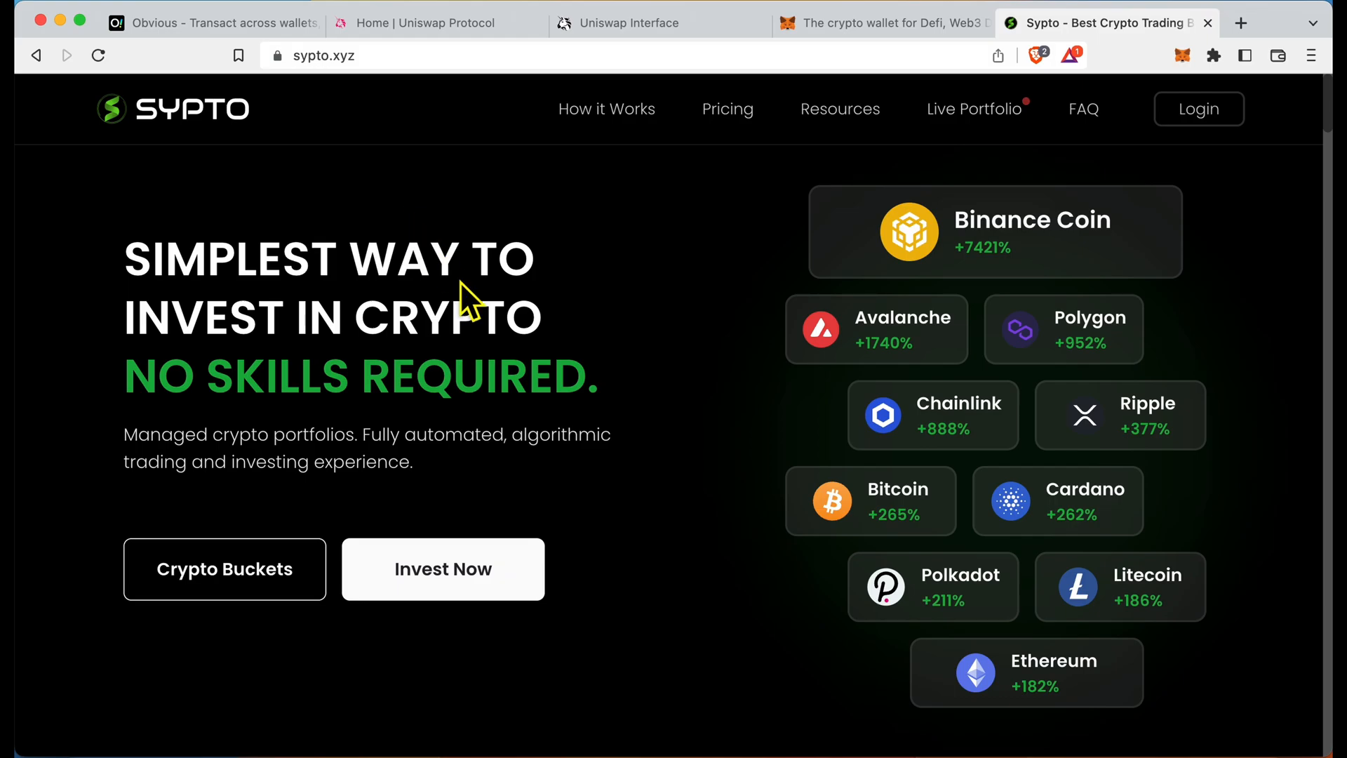
mouse_move(428, 338)
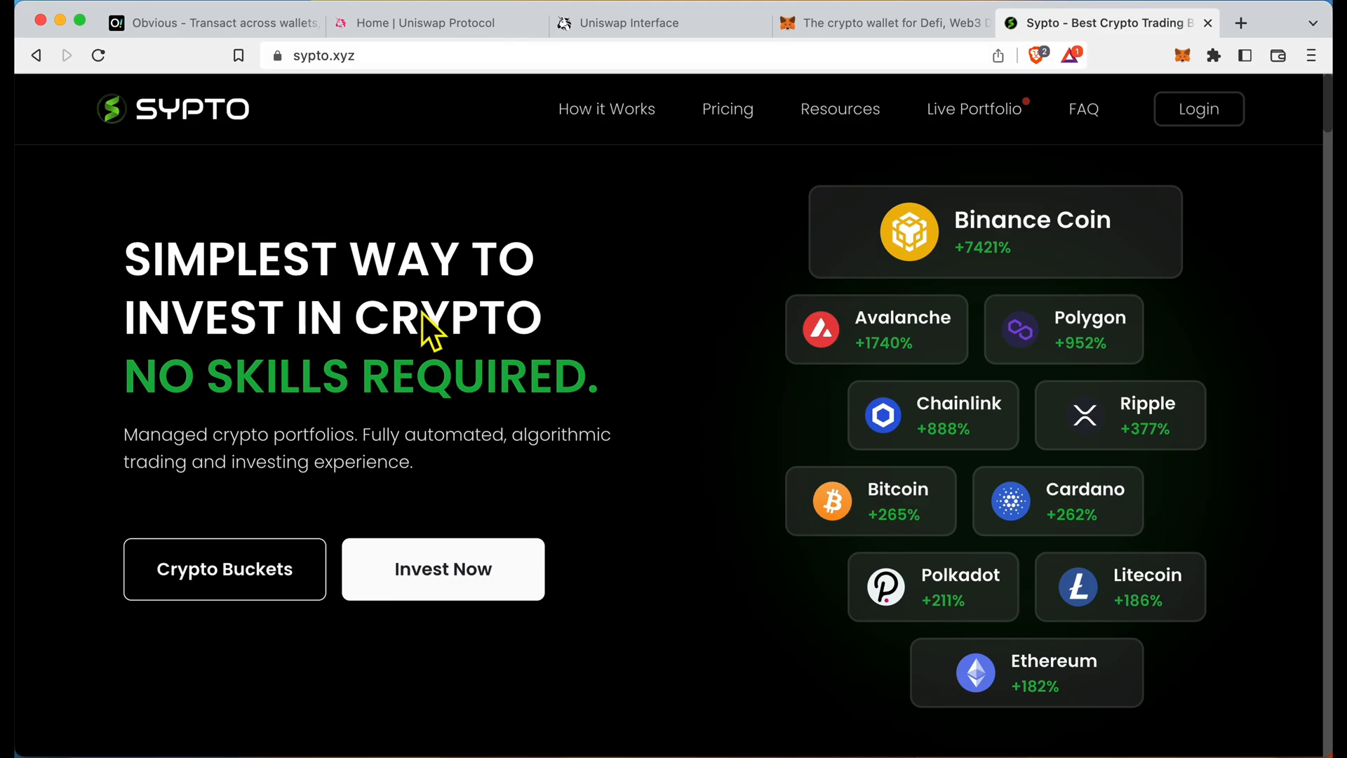
scroll(down, 3)
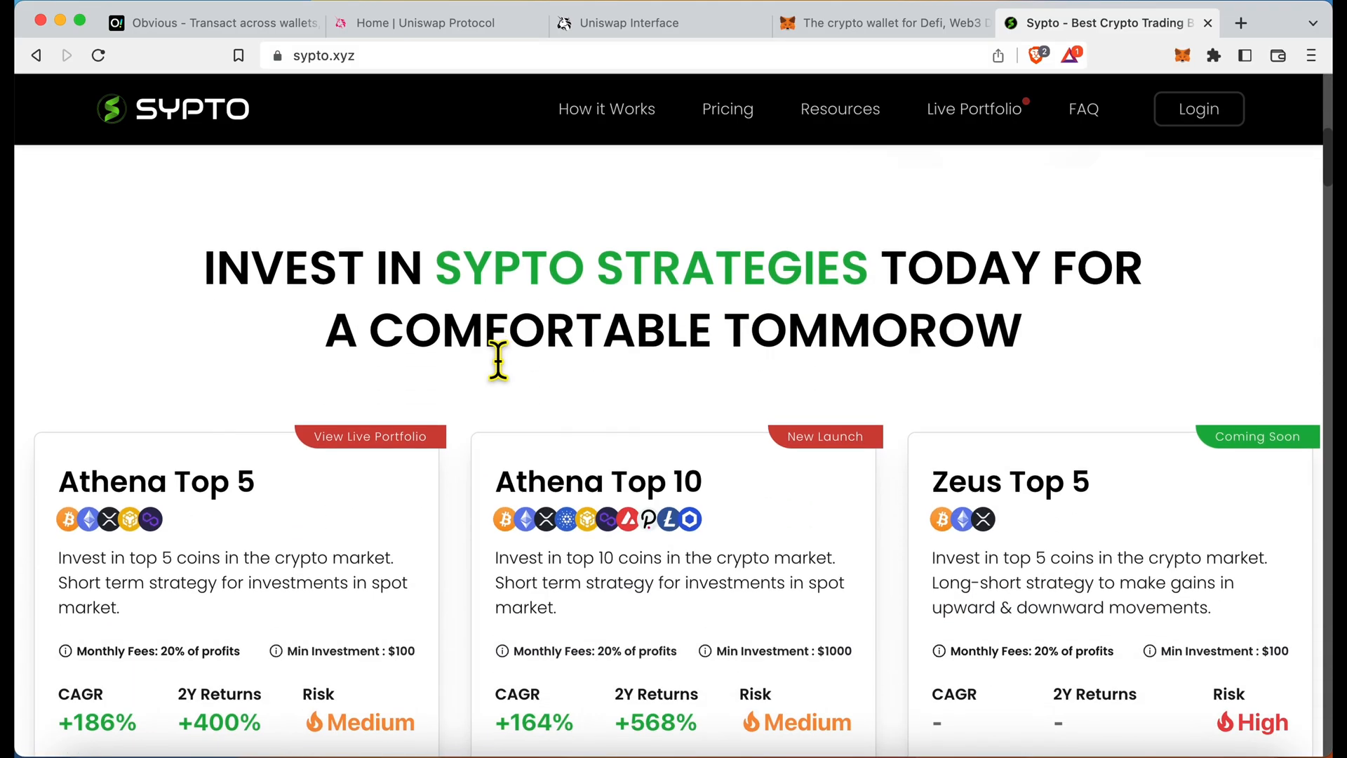
scroll(down, 3)
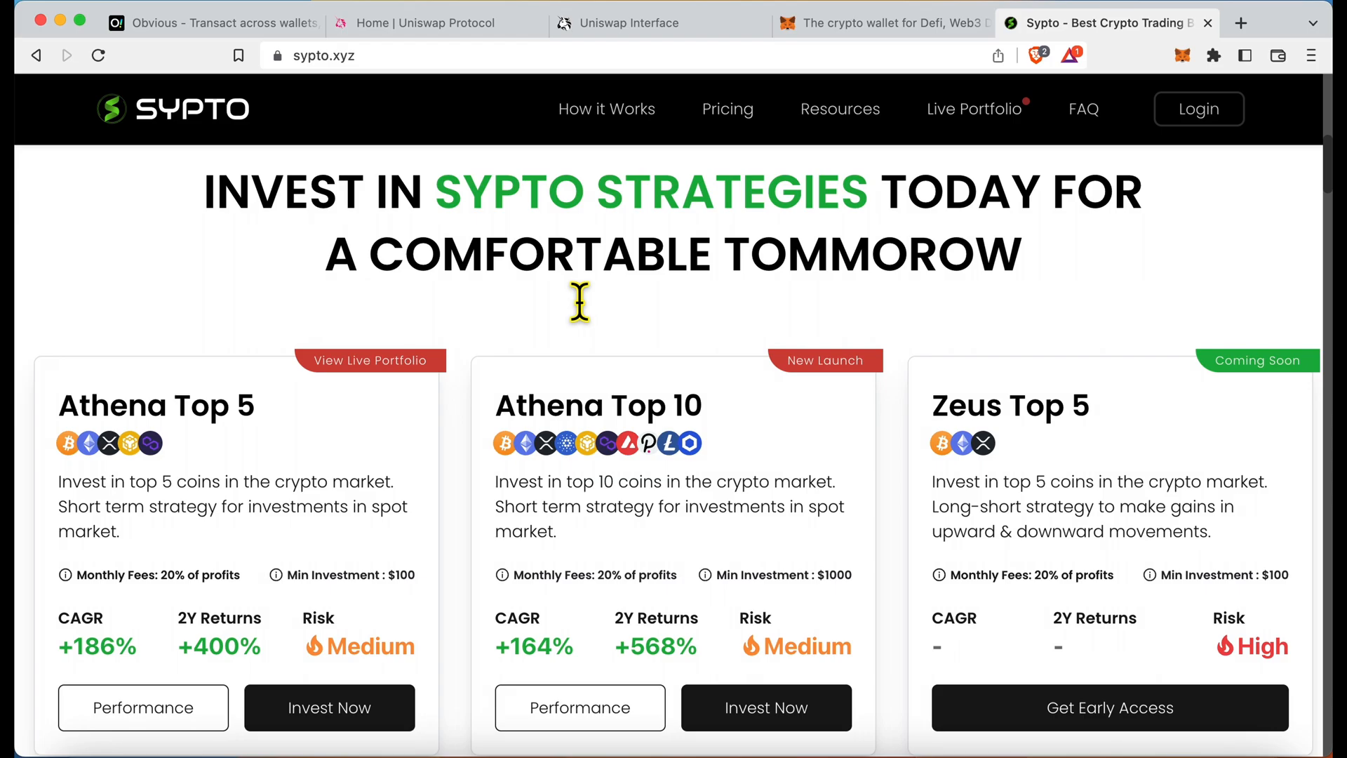
drag(579, 302, 850, 288)
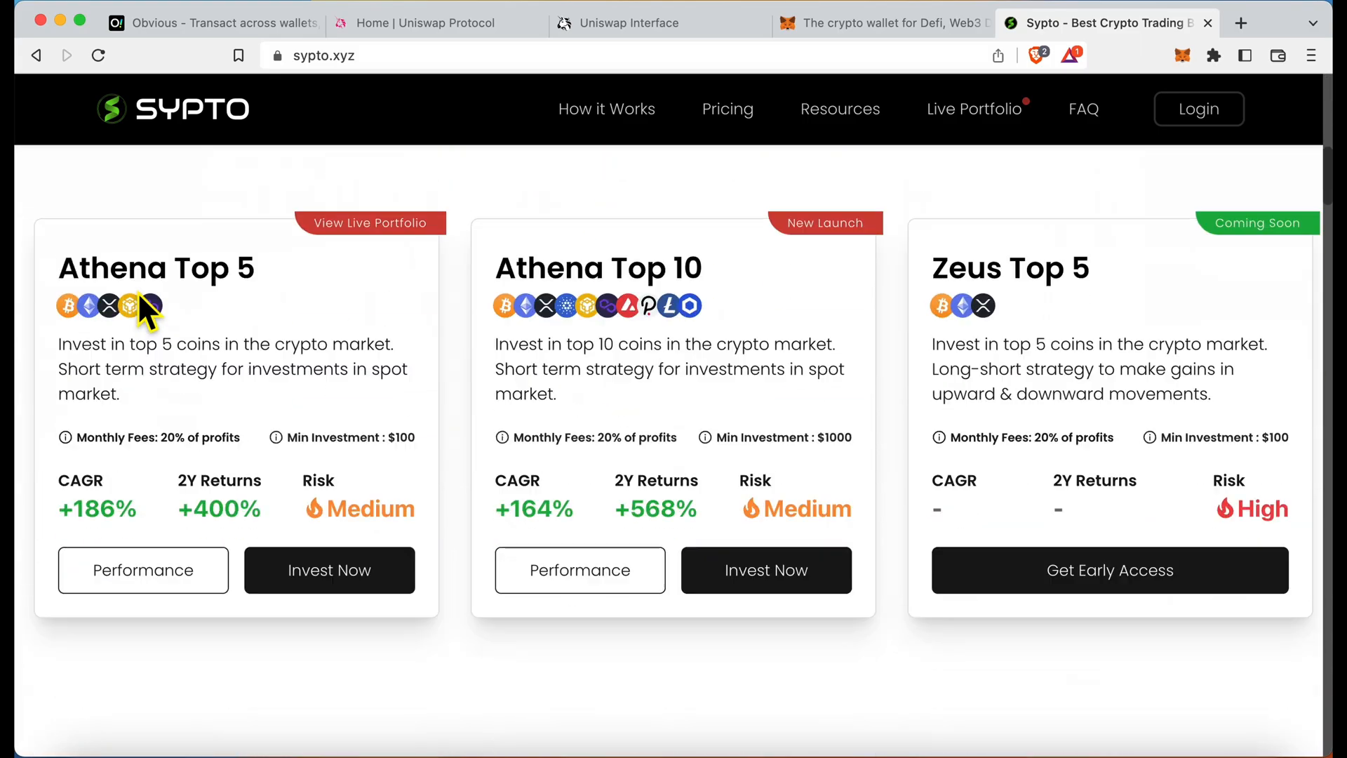
scroll(down, 3)
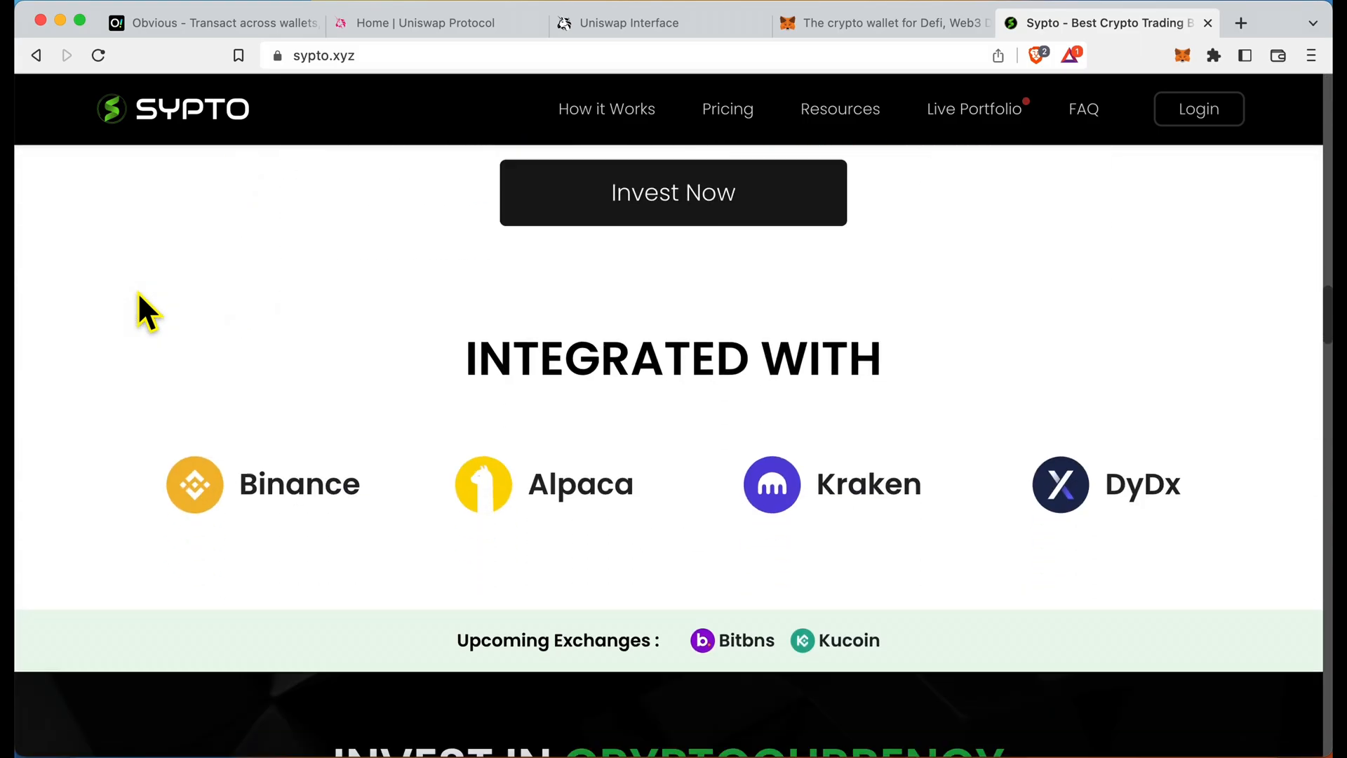
scroll(down, 3)
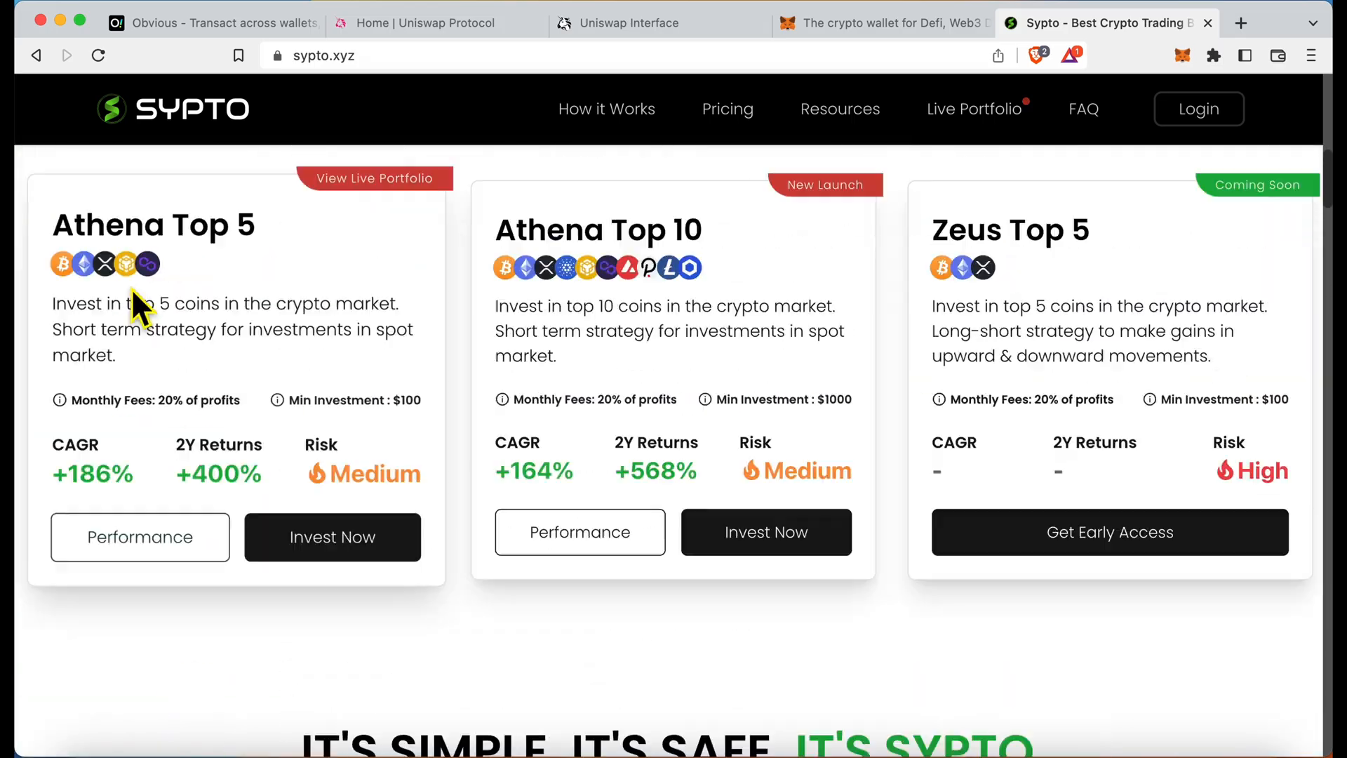
scroll(down, 3)
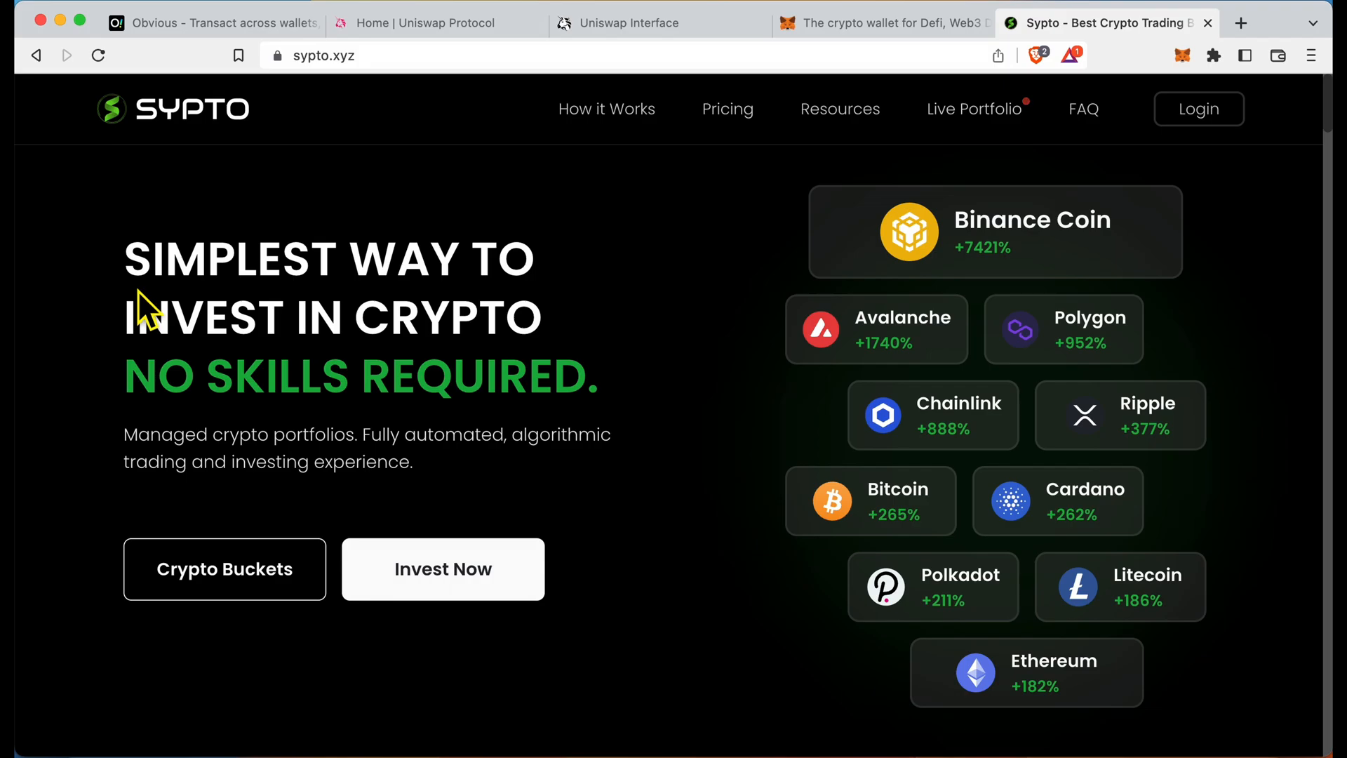
scroll(down, 3)
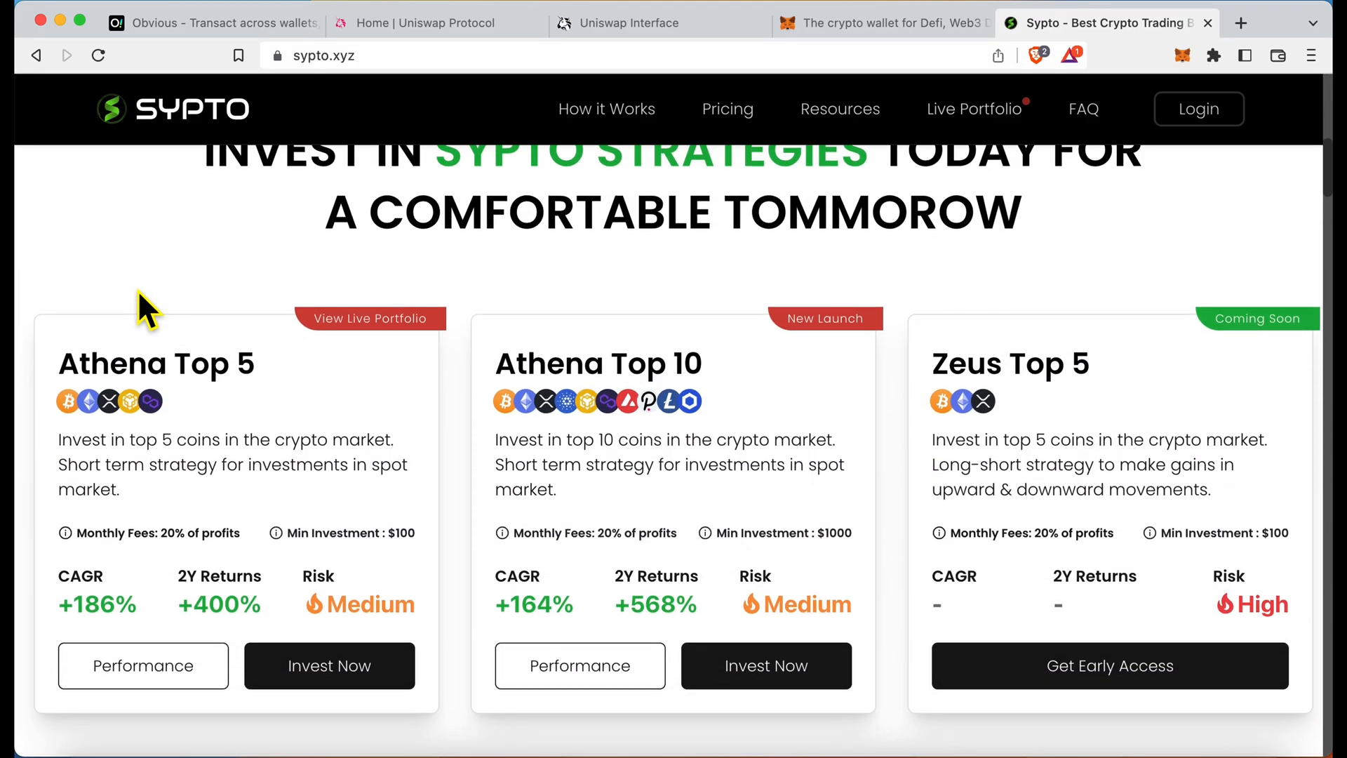
scroll(down, 3)
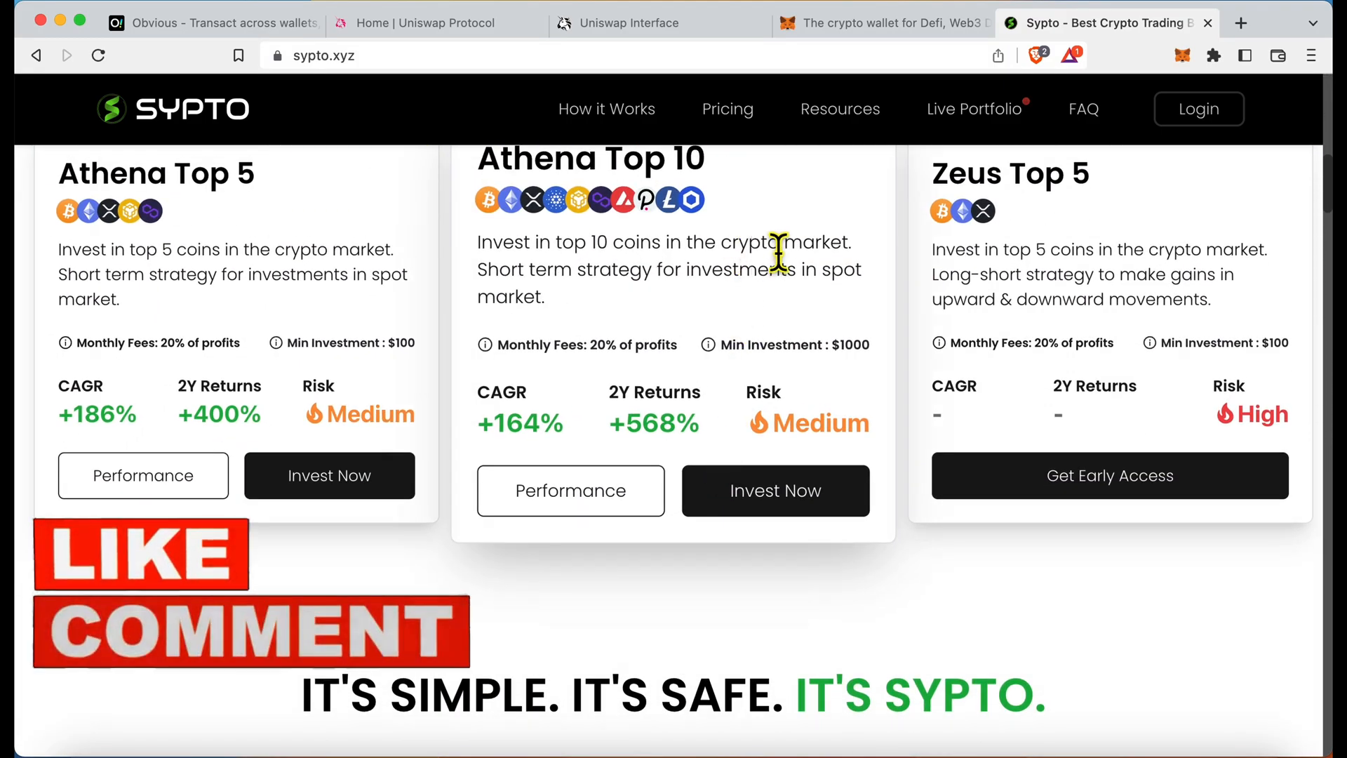